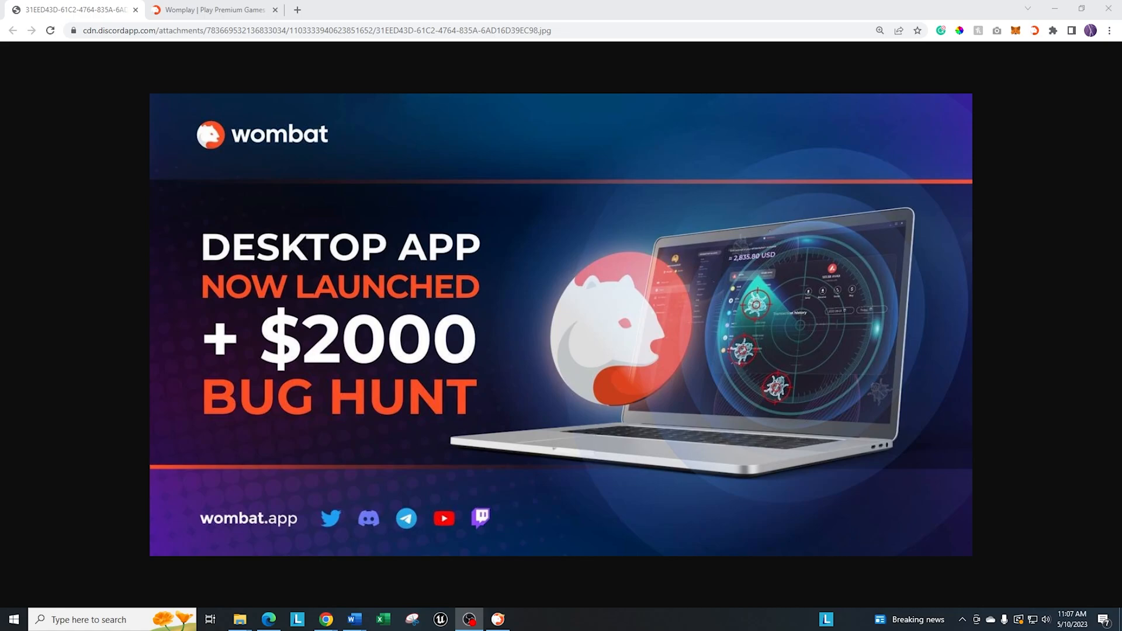
Switch from the browser to the Wombat desktop app showing the Playground page.
click(498, 620)
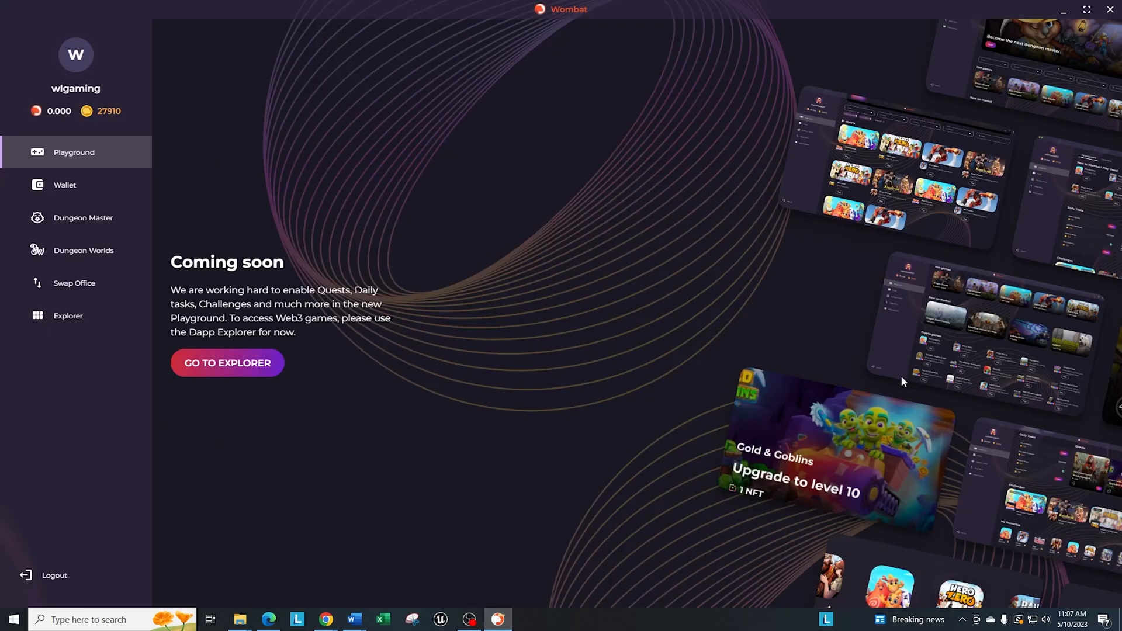
mouse_move(472, 110)
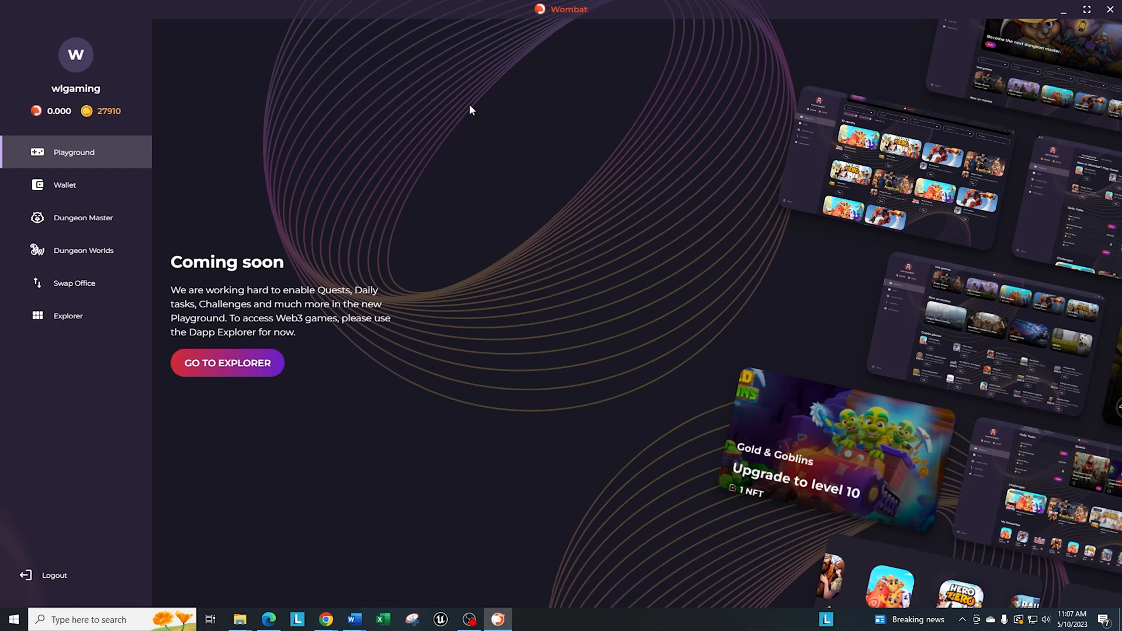
View the Wallet page with its $0.02 balance and scroll the token list down to PBTC.
click(64, 184)
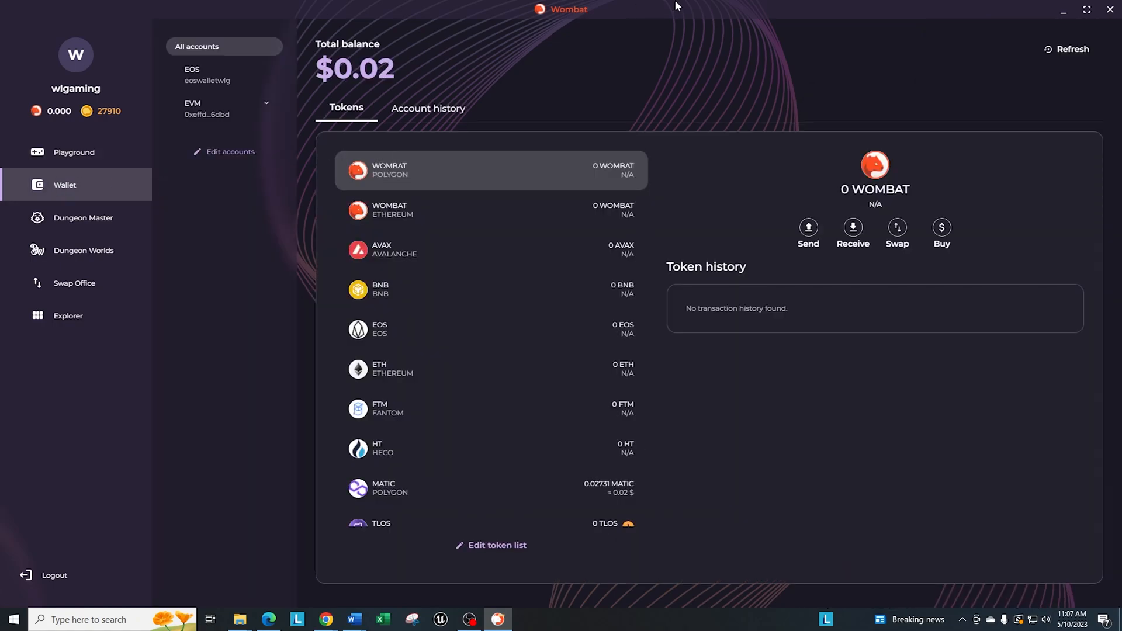
mouse_move(791, 58)
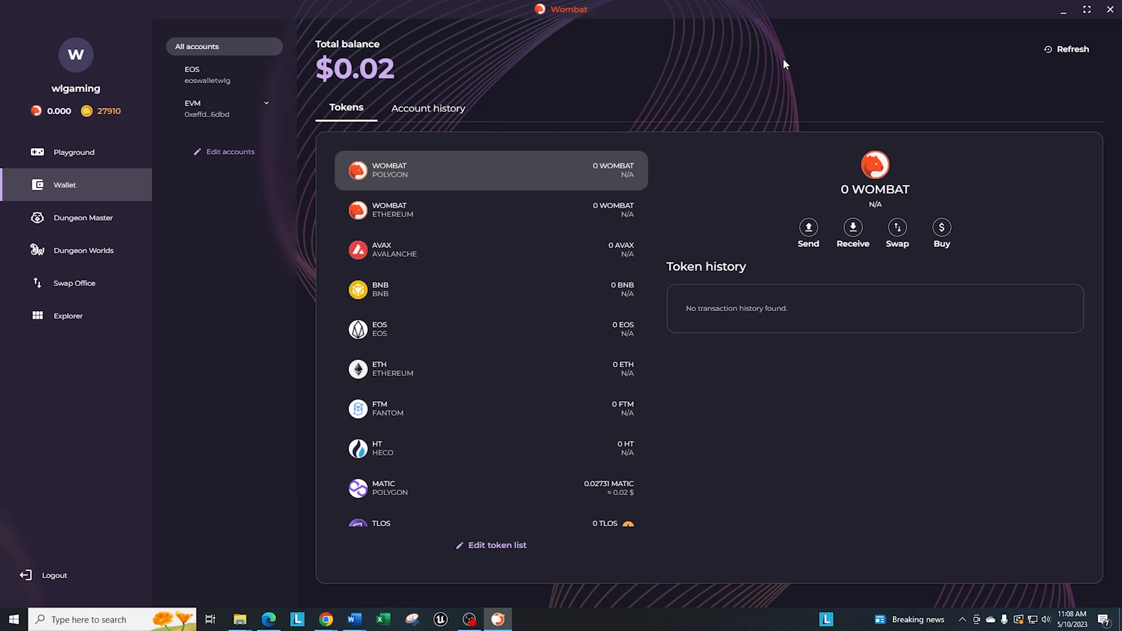
scroll(down, 3)
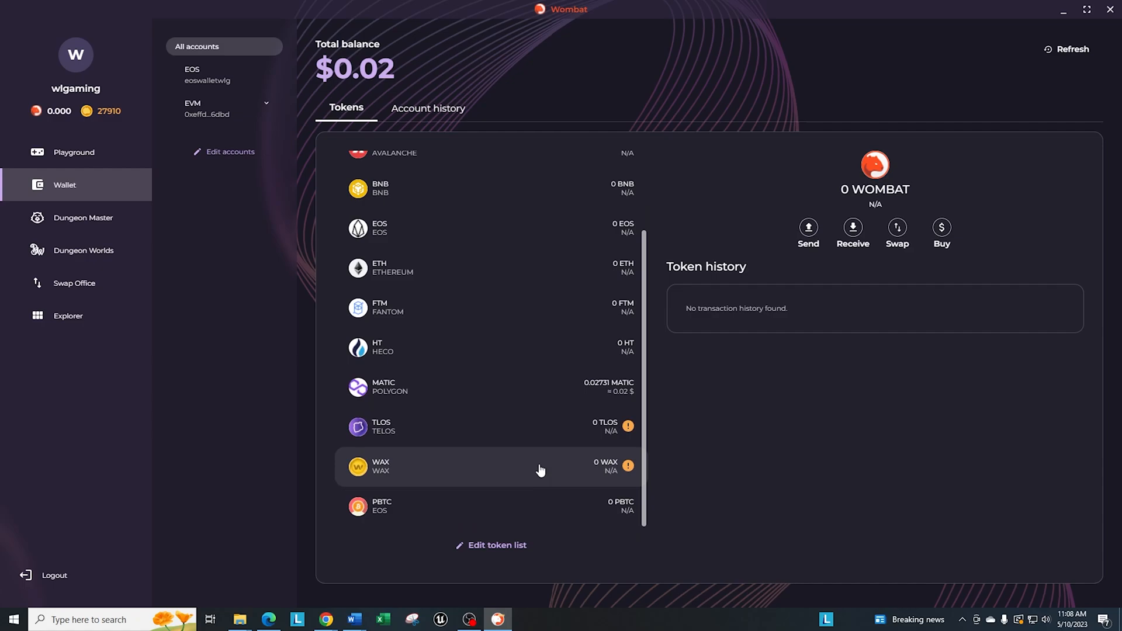
mouse_move(758, 472)
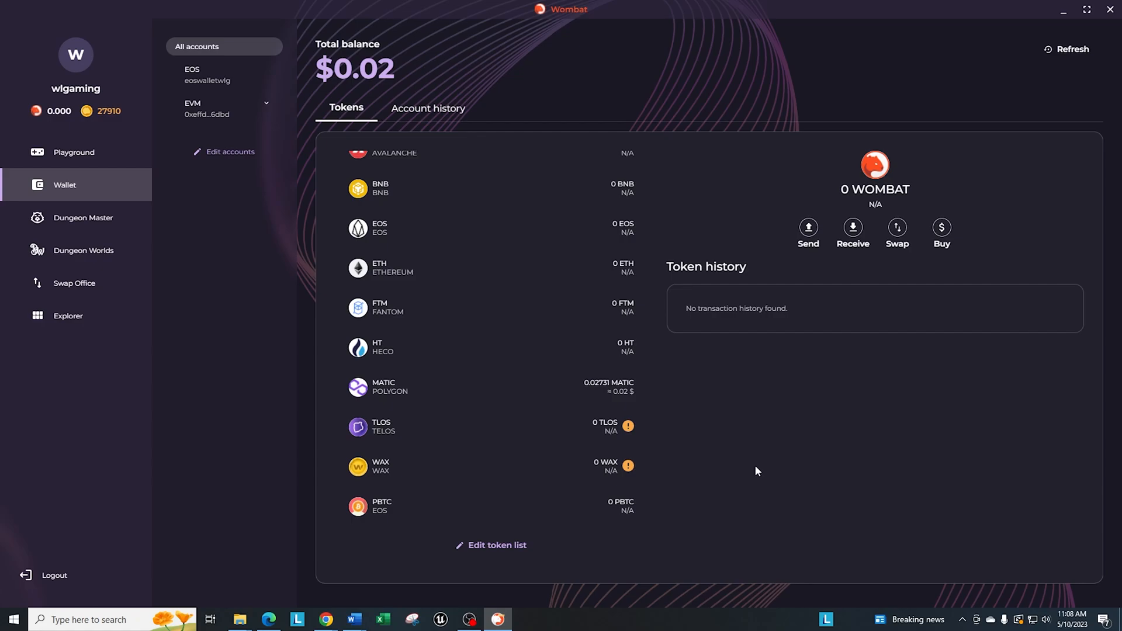
mouse_move(93, 351)
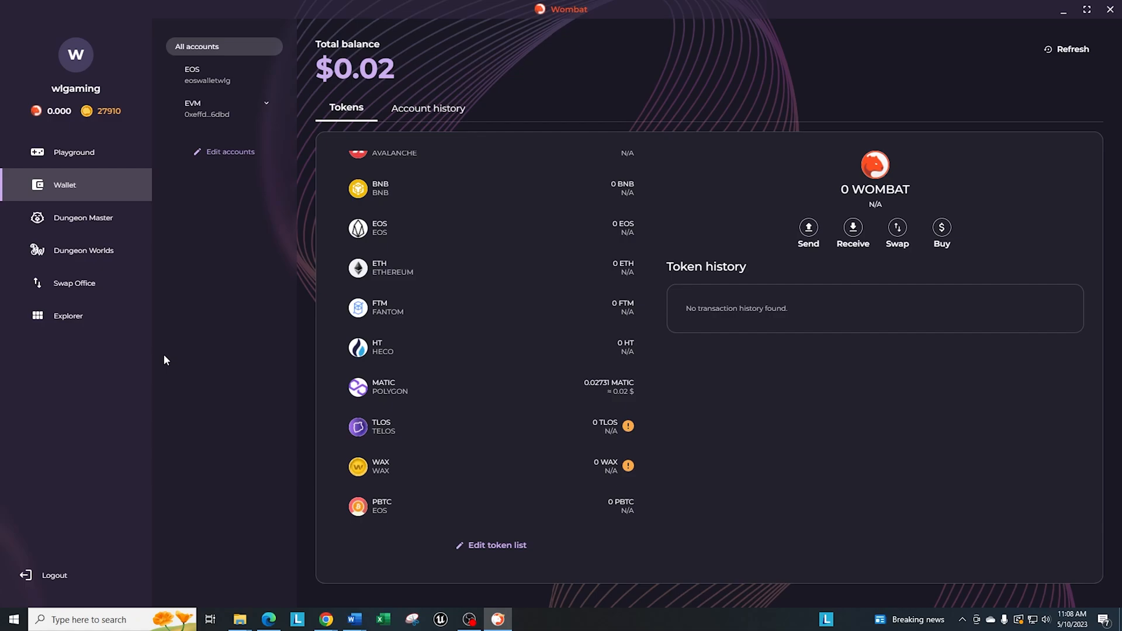
mouse_move(533, 231)
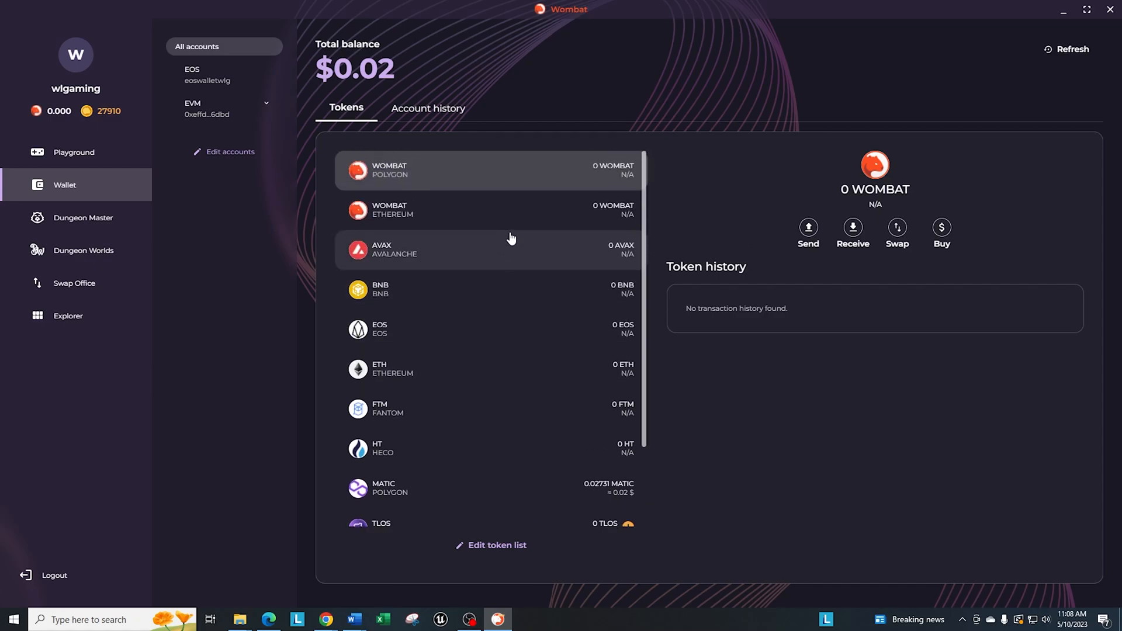
scroll(down, 3)
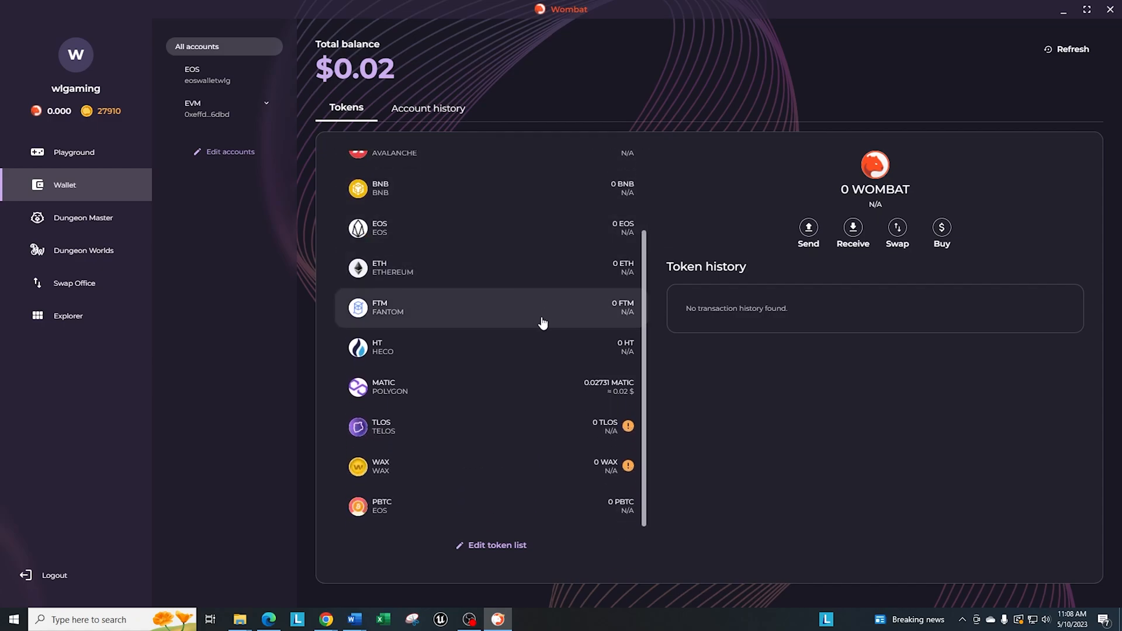
mouse_move(518, 356)
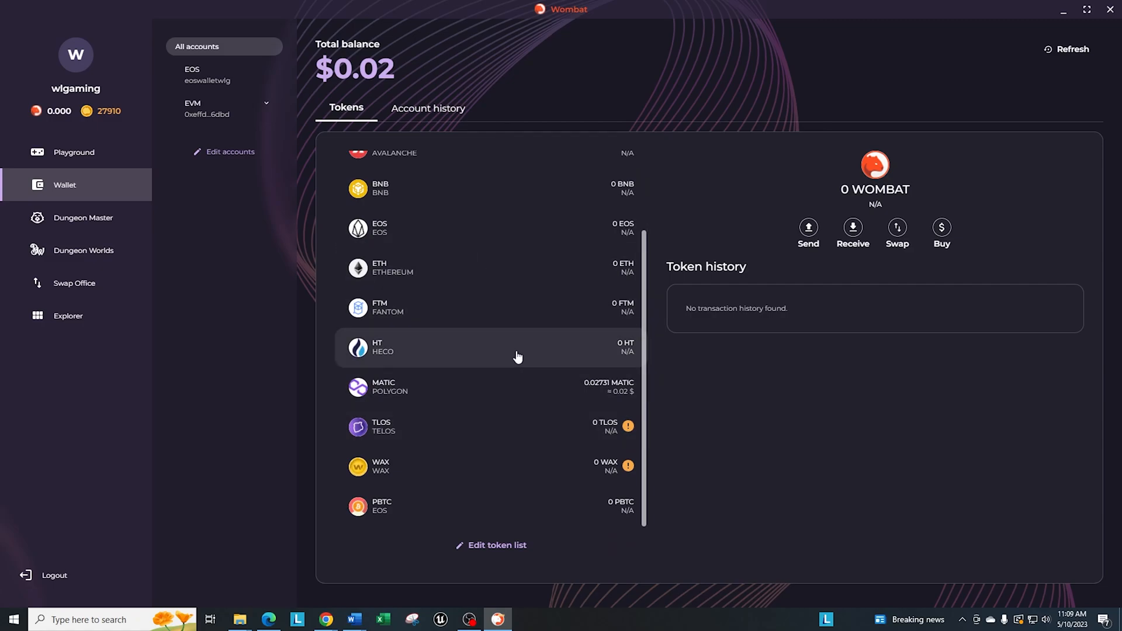
mouse_move(396, 414)
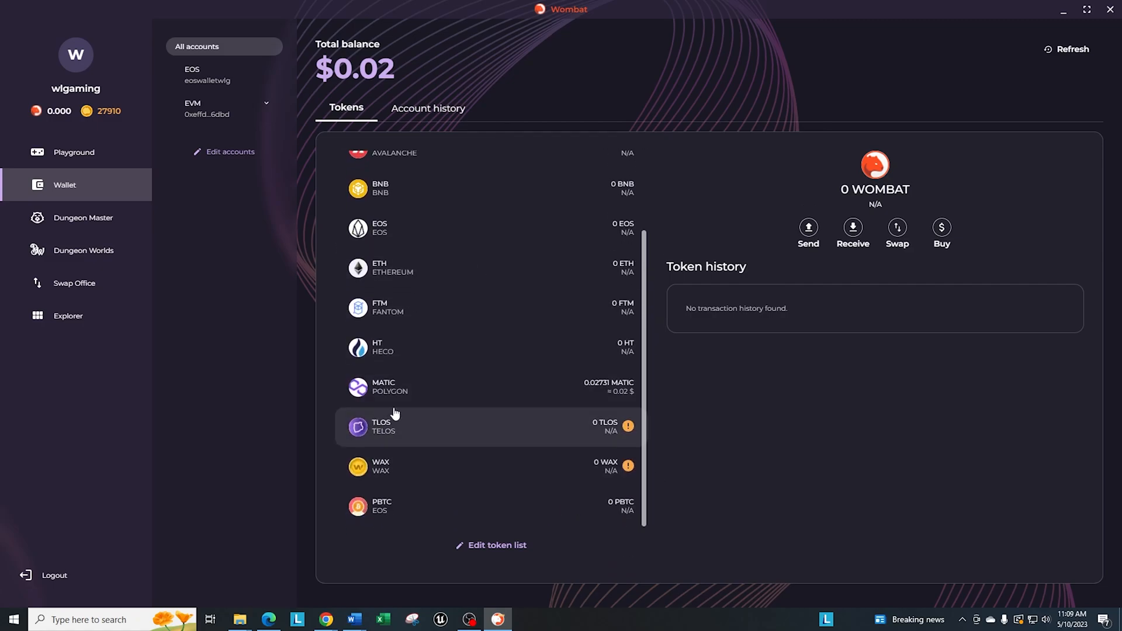
mouse_move(722, 245)
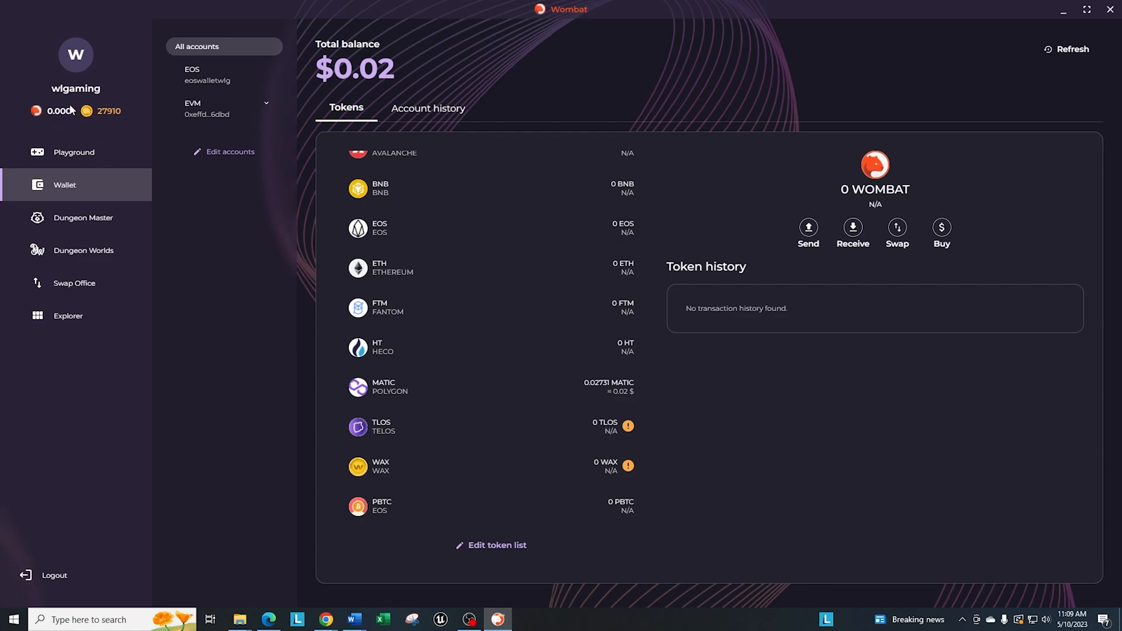
mouse_move(123, 127)
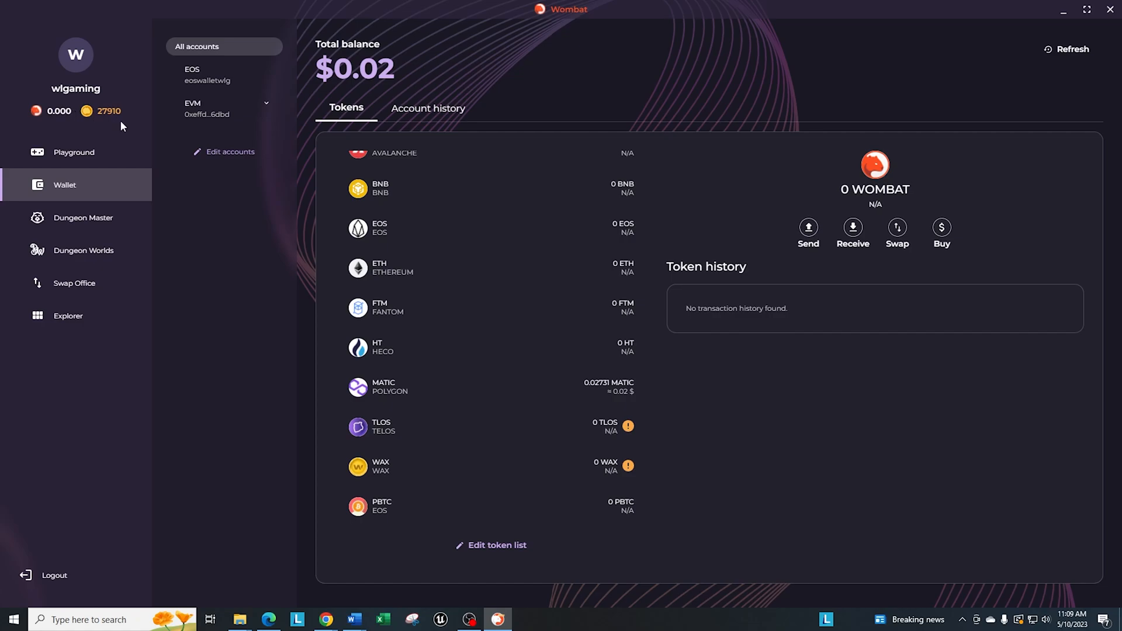
mouse_move(43, 107)
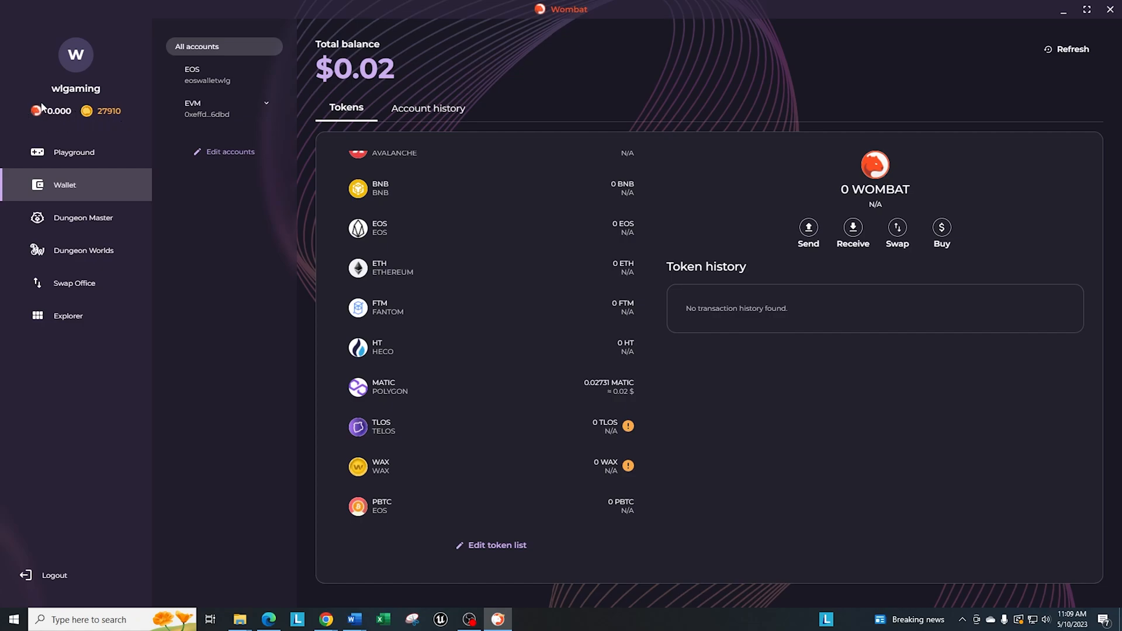
mouse_move(48, 107)
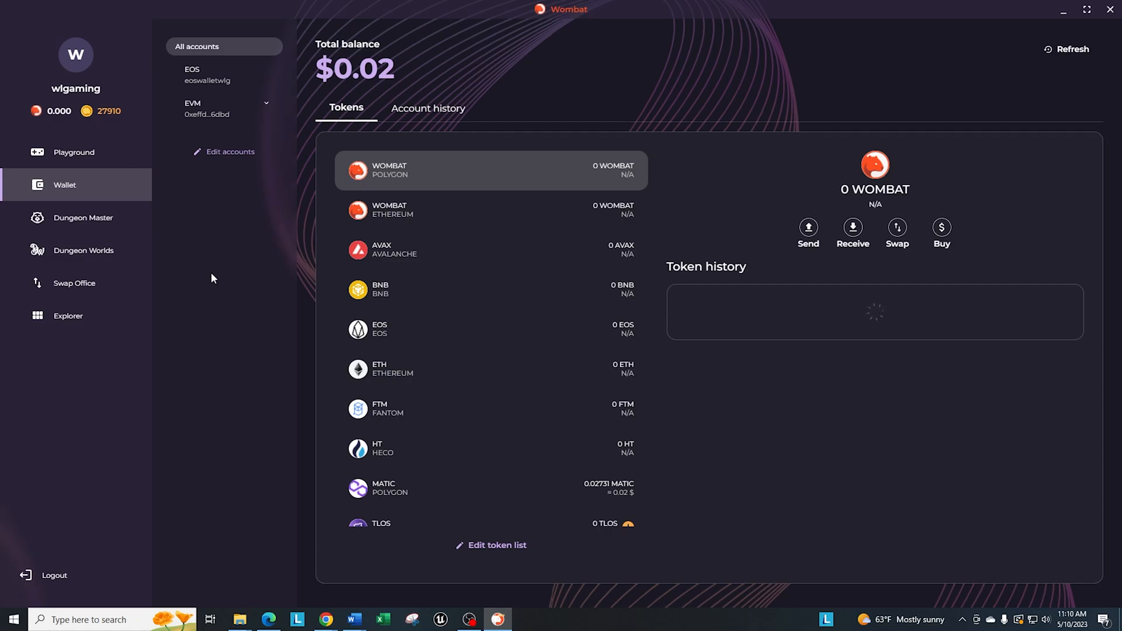
mouse_move(243, 159)
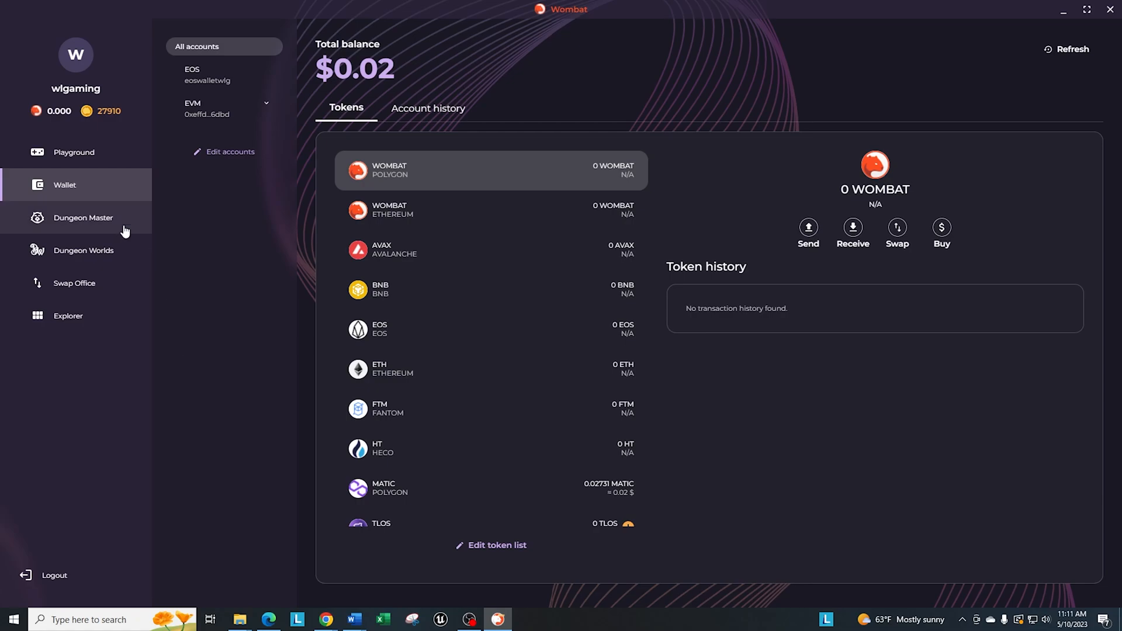
Return to the Playground page with its Coming soon notice.
click(74, 152)
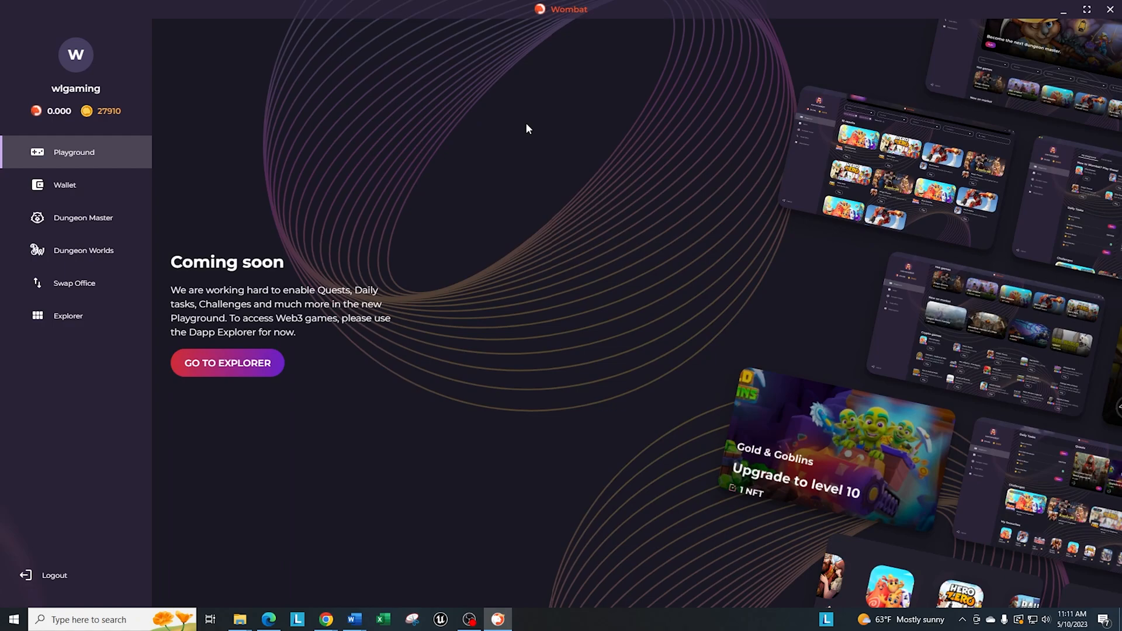
mouse_move(449, 549)
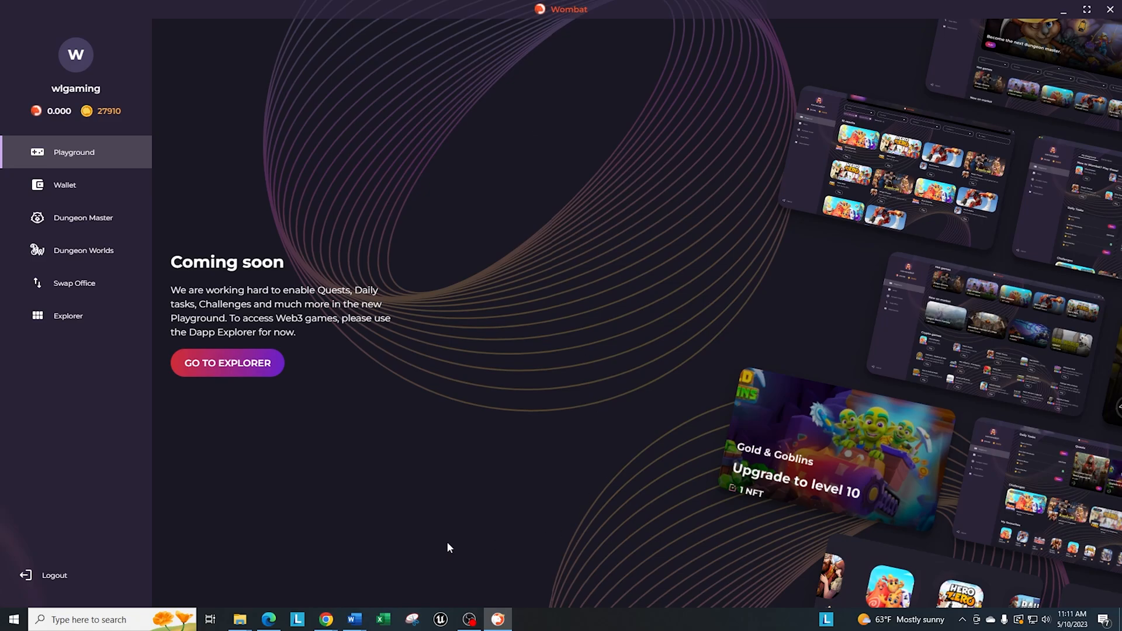
Bring up womplay.io in Chrome and scroll through top games, treasure chests and desktop games.
click(227, 363)
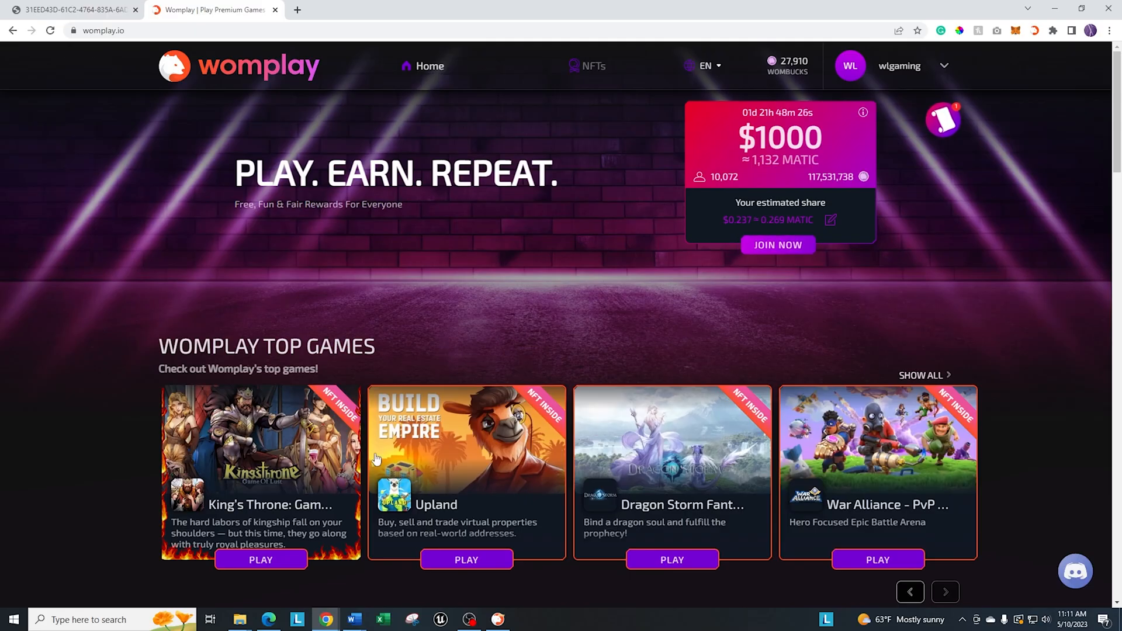
mouse_move(750, 365)
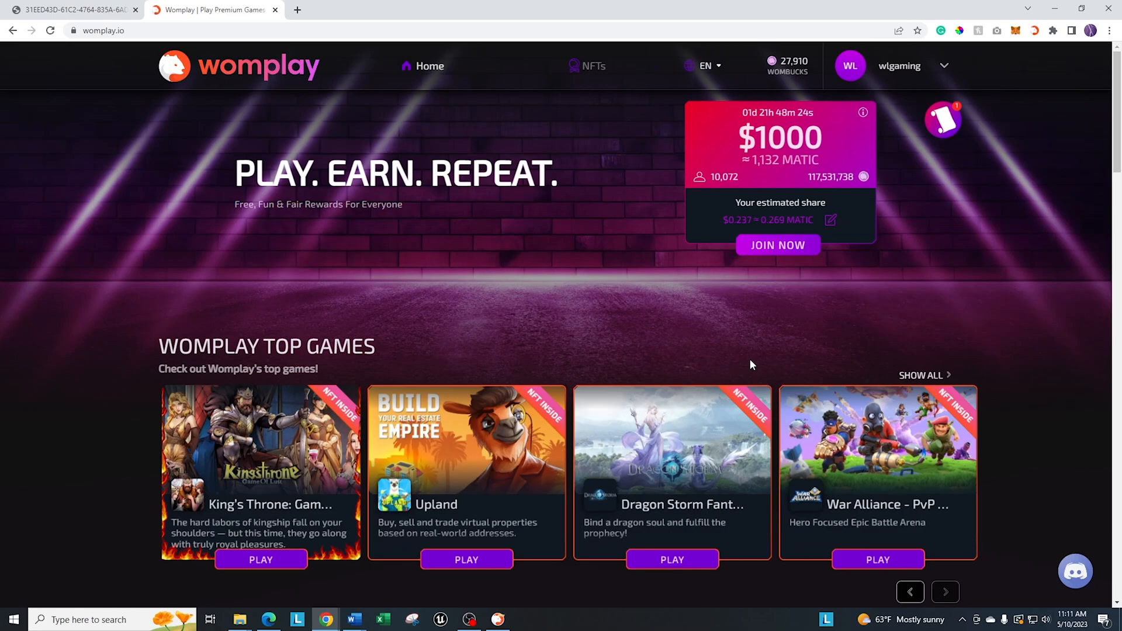
scroll(down, 3)
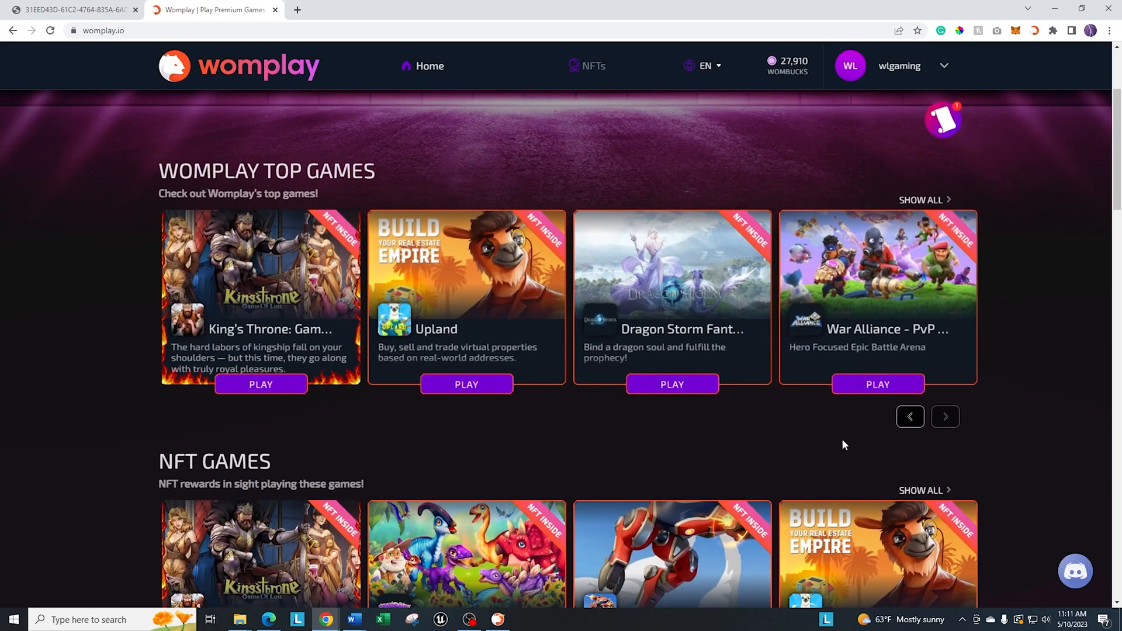
mouse_move(835, 440)
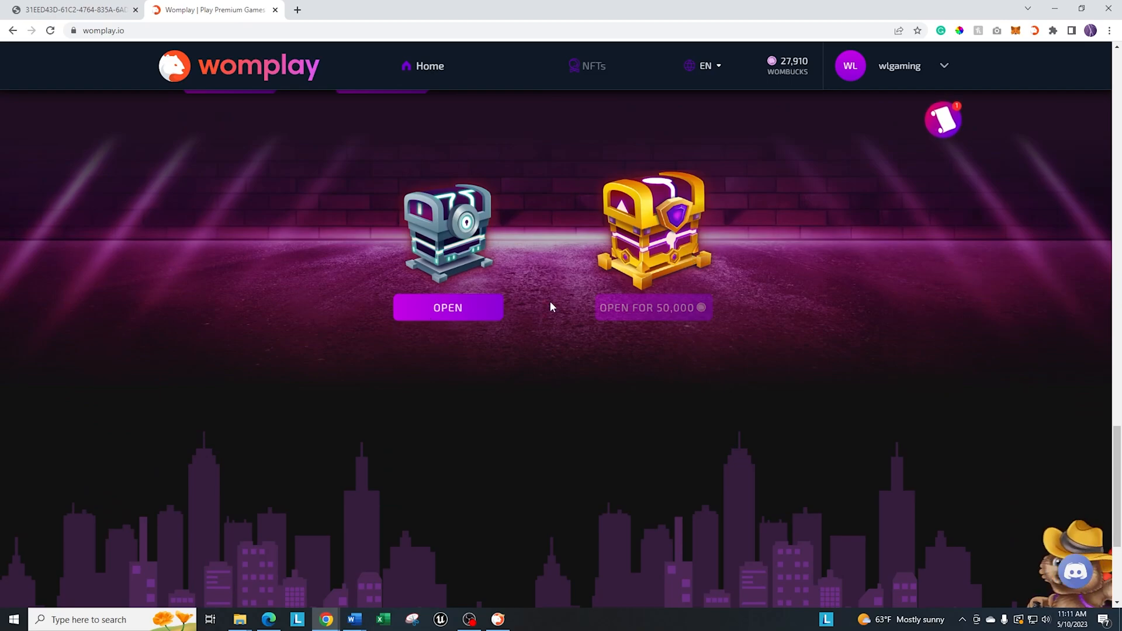
scroll(down, 3)
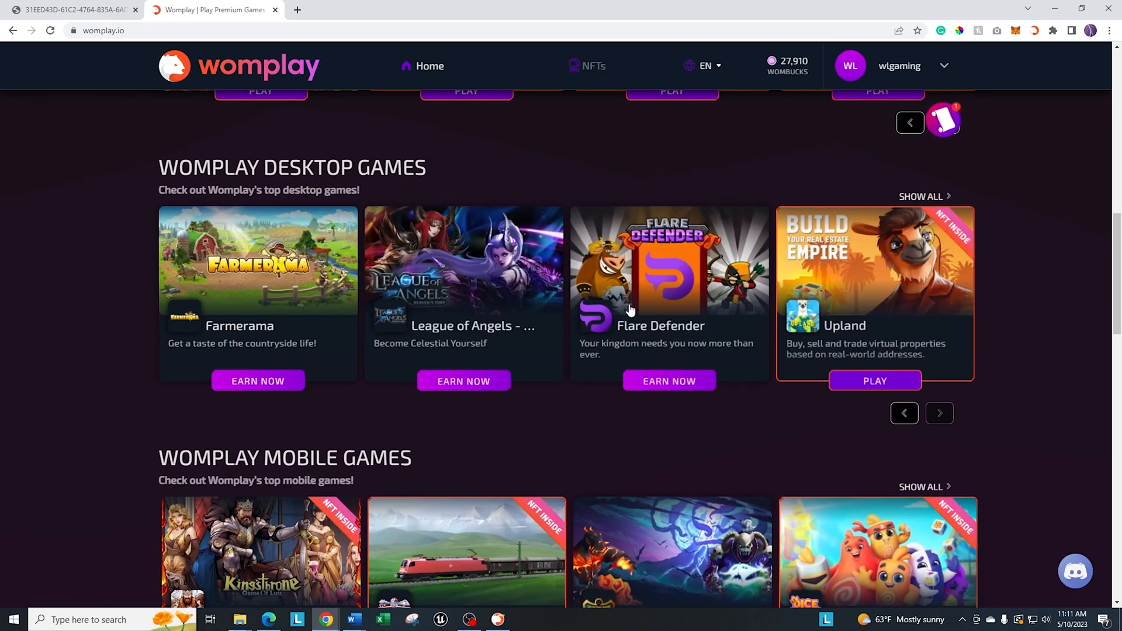
mouse_move(637, 339)
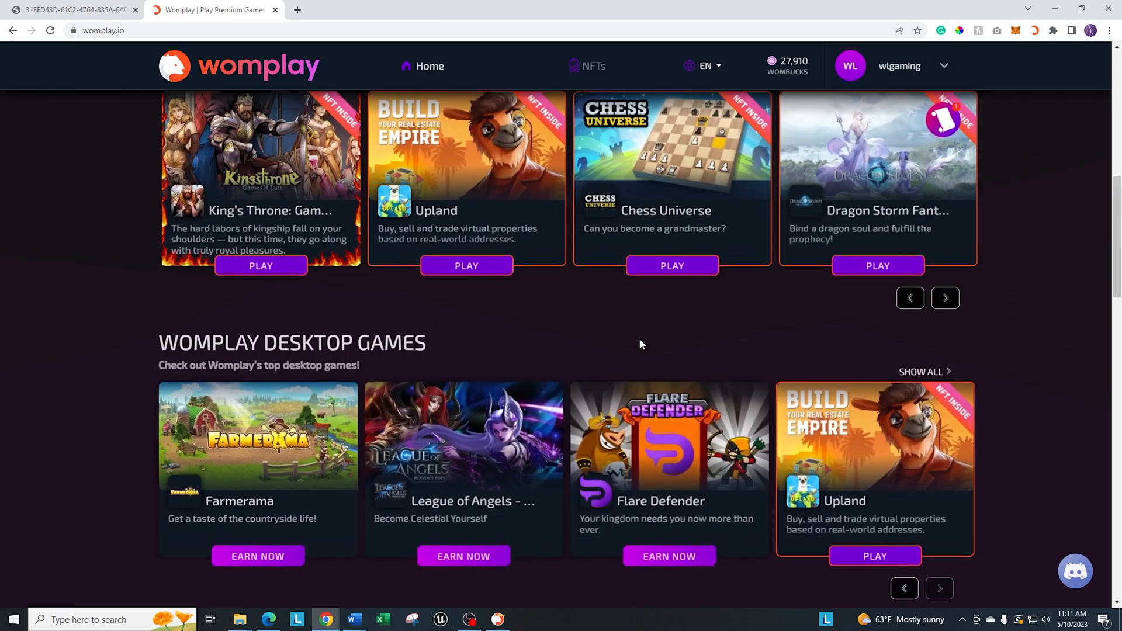
mouse_move(638, 345)
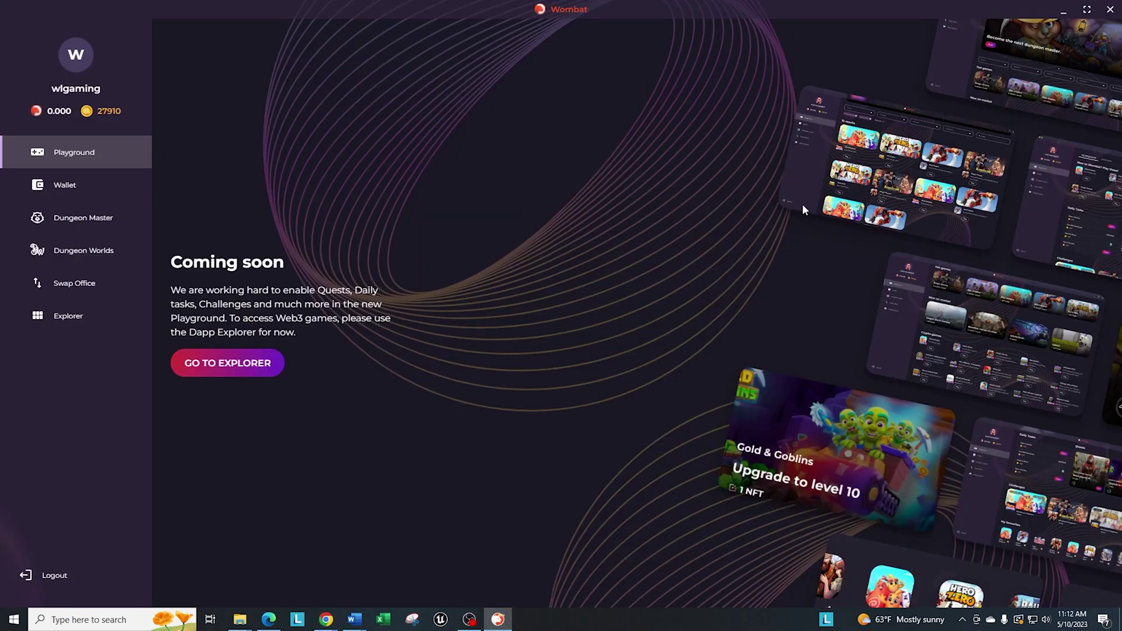
mouse_move(6, 328)
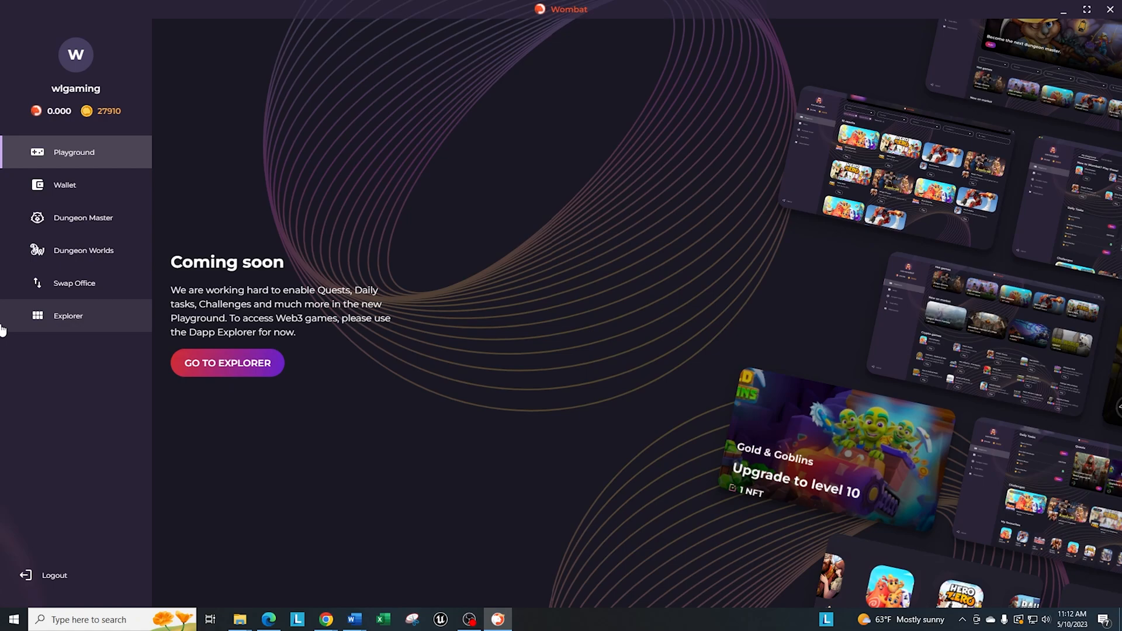
mouse_move(548, 434)
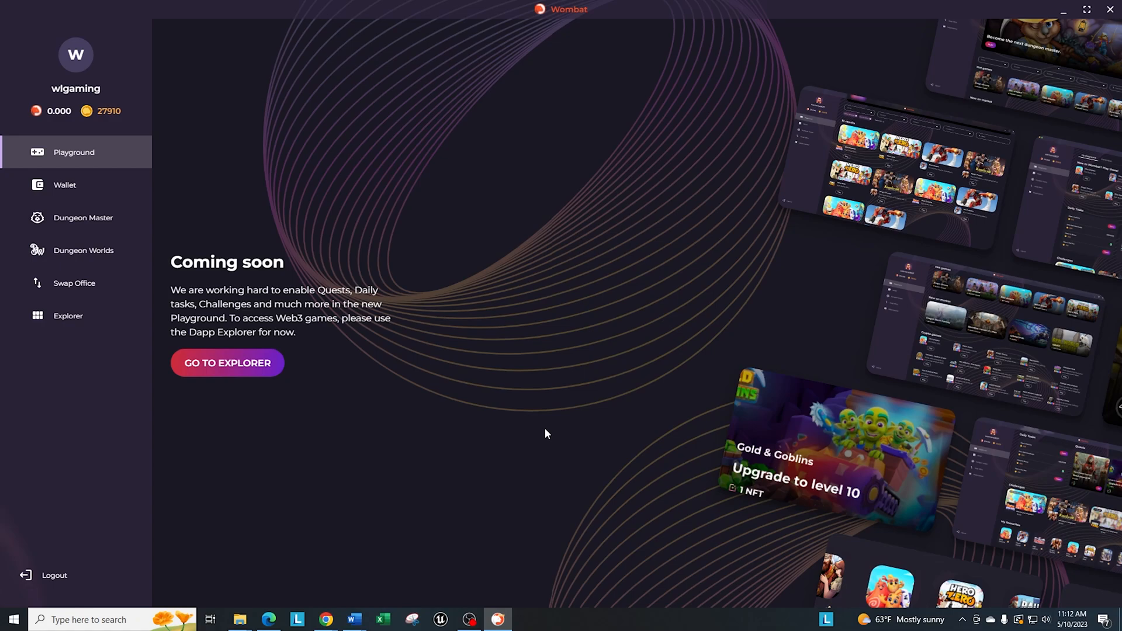
mouse_move(63, 332)
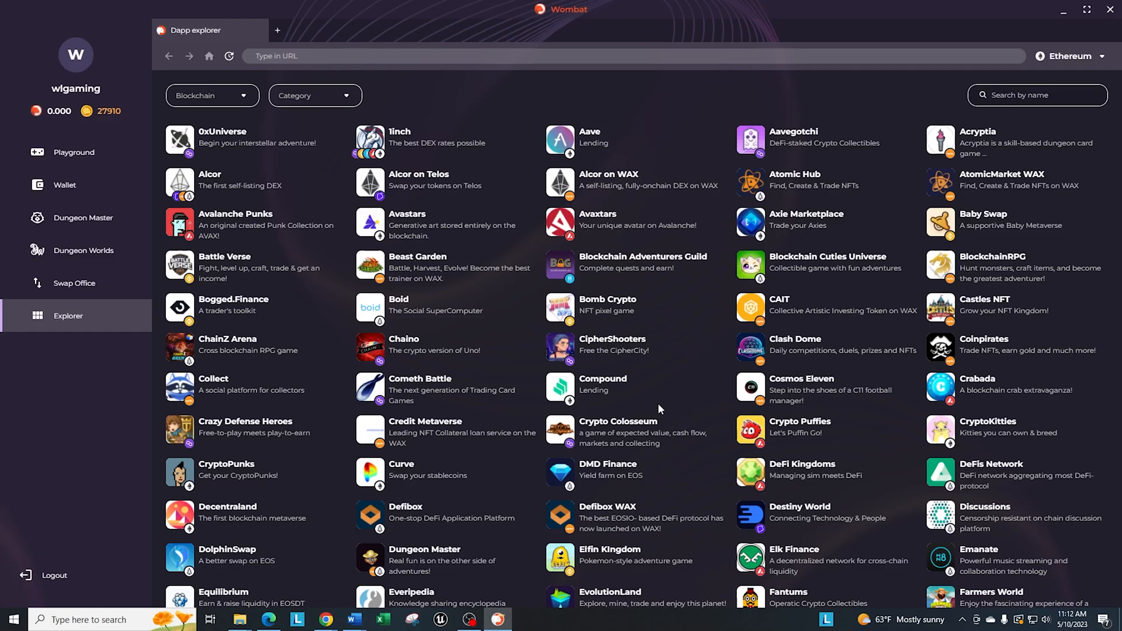
mouse_move(687, 407)
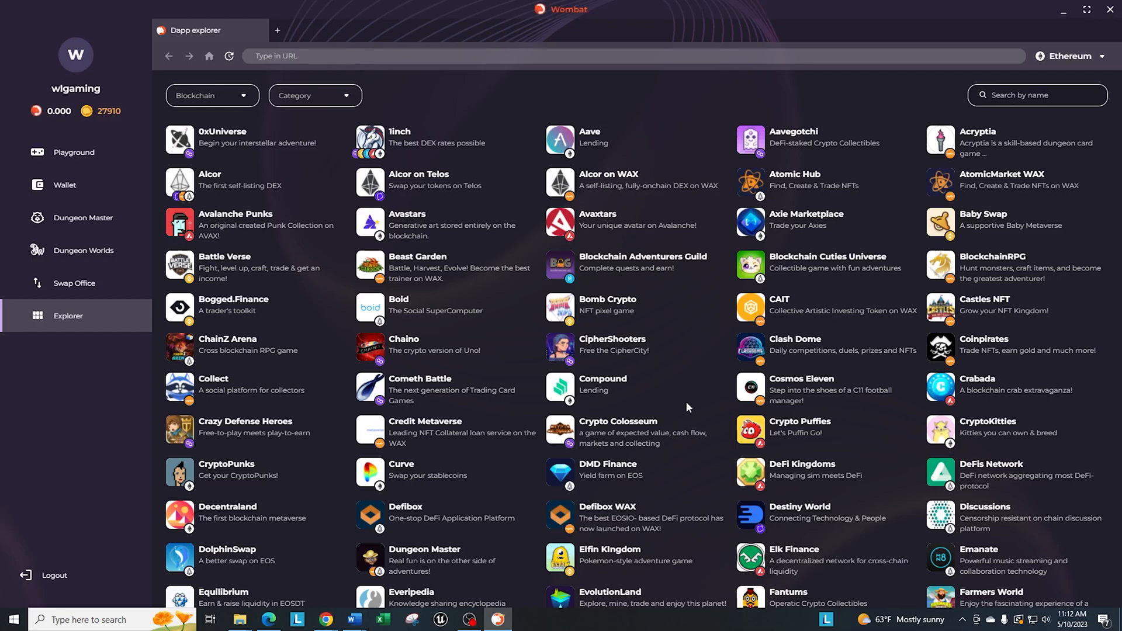
mouse_move(697, 402)
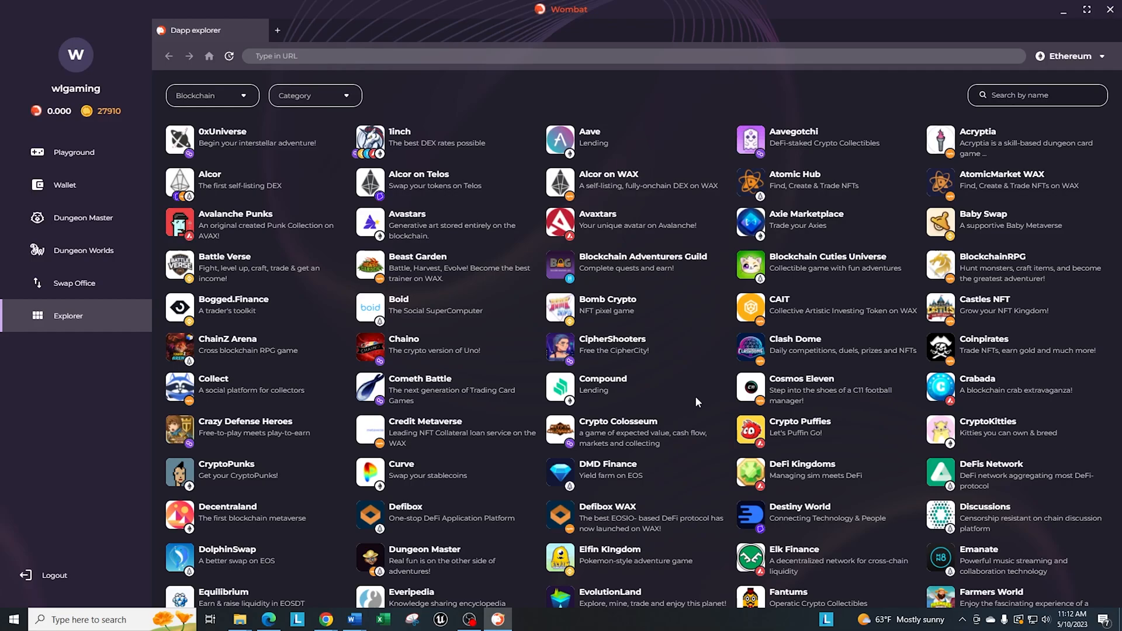
mouse_move(702, 396)
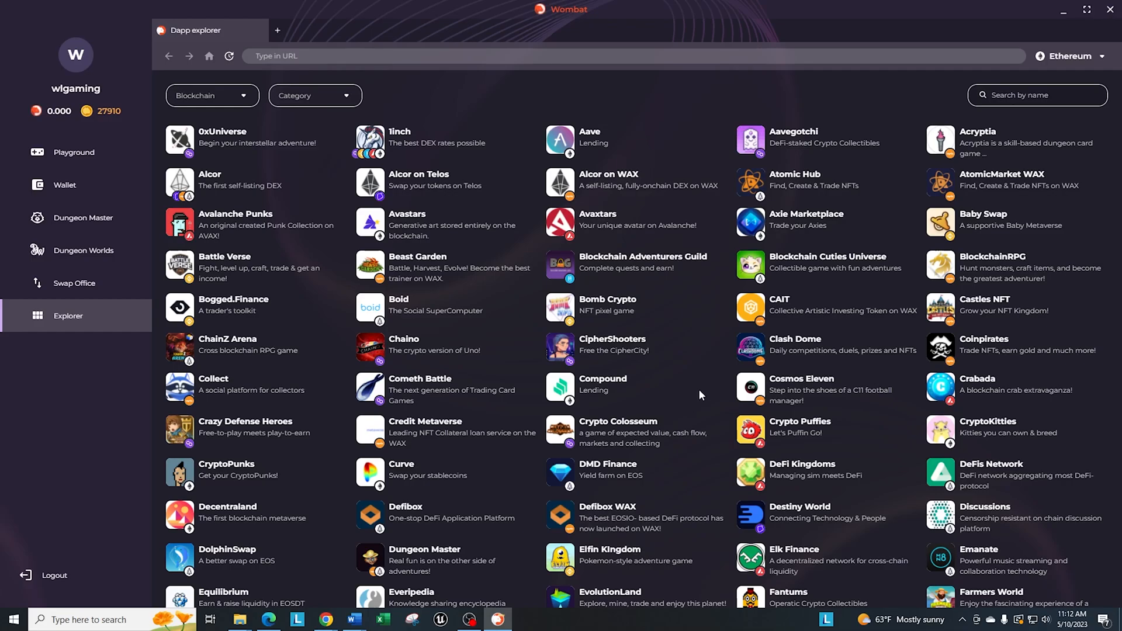
mouse_move(883, 290)
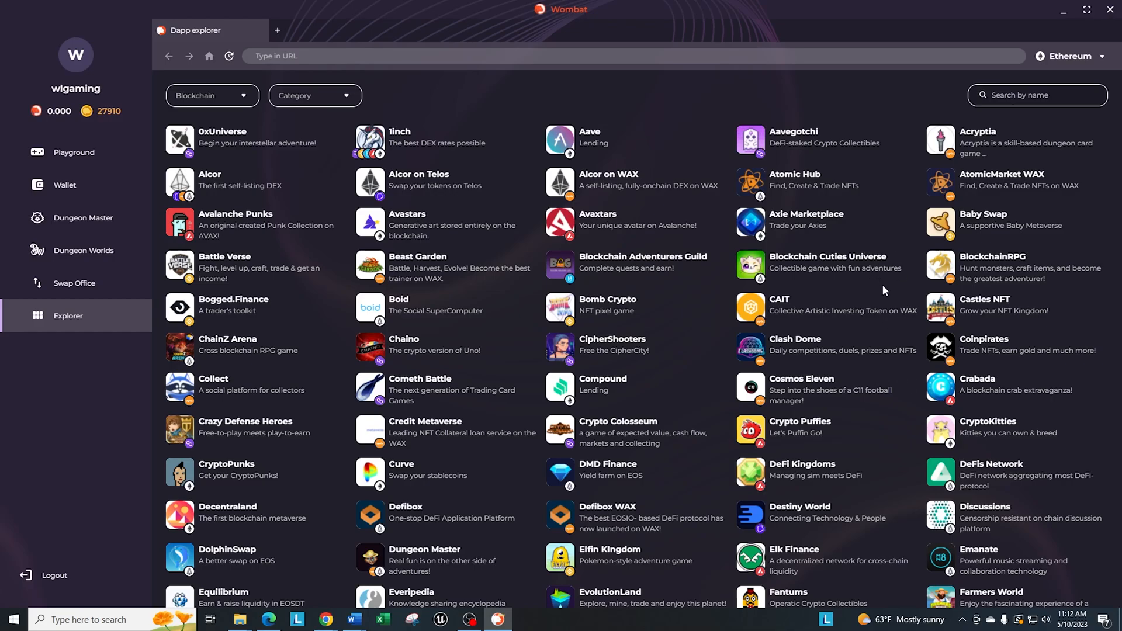
mouse_move(847, 500)
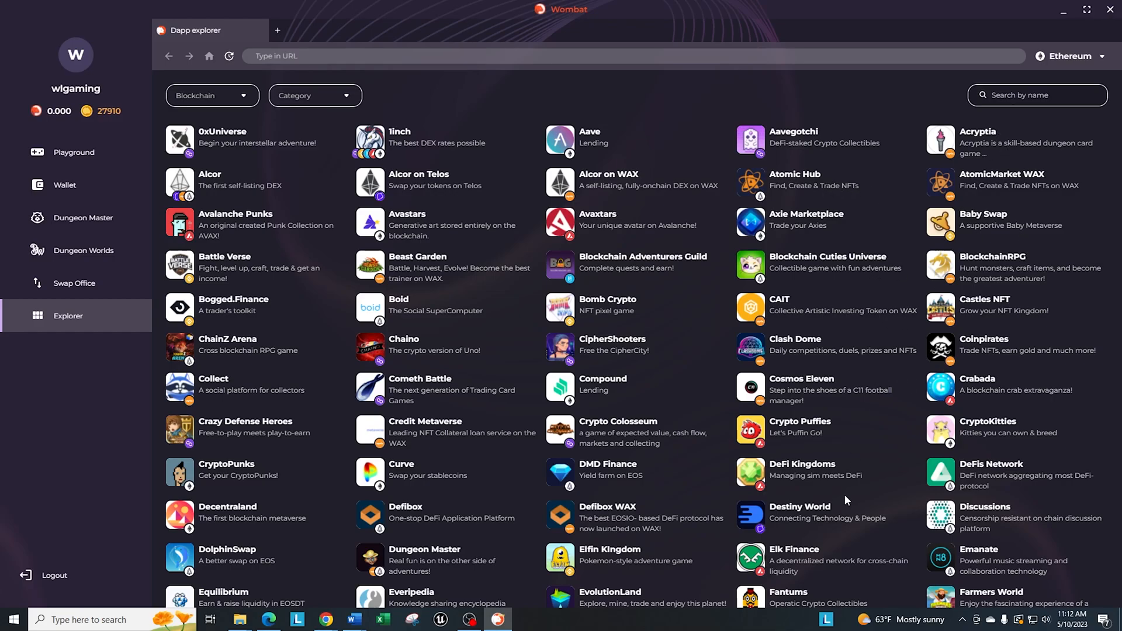
mouse_move(370, 478)
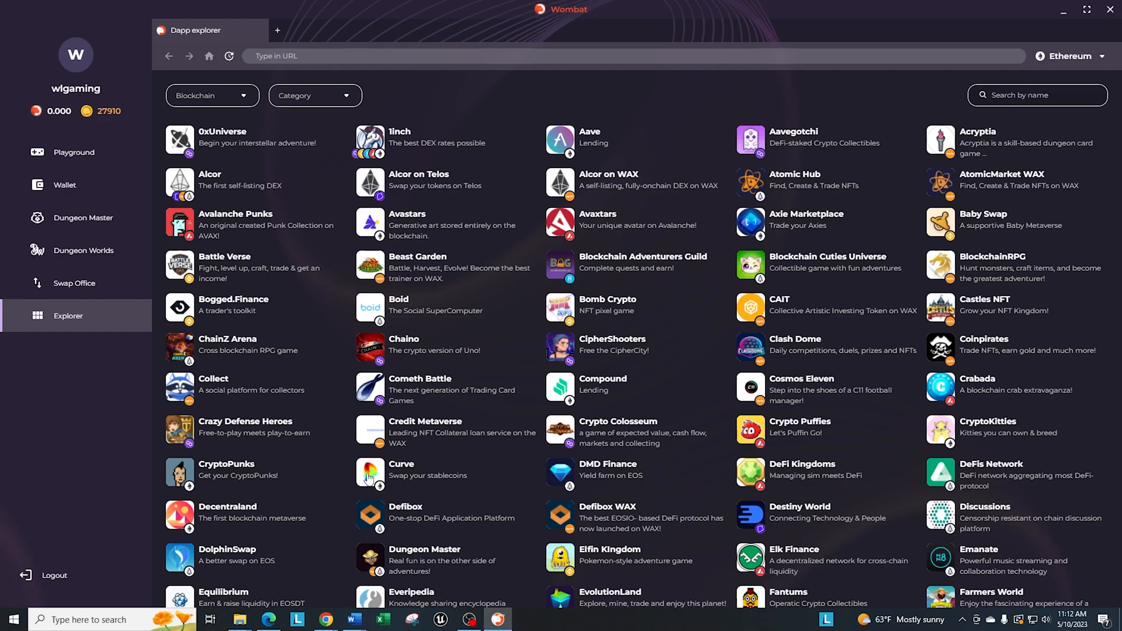
mouse_move(411, 561)
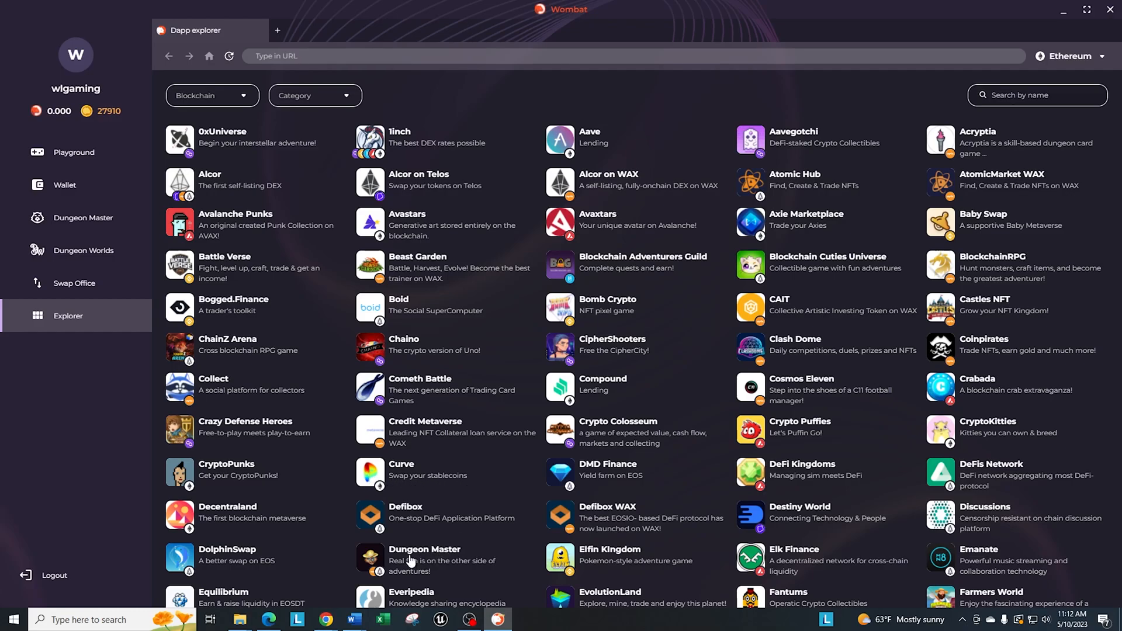
mouse_move(316, 218)
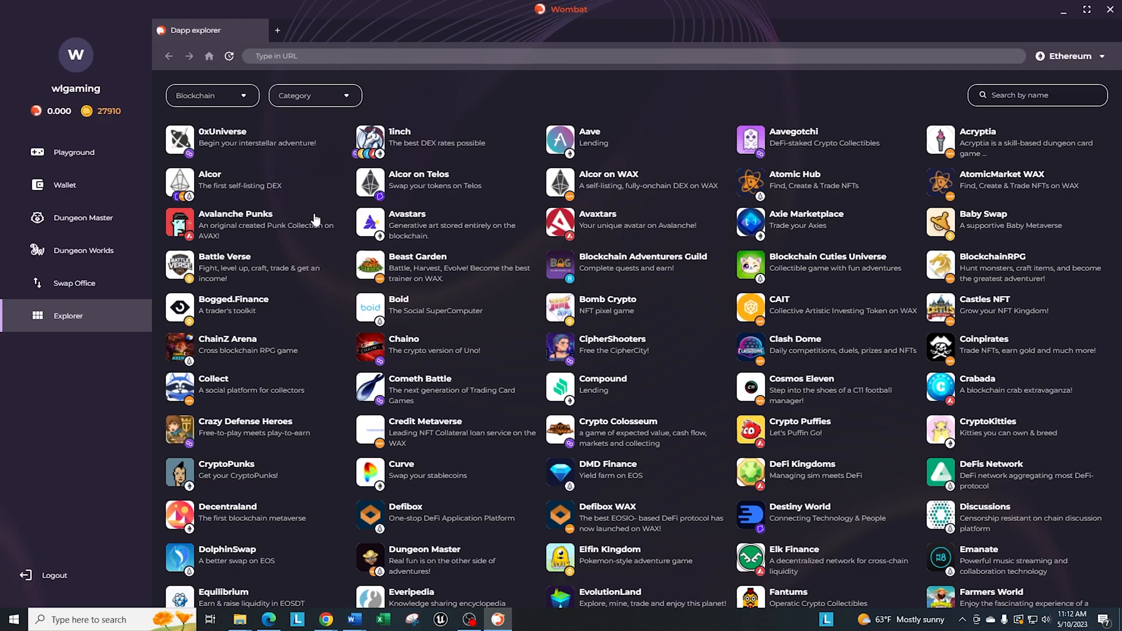
mouse_move(257, 480)
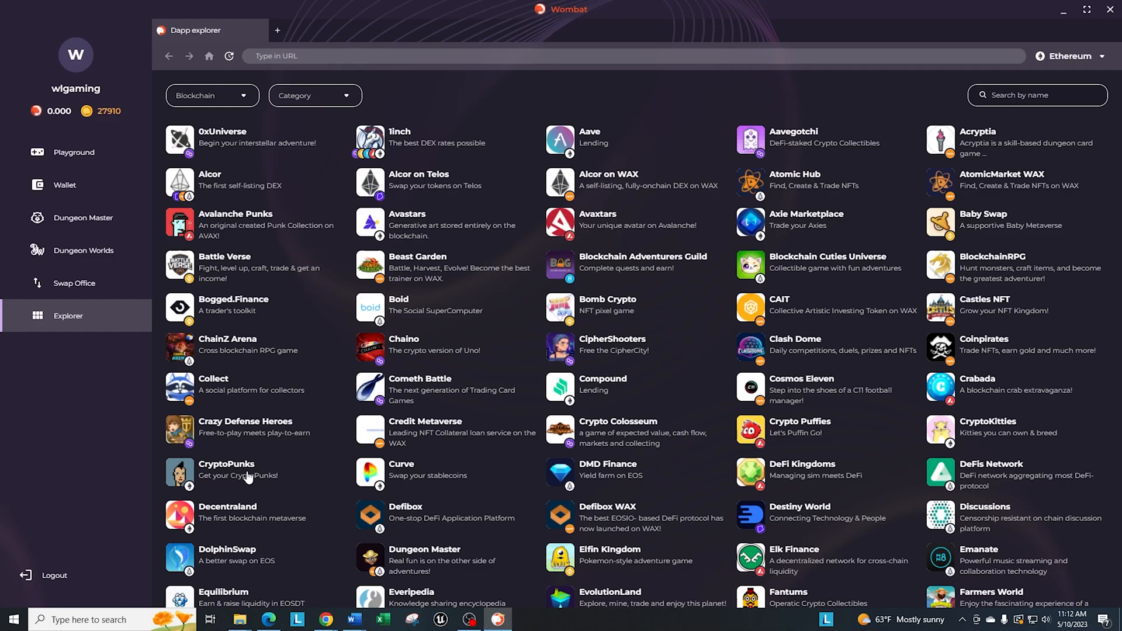
mouse_move(296, 407)
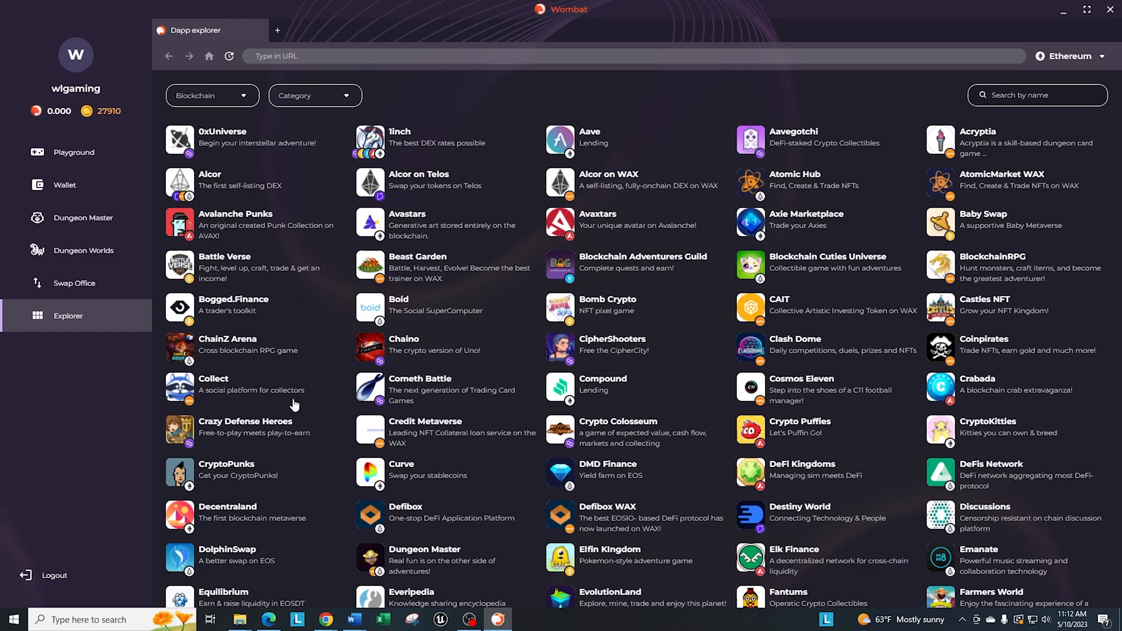
mouse_move(505, 354)
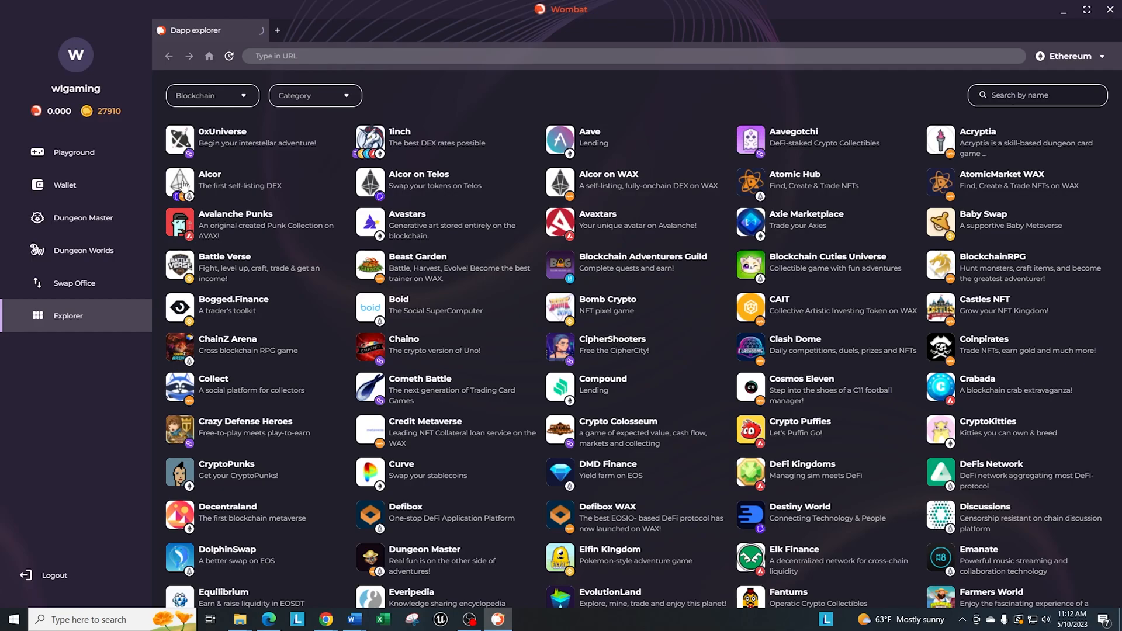
Visit the Alcor exchange dapp and return to the Dapp Explorer list.
click(209, 180)
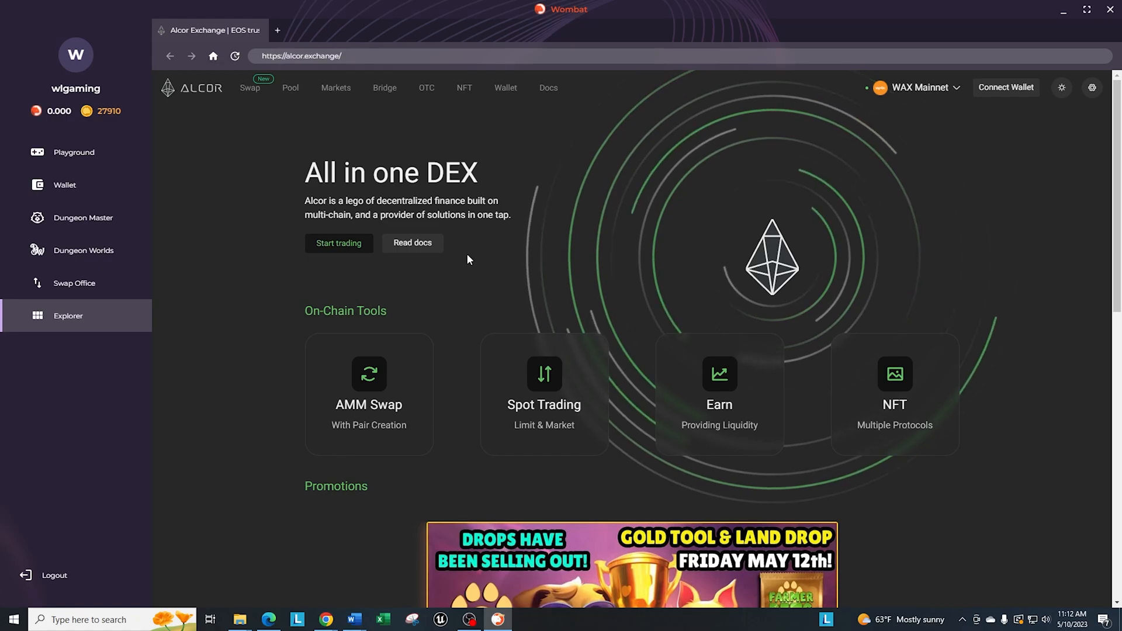
click(68, 315)
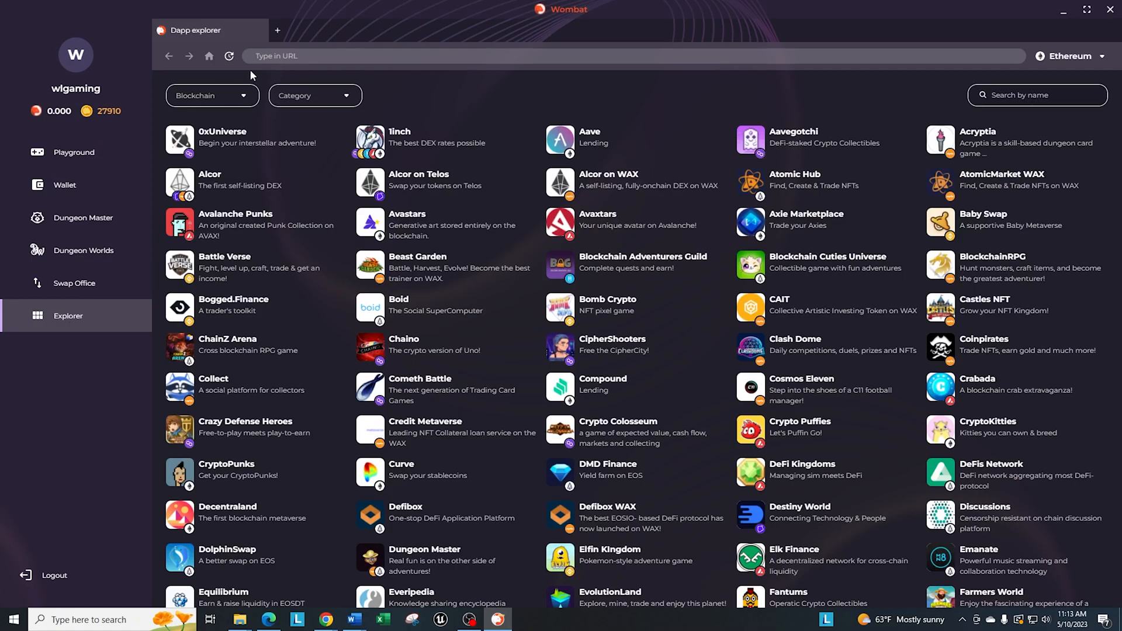
mouse_move(365, 107)
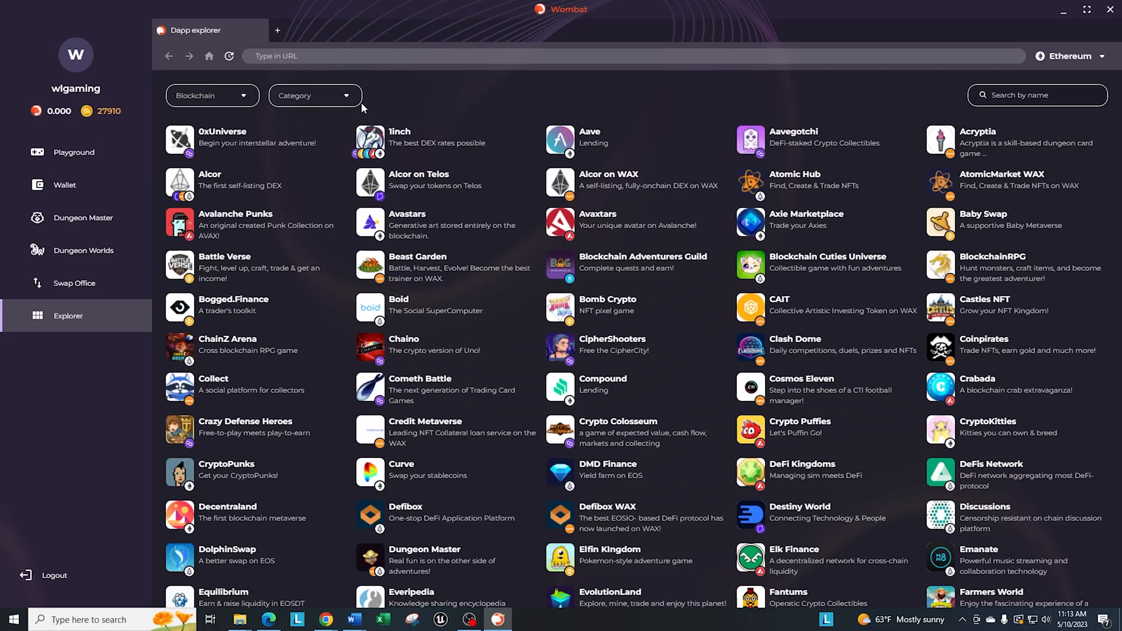
Filter the Dapp Explorer to Games, then clear it with Show all.
click(316, 96)
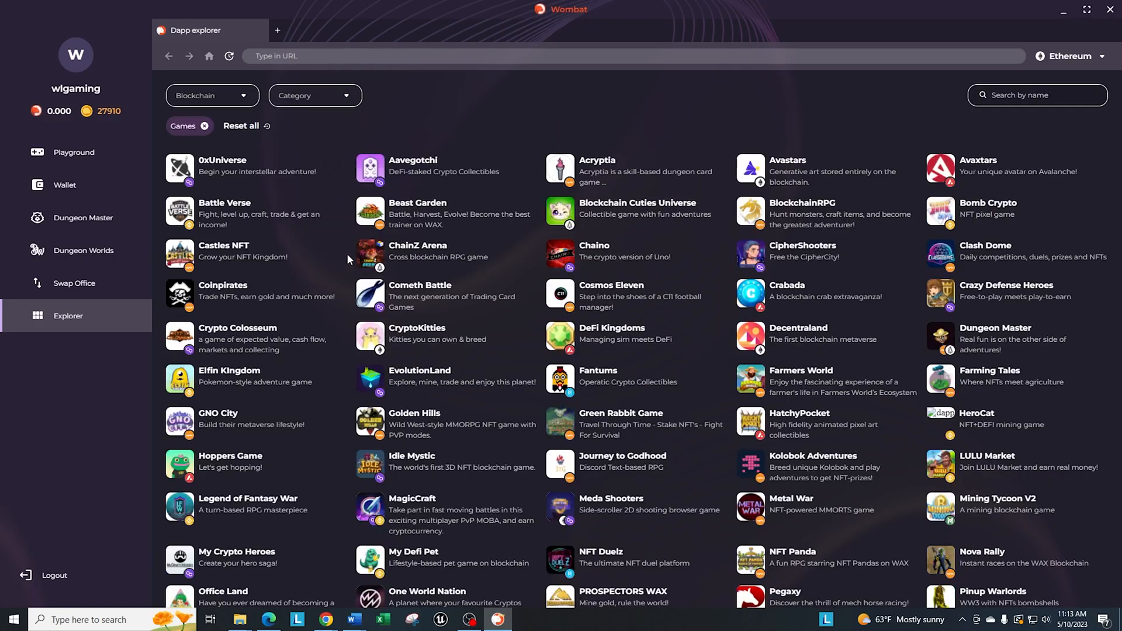
mouse_move(316, 111)
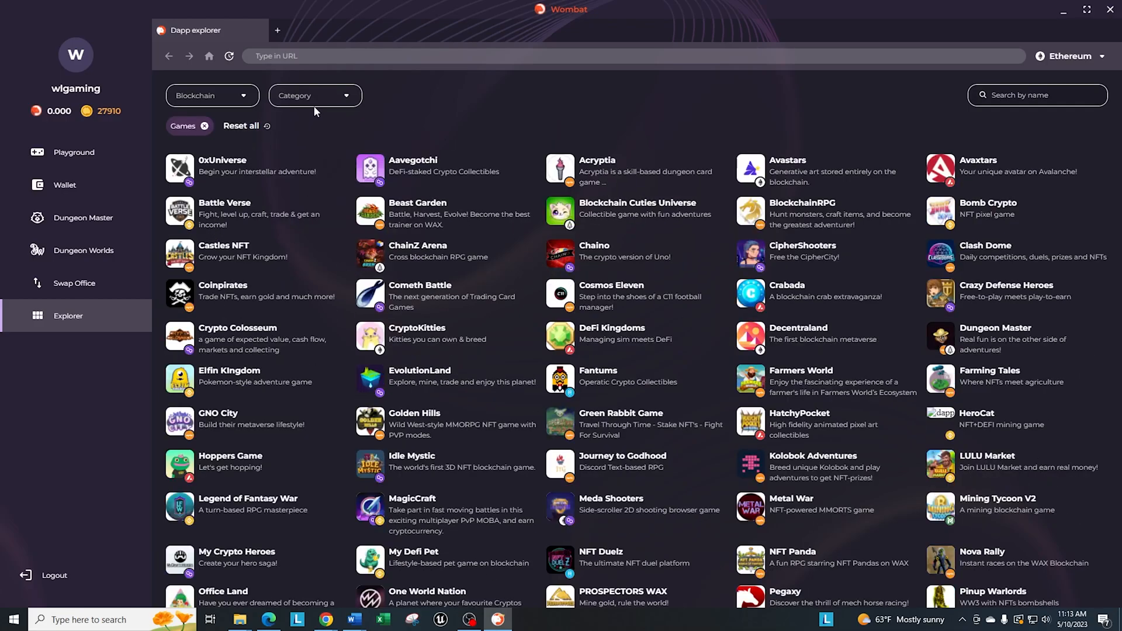
click(315, 96)
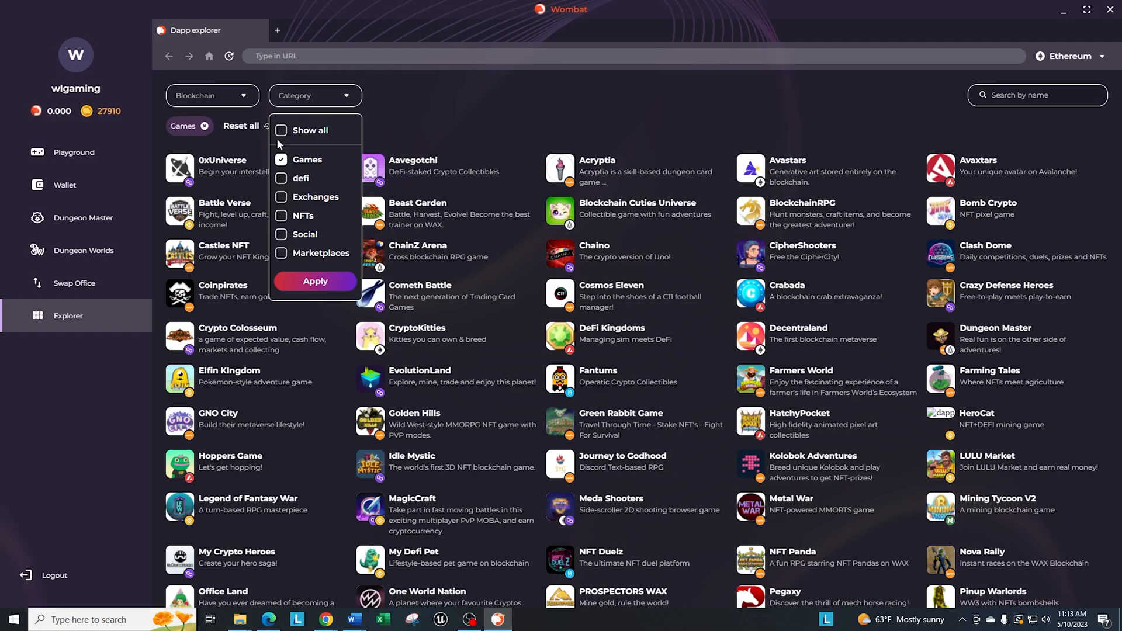
click(241, 126)
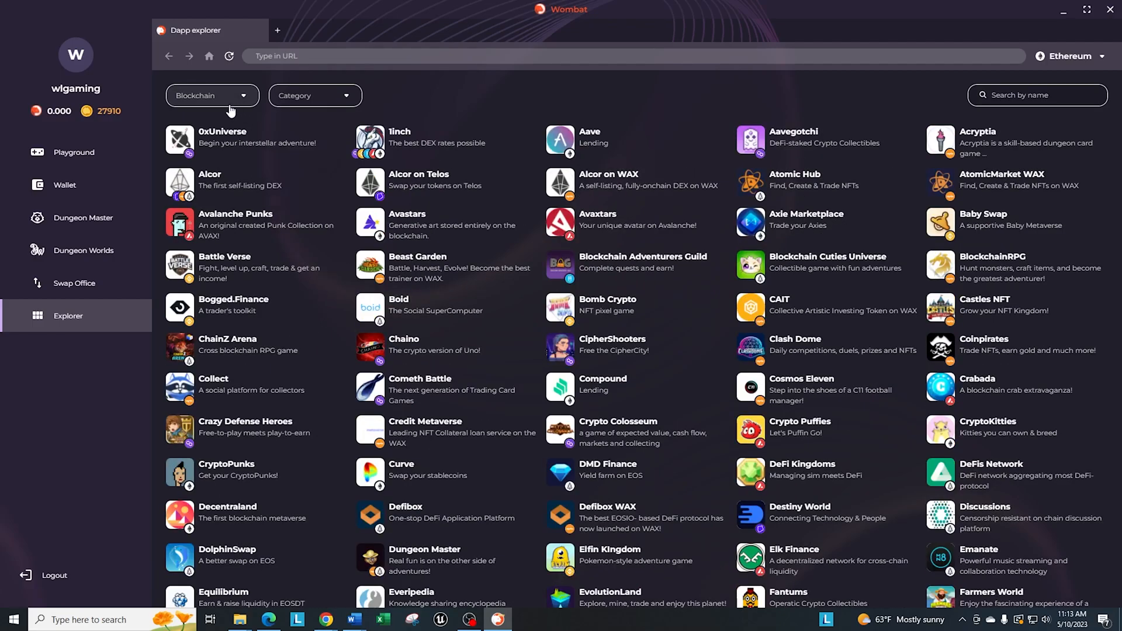
mouse_move(229, 82)
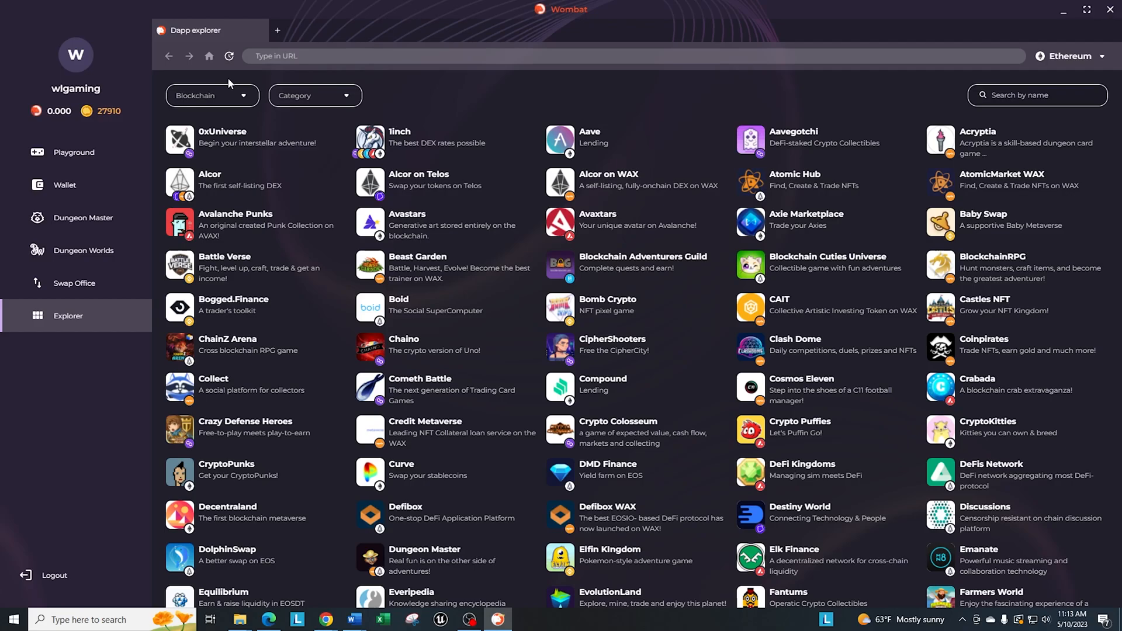
Filter the Dapp Explorer to WAX-chain dapps only.
click(213, 96)
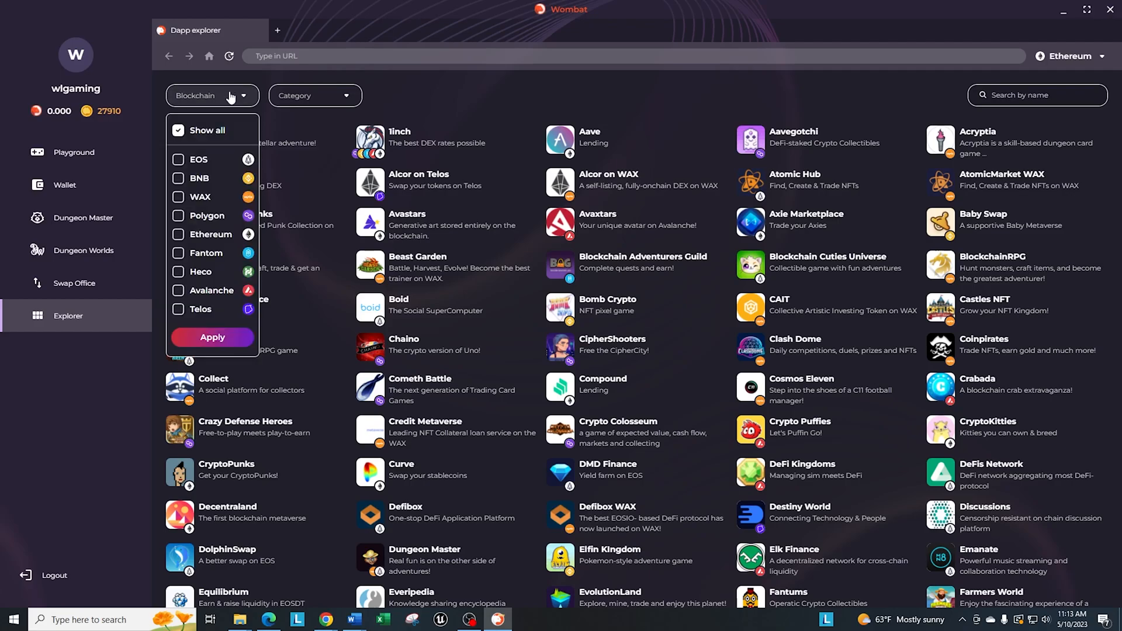
click(178, 196)
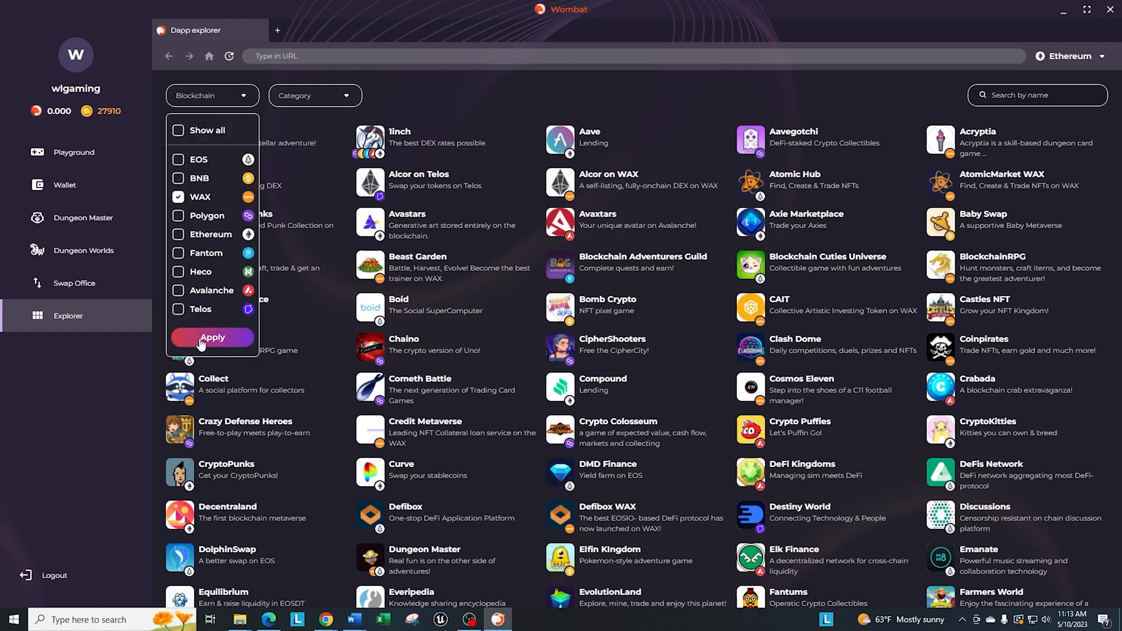
click(213, 337)
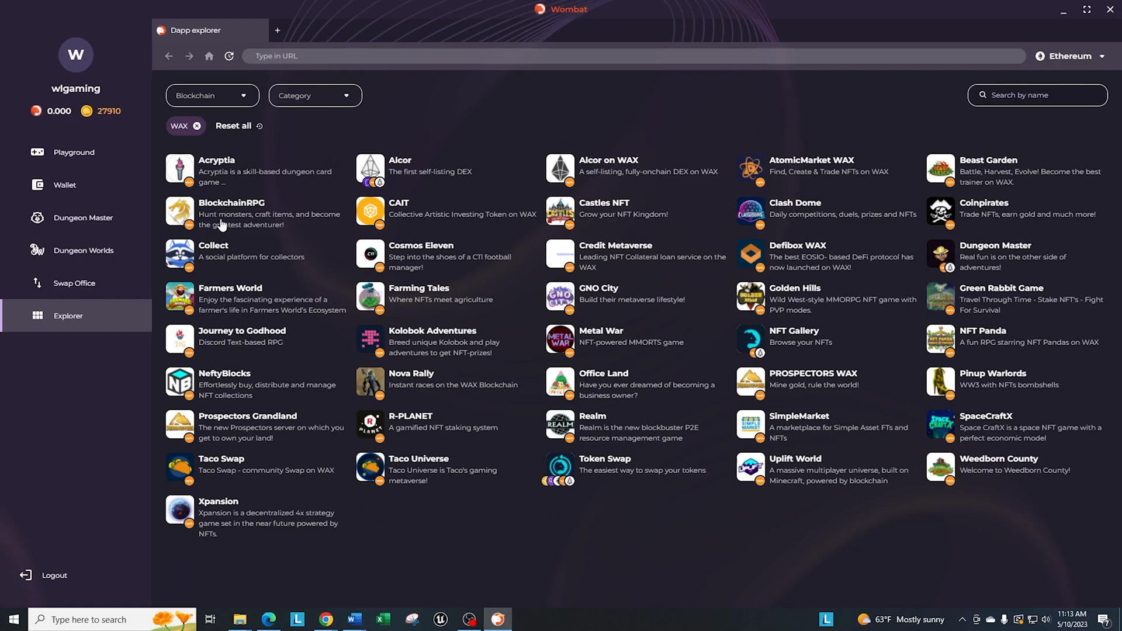
mouse_move(900, 447)
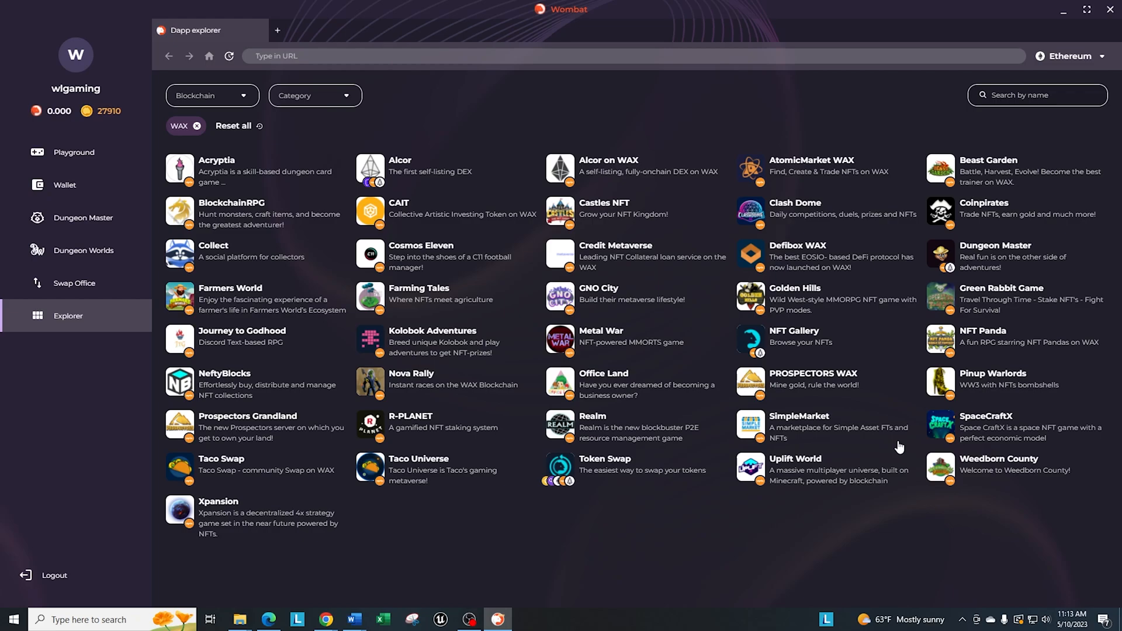
mouse_move(287, 208)
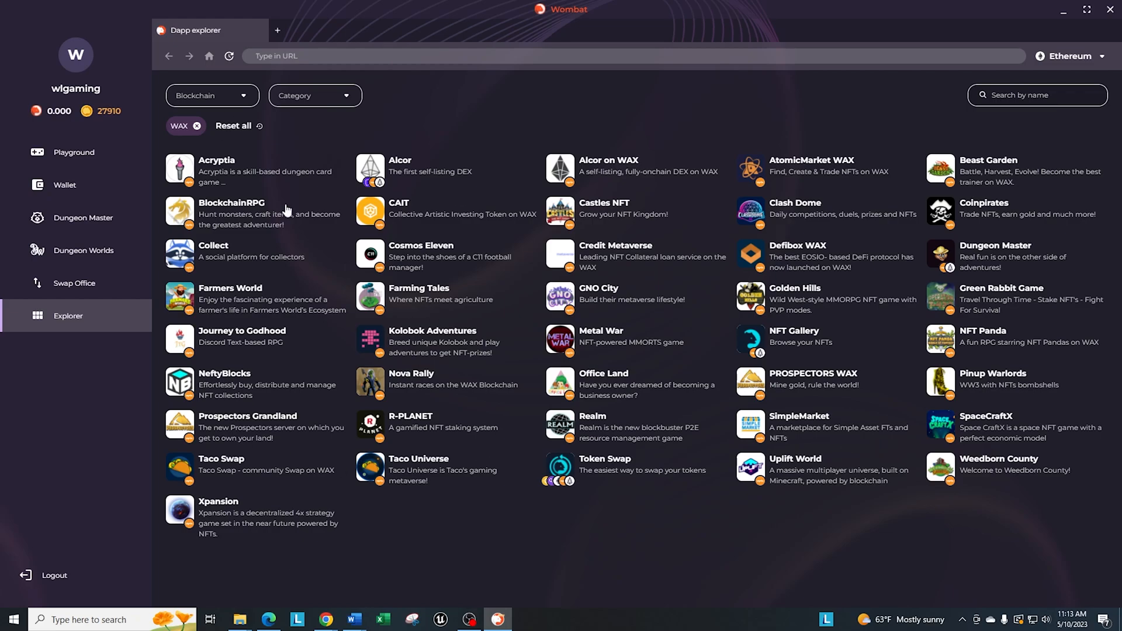
Filter the Dapp Explorer to the Polygon blockchain and Games category.
click(213, 96)
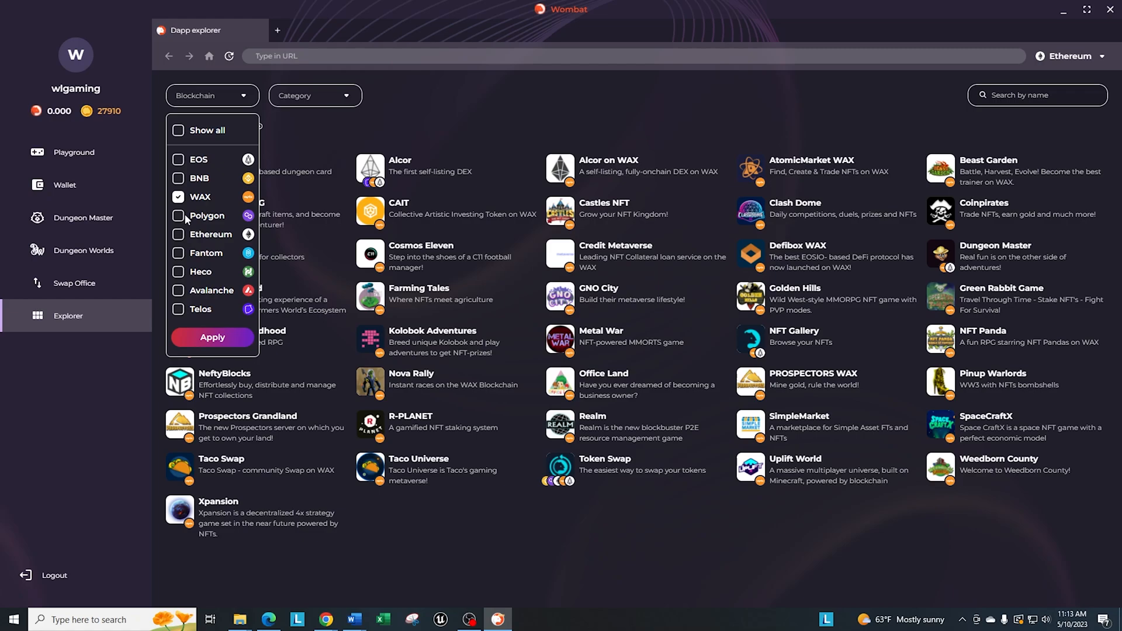
click(178, 215)
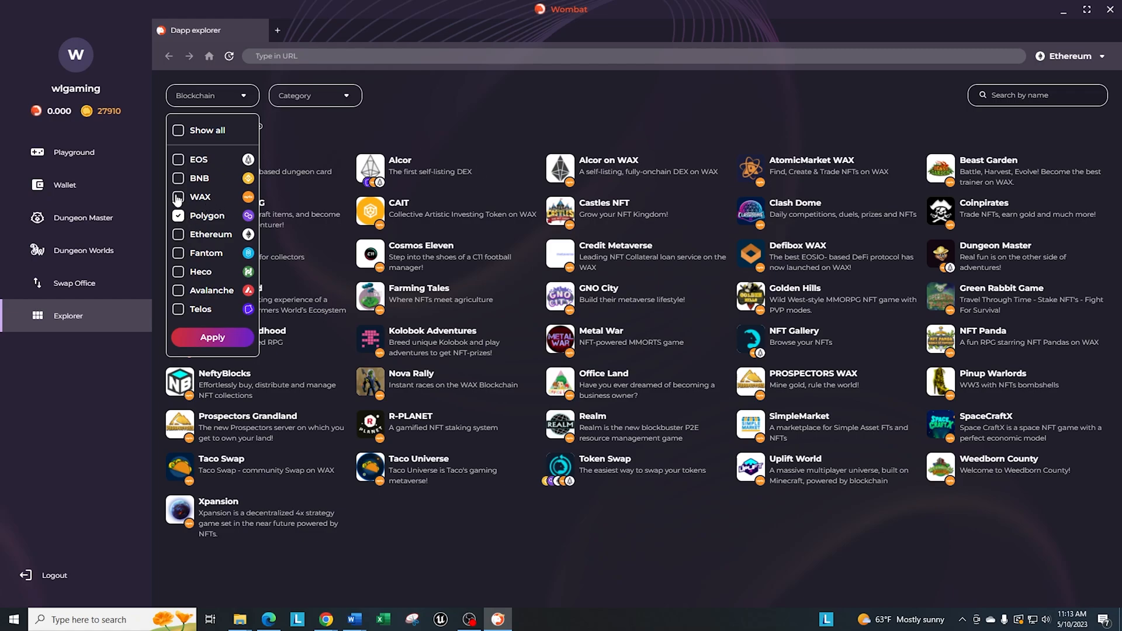
click(212, 337)
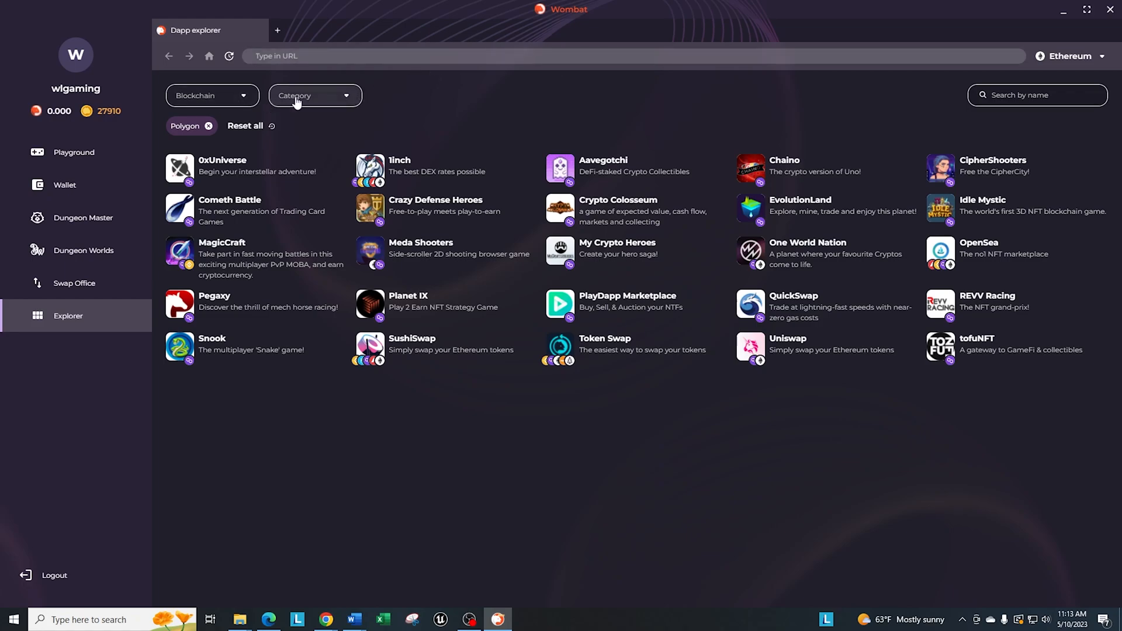
click(315, 96)
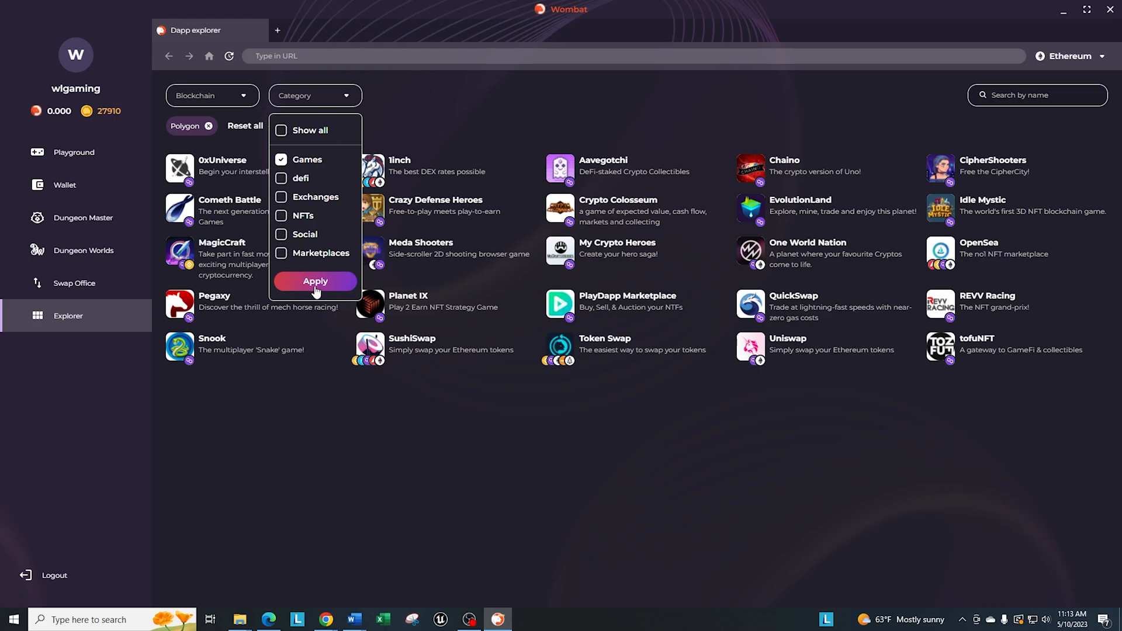
click(315, 281)
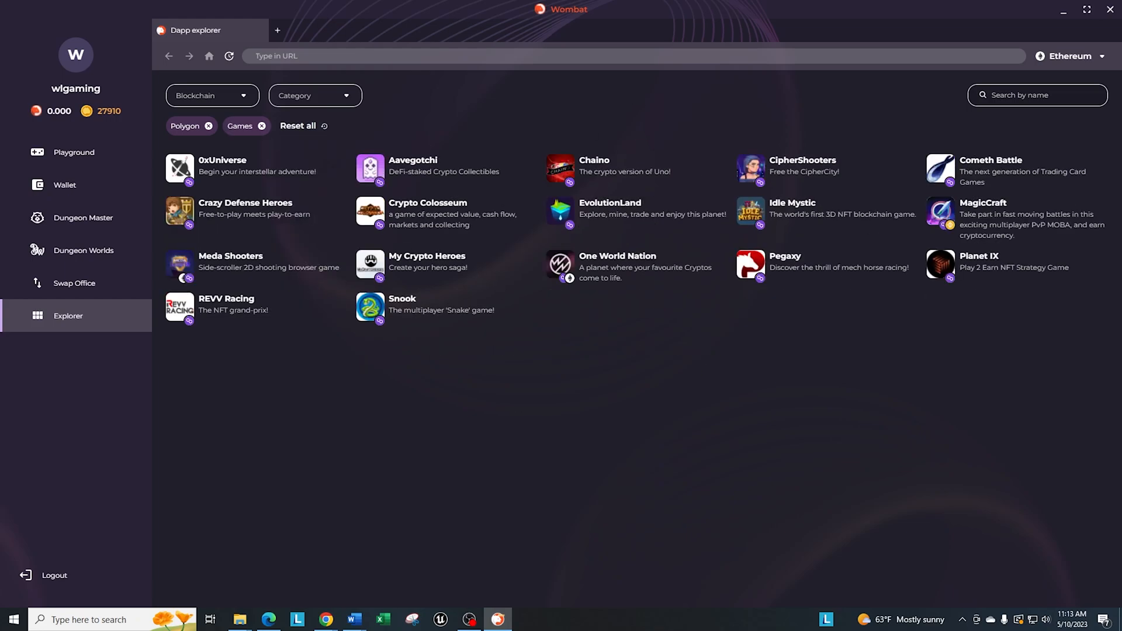
mouse_move(325, 231)
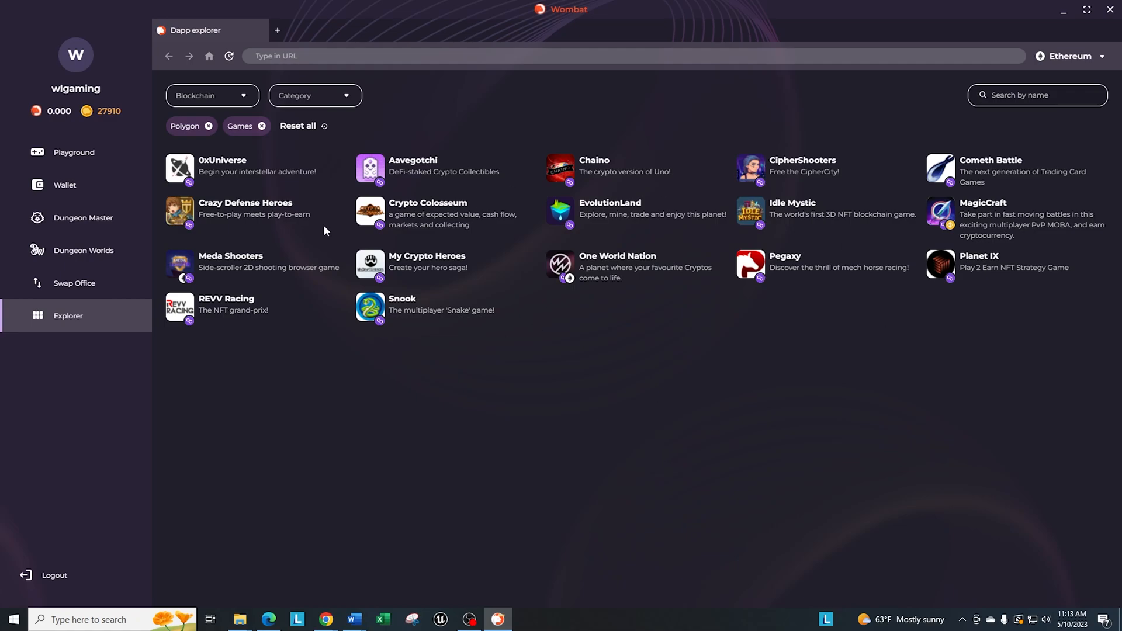
mouse_move(517, 134)
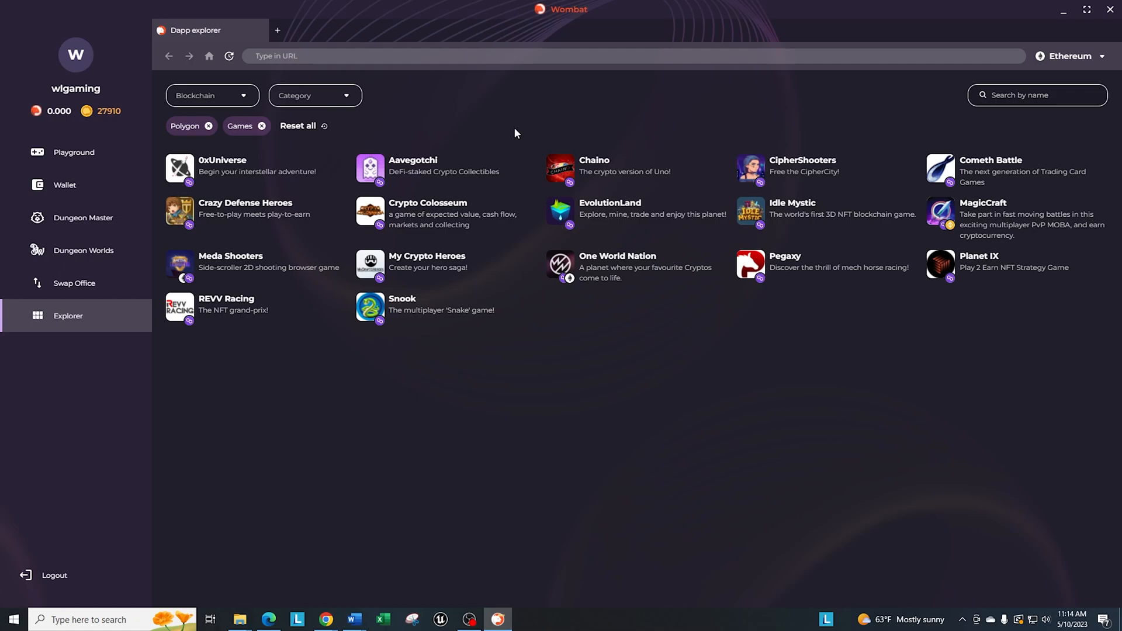
mouse_move(531, 168)
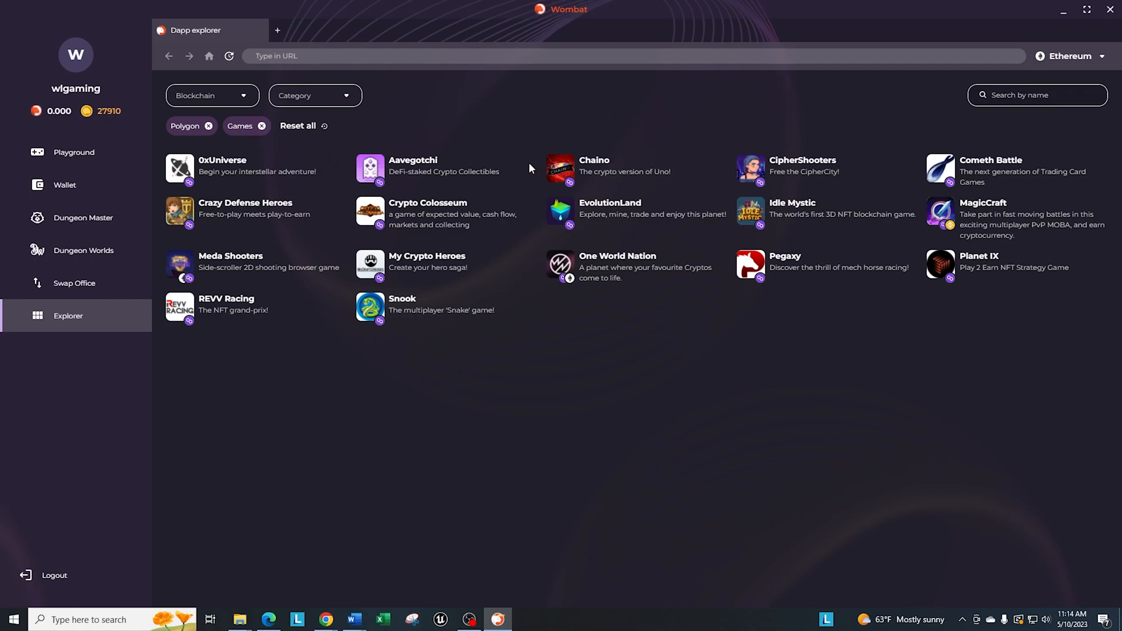
mouse_move(103, 222)
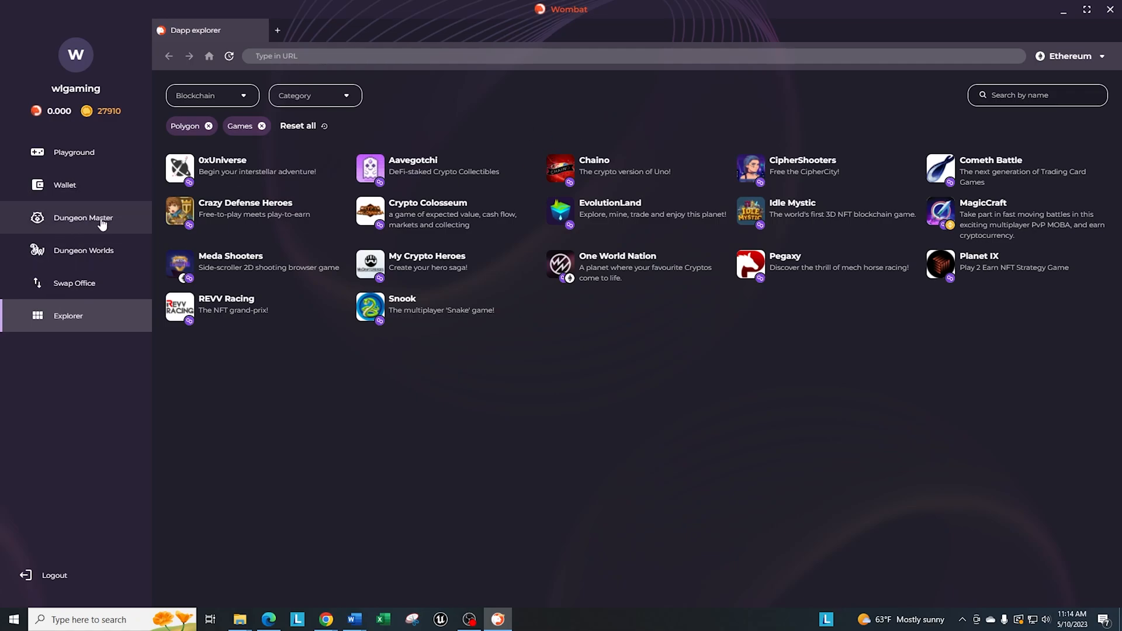
Enter Dungeon Master and continue past the 202 XP reward screen.
click(83, 217)
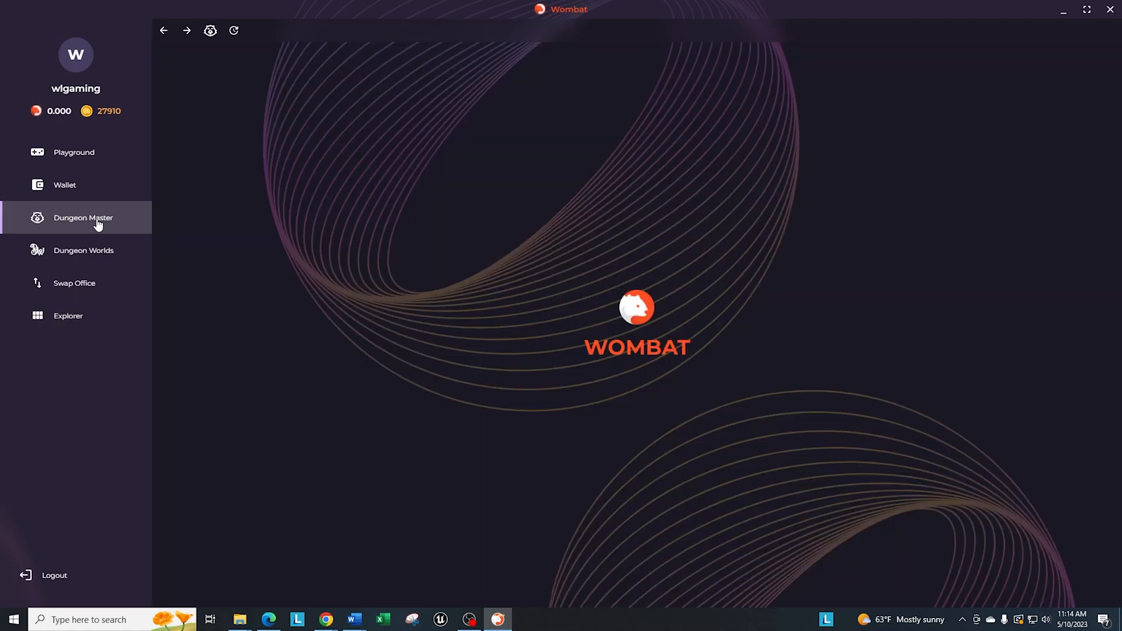
click(83, 218)
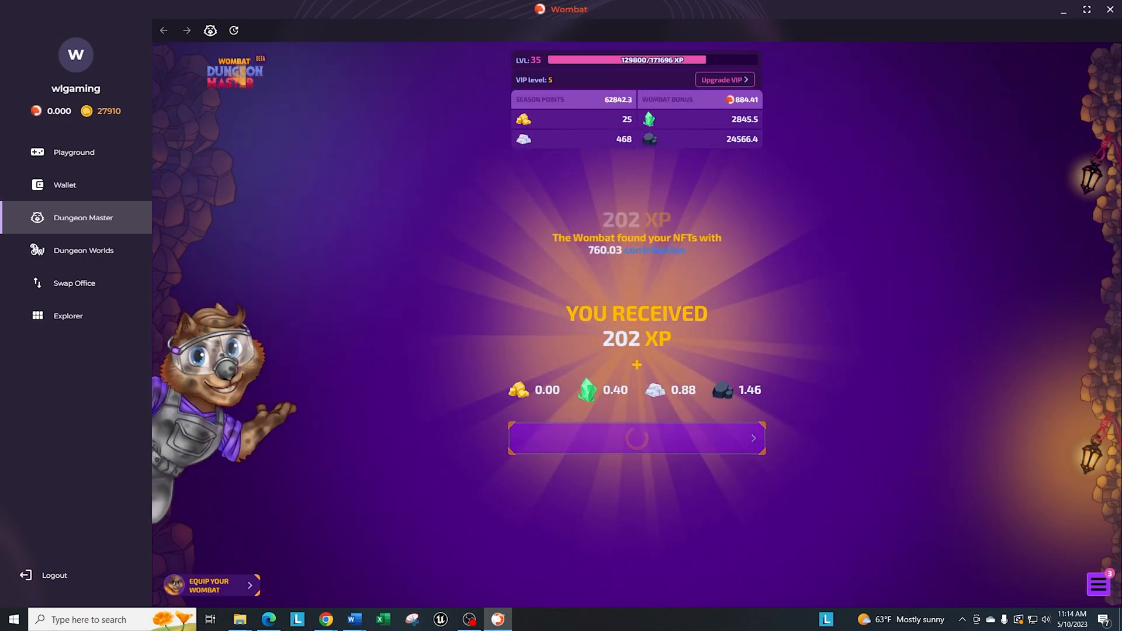
click(637, 439)
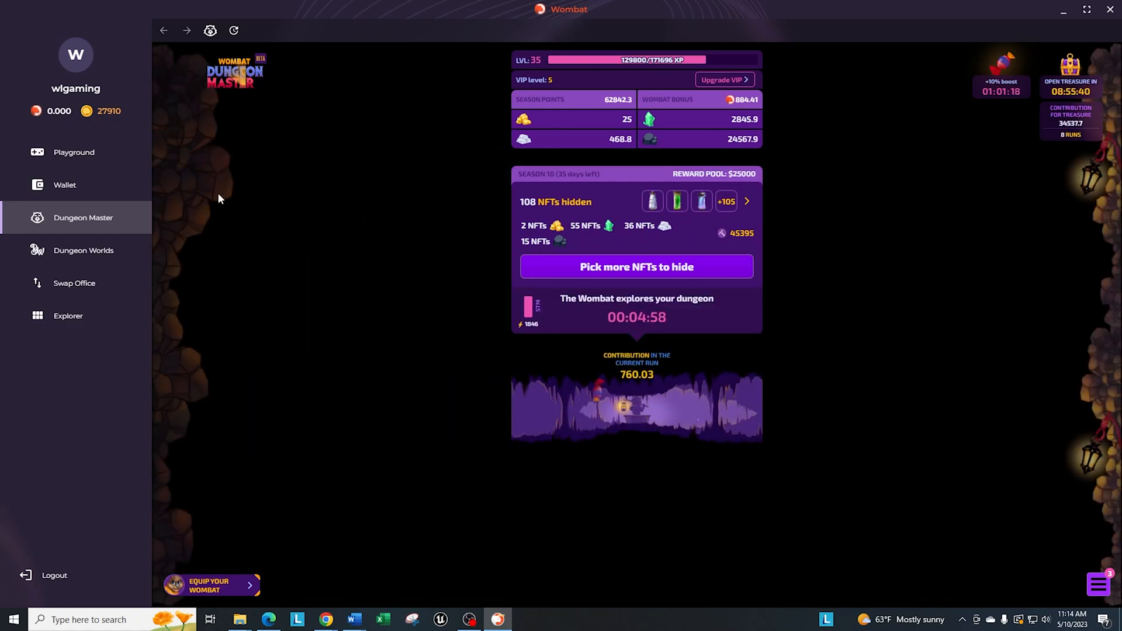
mouse_move(68, 257)
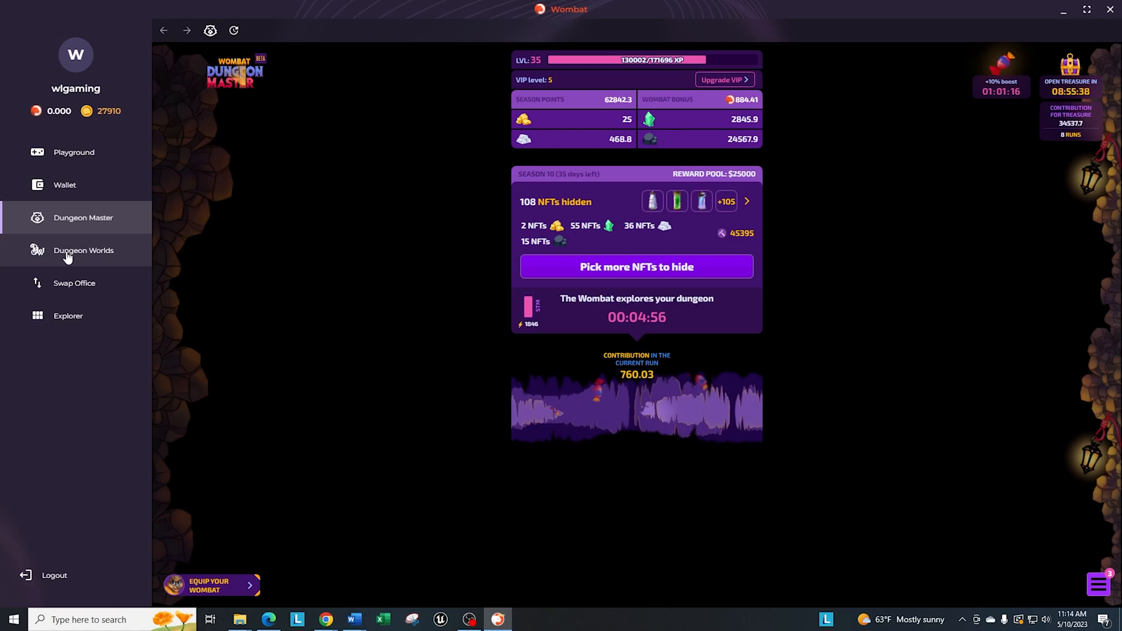
Enter Dungeon Worlds, approve the Cloud Wallet login, inspect the Dojo, then head to Swap Office.
click(83, 250)
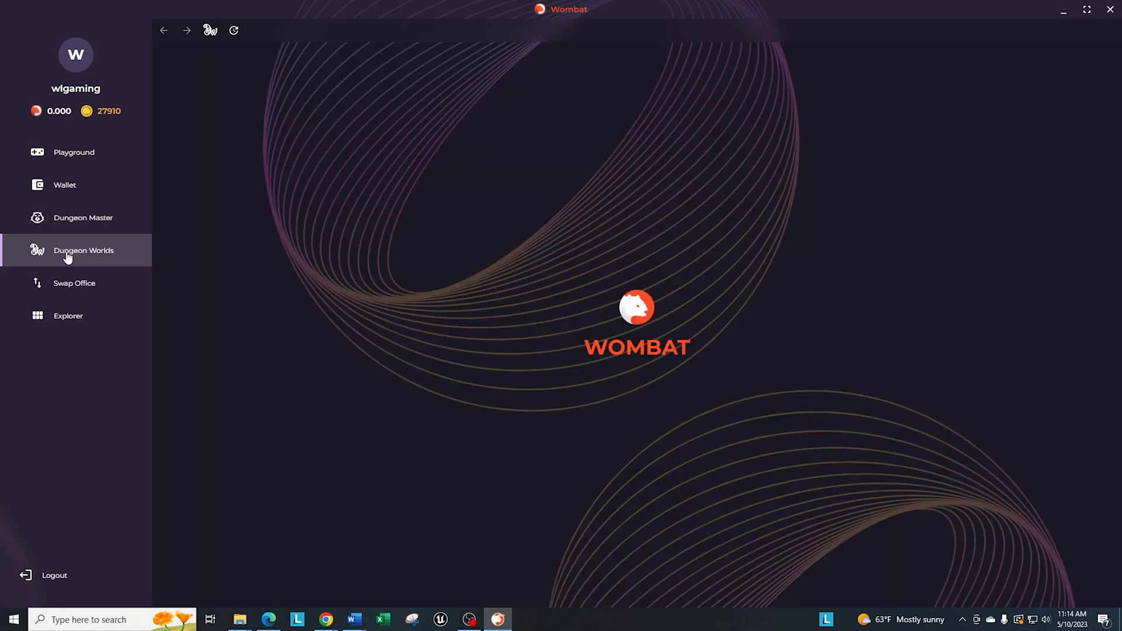
click(83, 250)
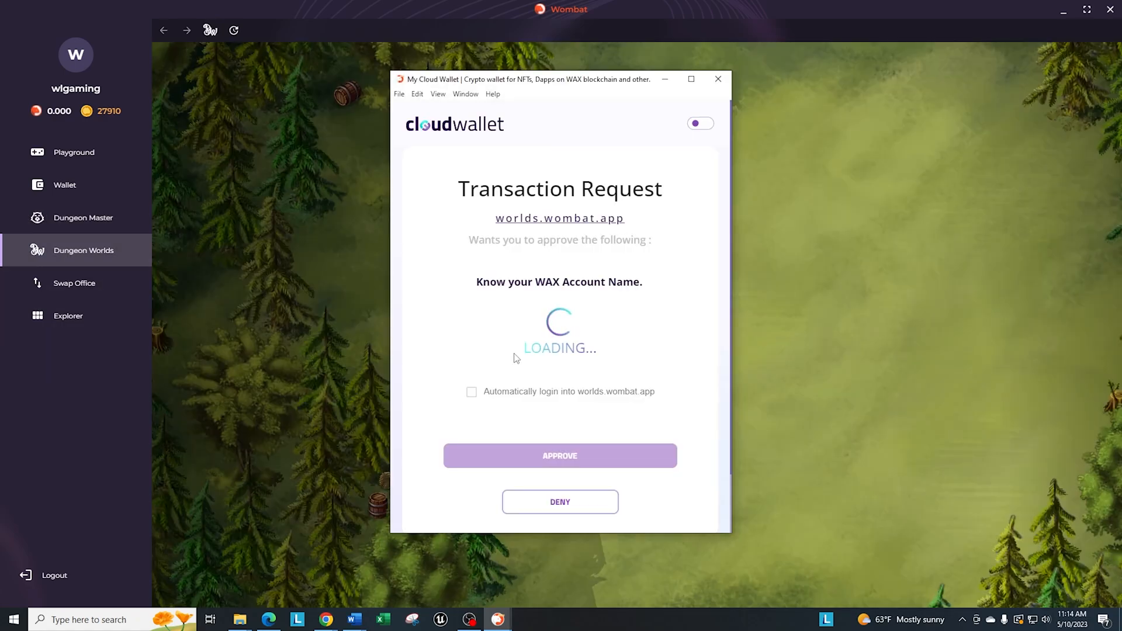
click(560, 456)
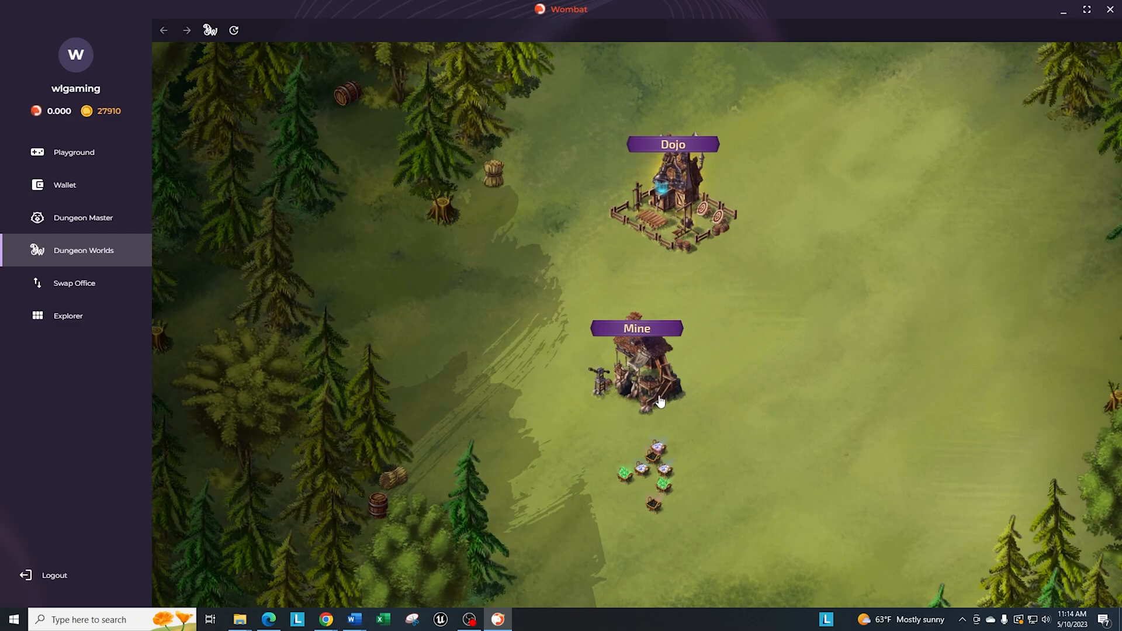
mouse_move(161, 287)
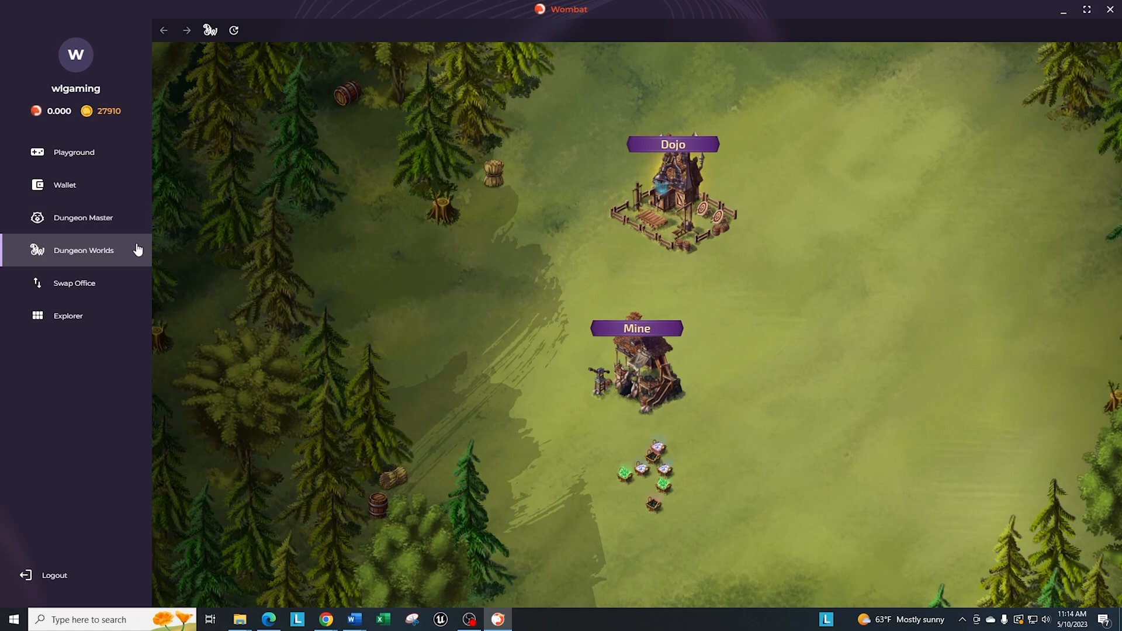
mouse_move(678, 208)
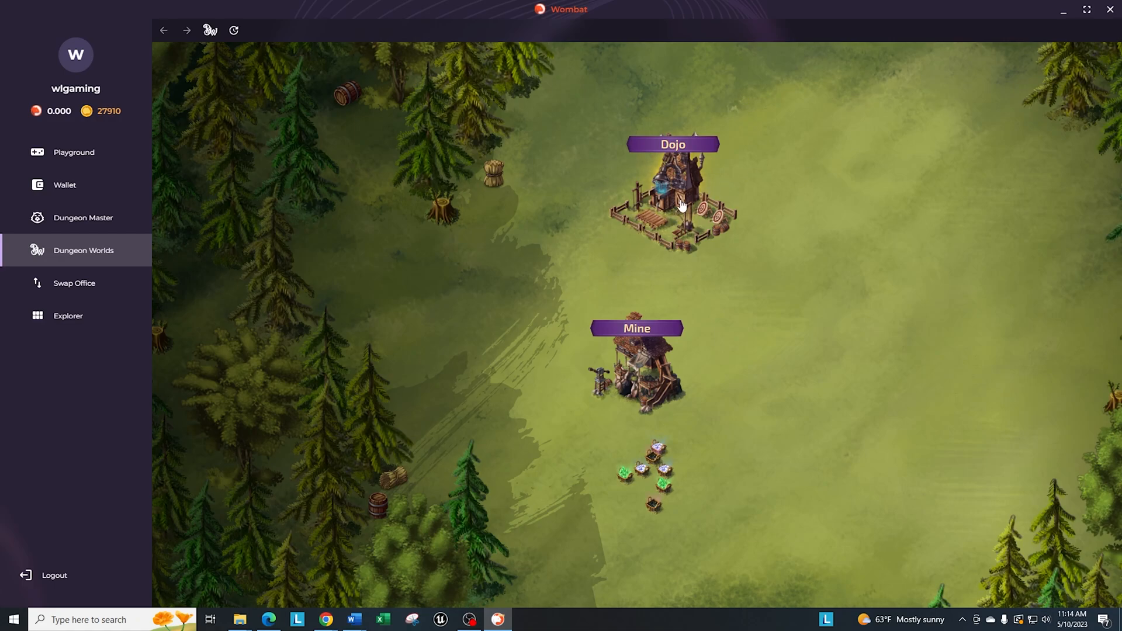
mouse_move(731, 223)
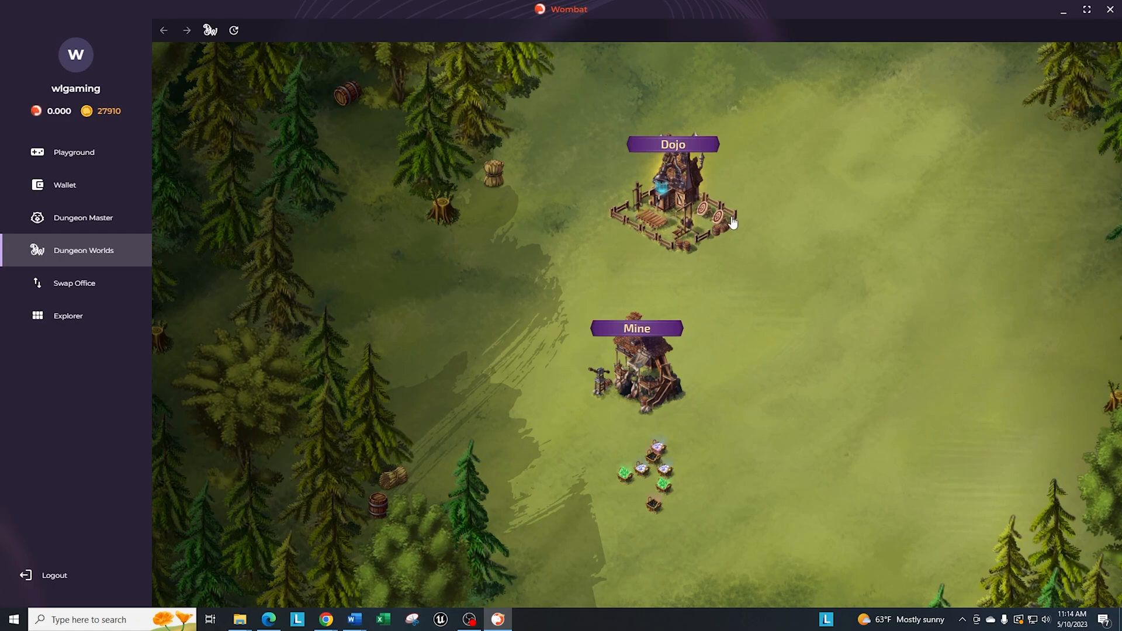
click(671, 193)
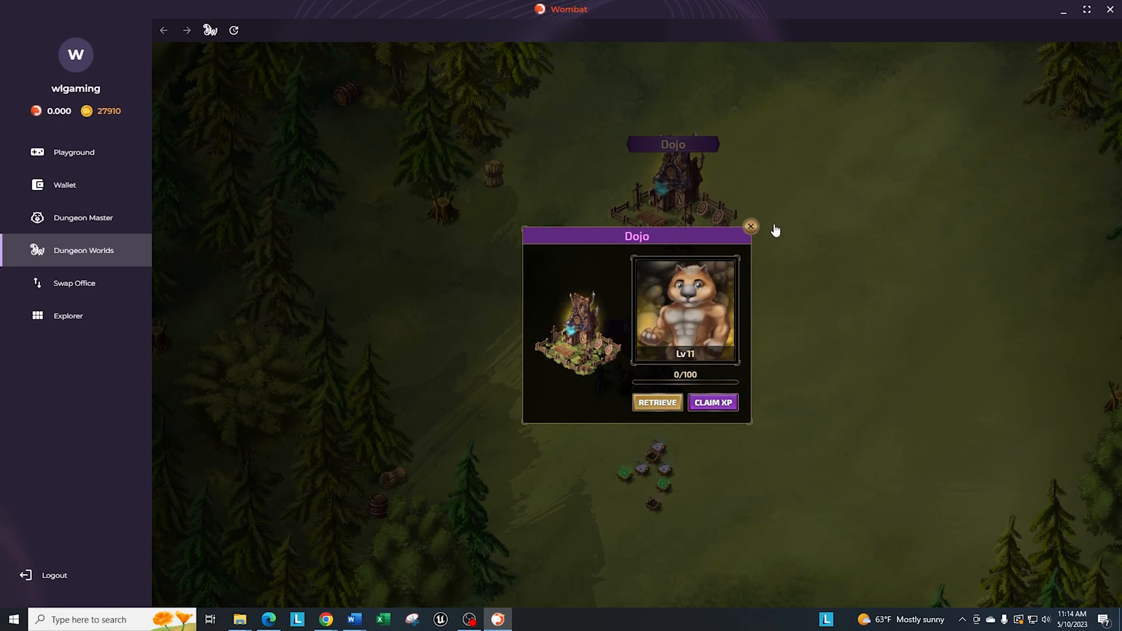
click(751, 227)
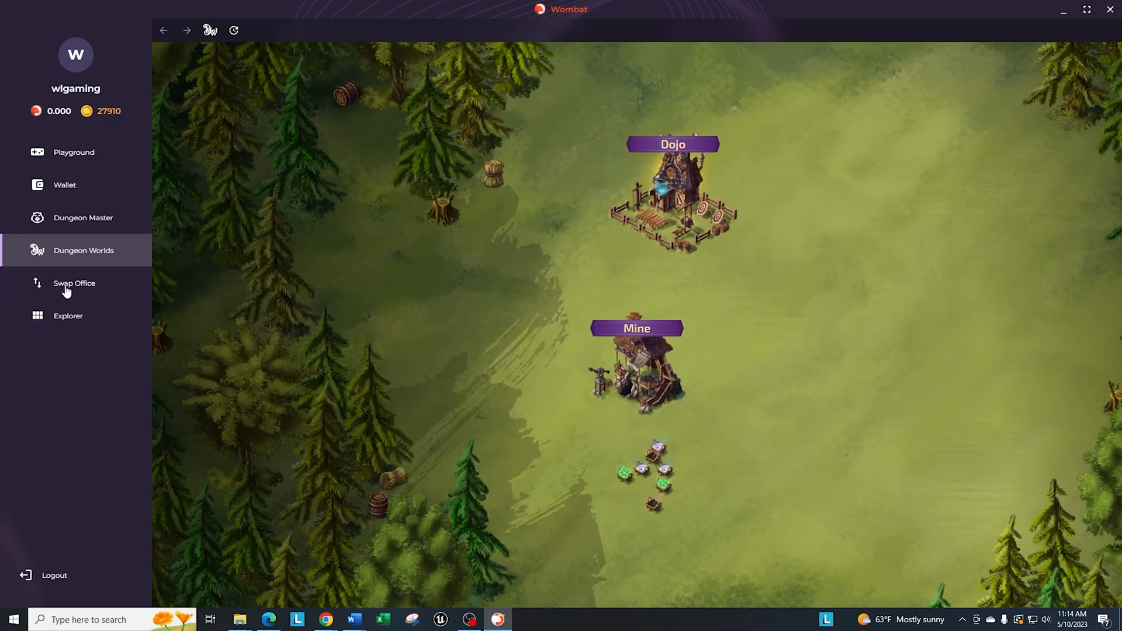
mouse_move(626, 352)
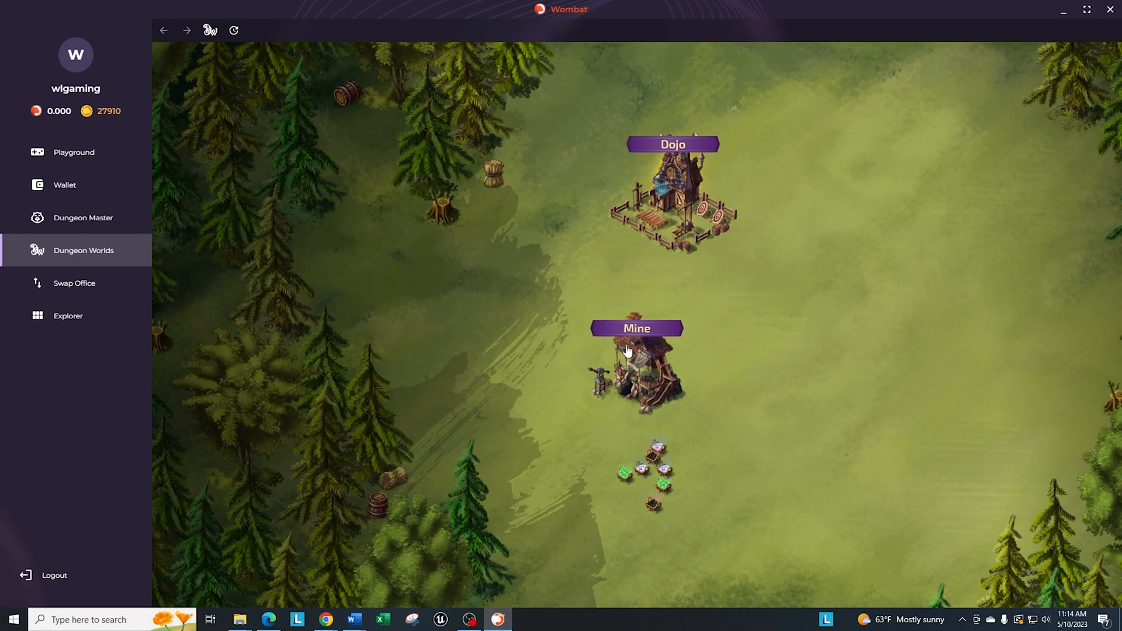
mouse_move(434, 327)
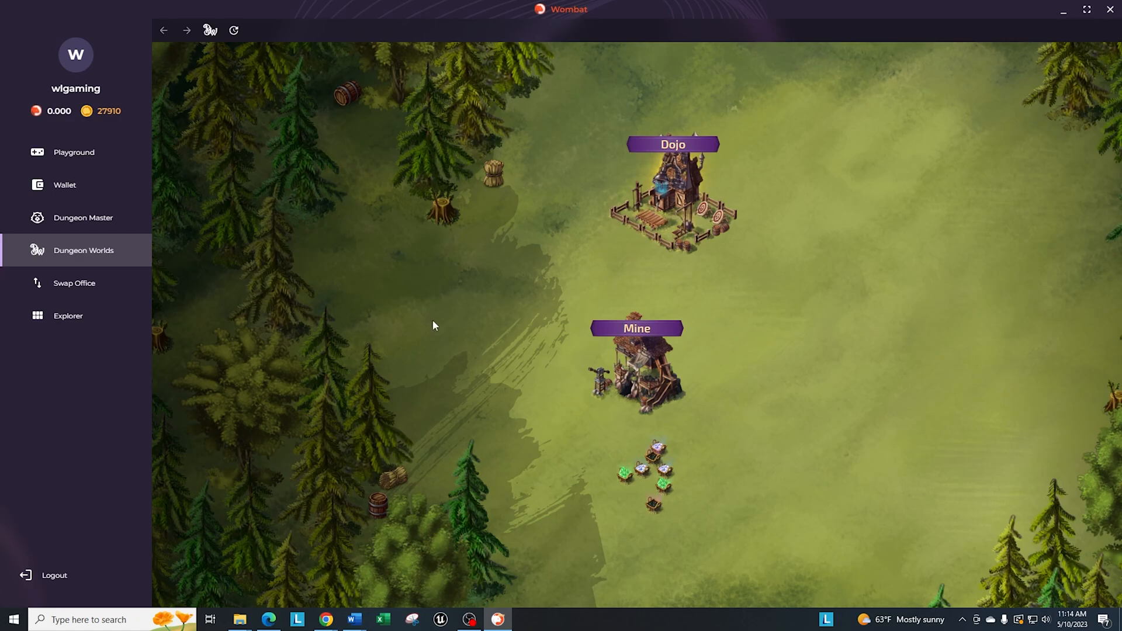
mouse_move(851, 227)
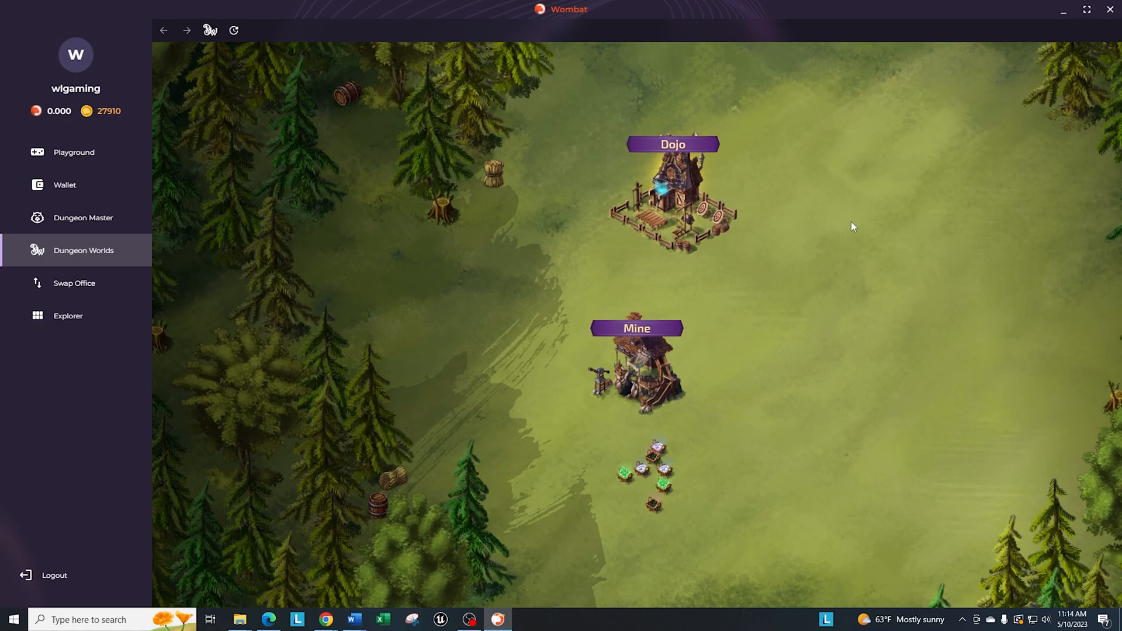
mouse_move(75, 293)
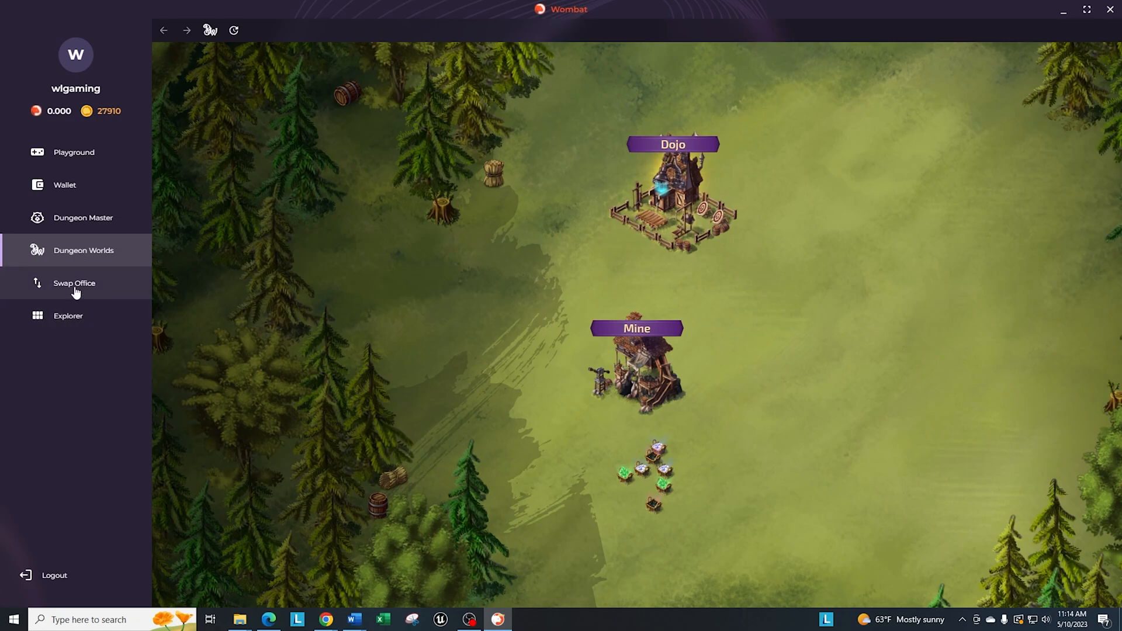
click(75, 283)
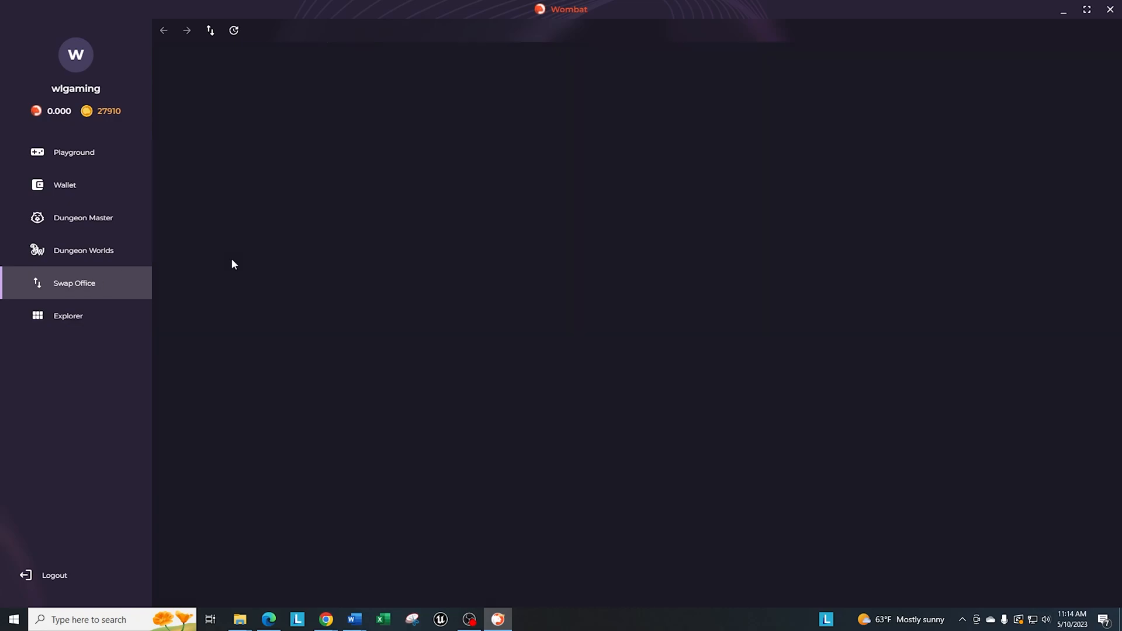
In Swap Office choose HUB as the token to receive, then switch to the WAX chain.
click(75, 283)
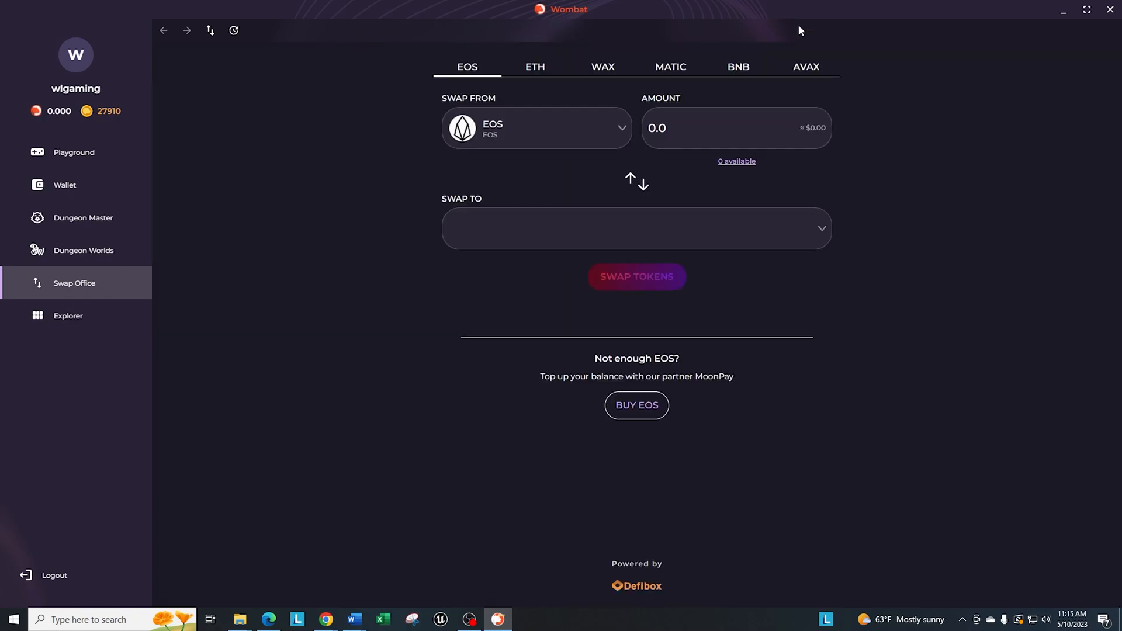
mouse_move(454, 168)
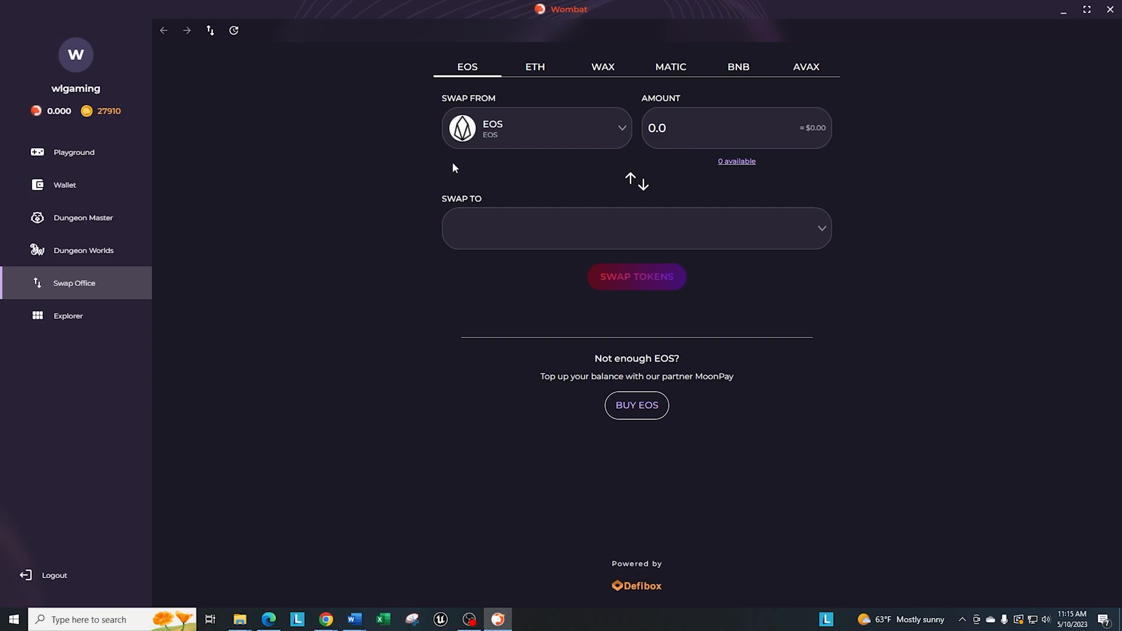
click(637, 229)
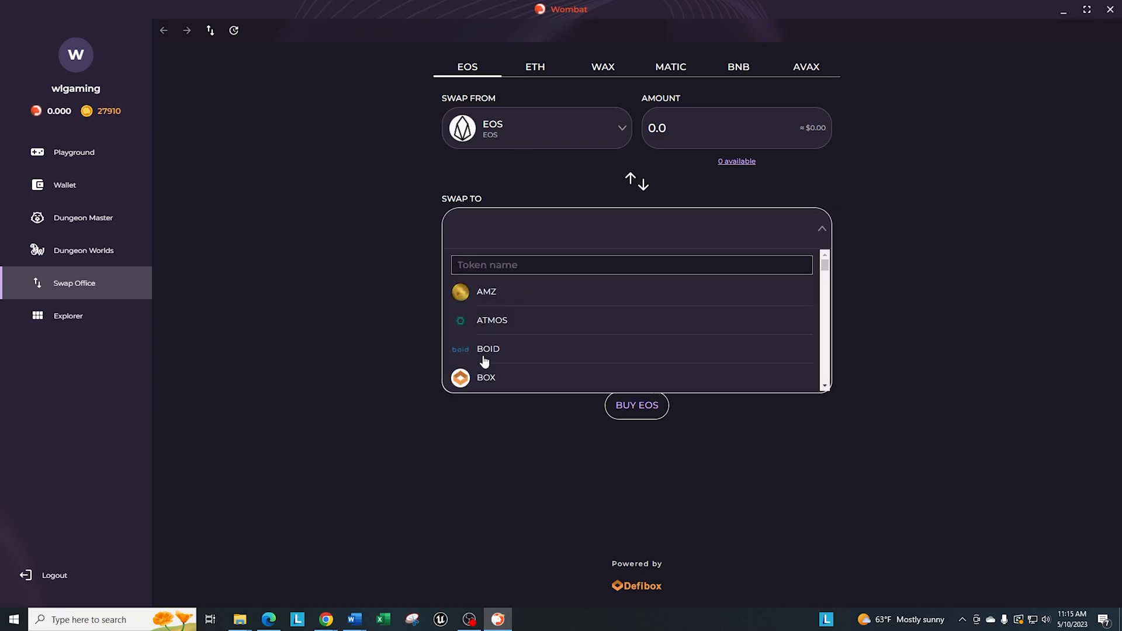
scroll(down, 3)
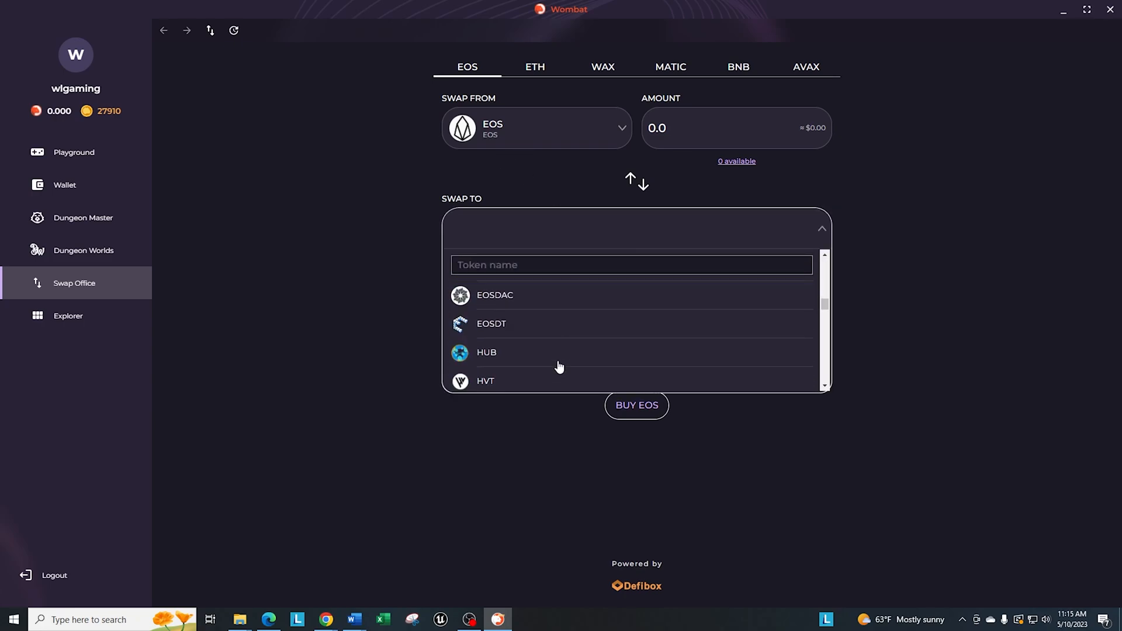
click(487, 354)
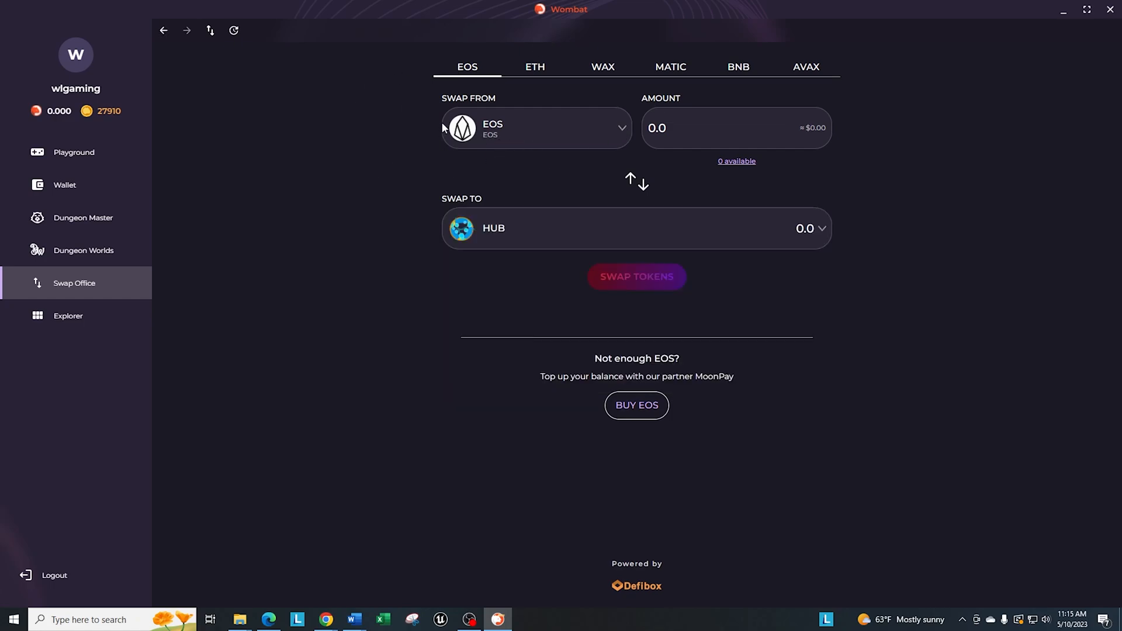
mouse_move(718, 233)
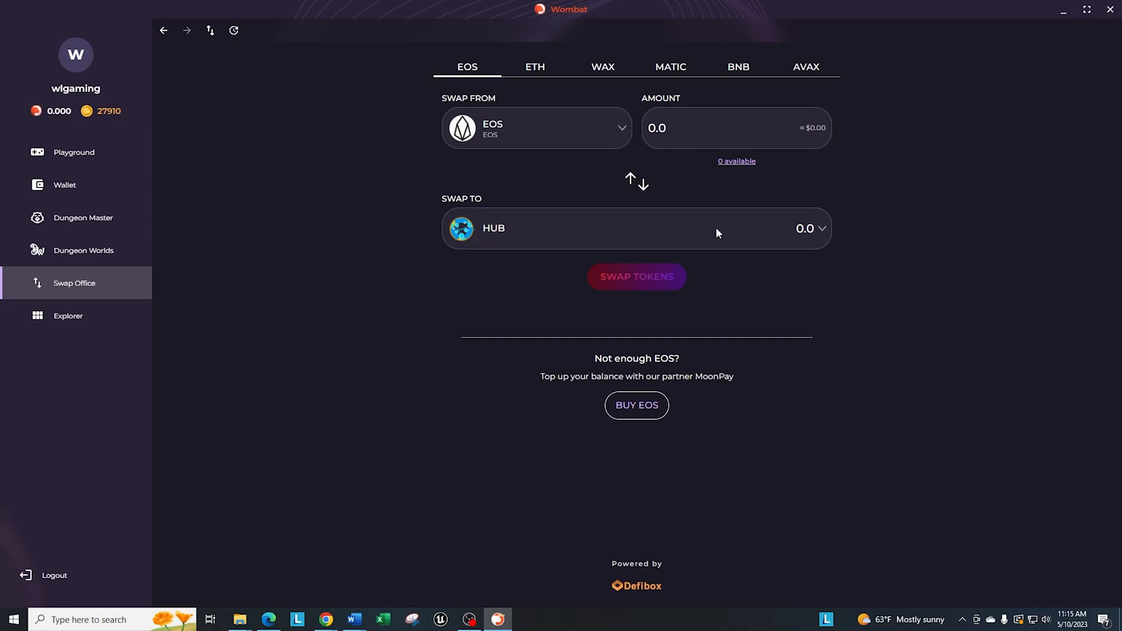
mouse_move(1022, 294)
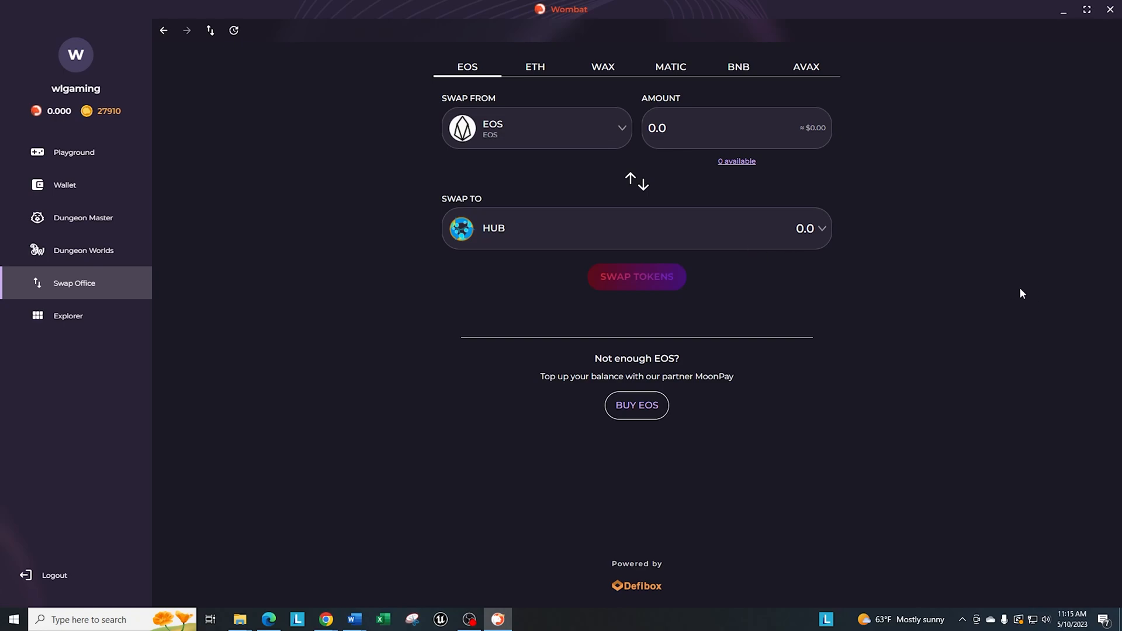
mouse_move(816, 444)
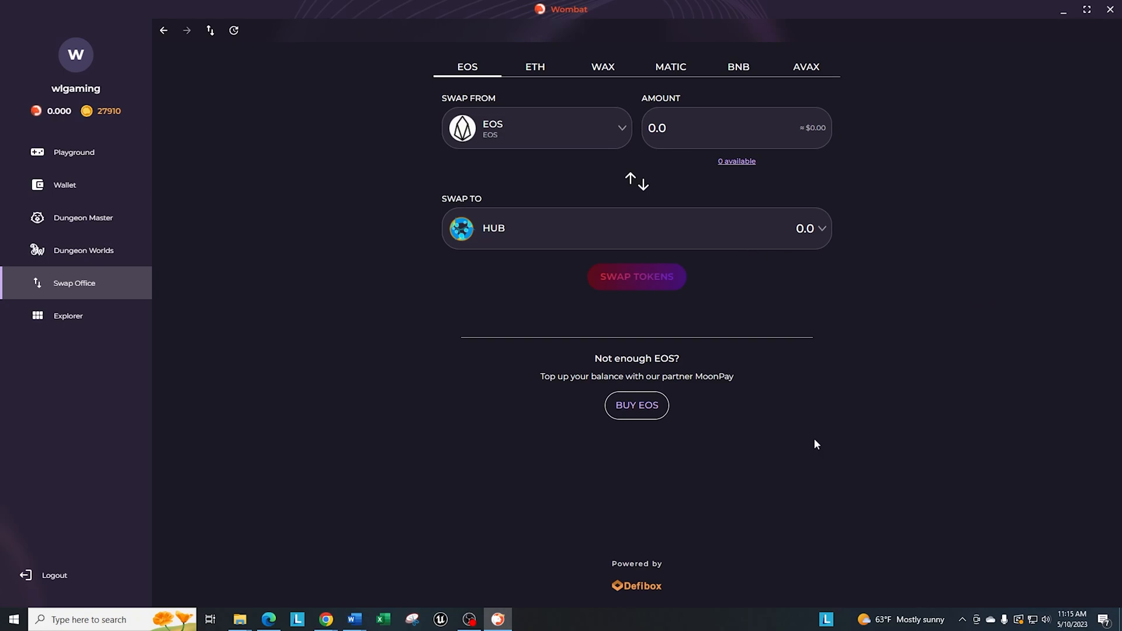
mouse_move(582, 53)
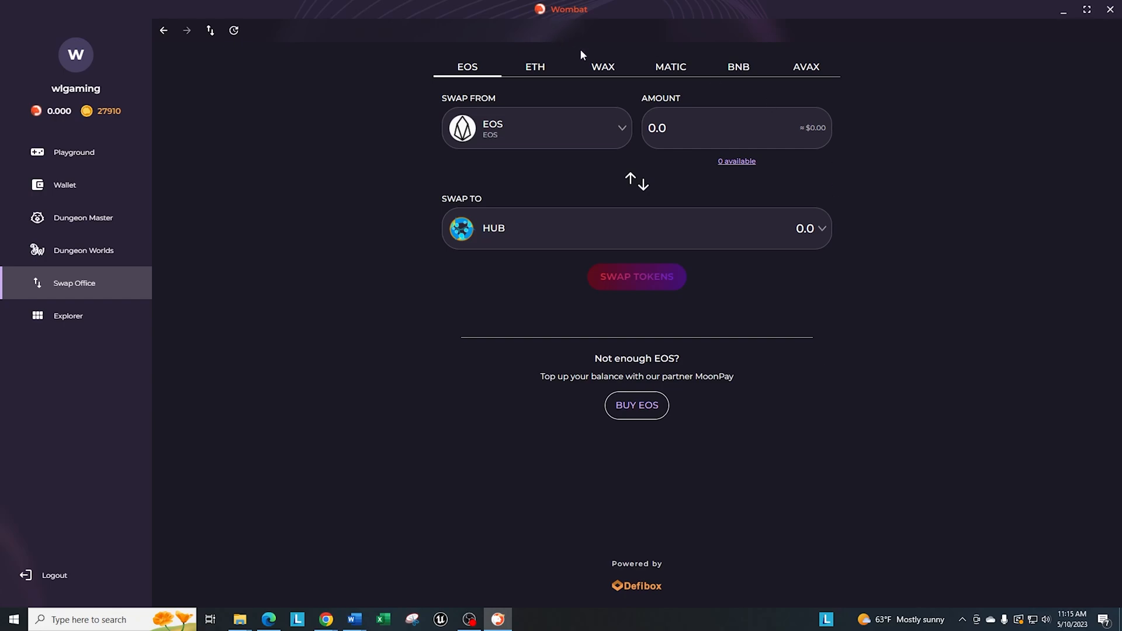
click(604, 67)
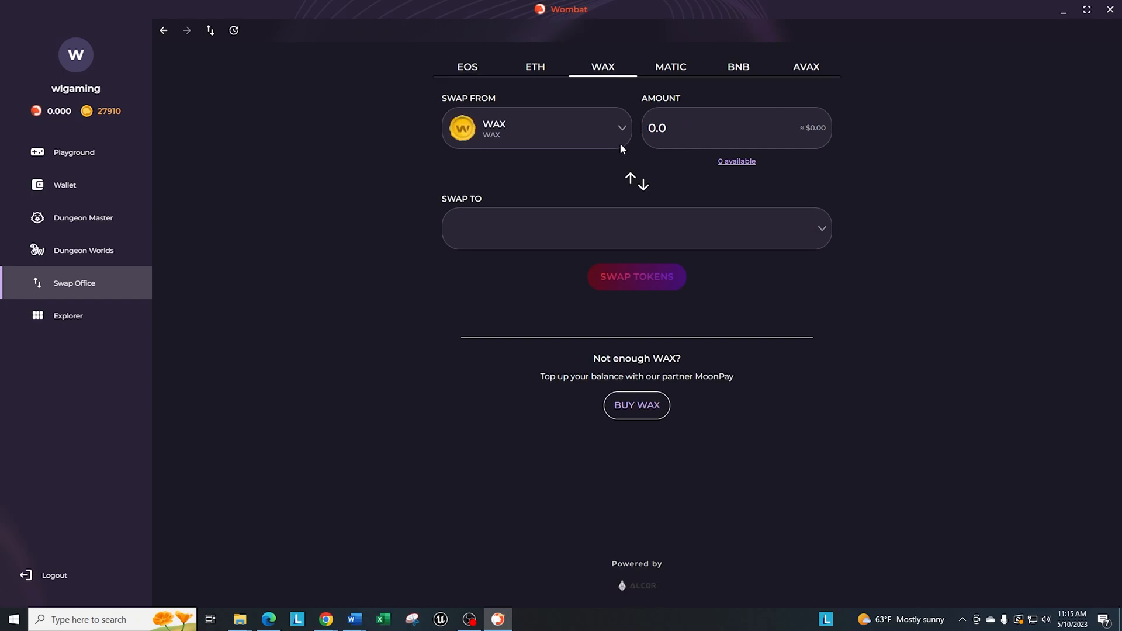
Quote a swap of 100 WAX to TLM, then head to the Playground page.
click(637, 229)
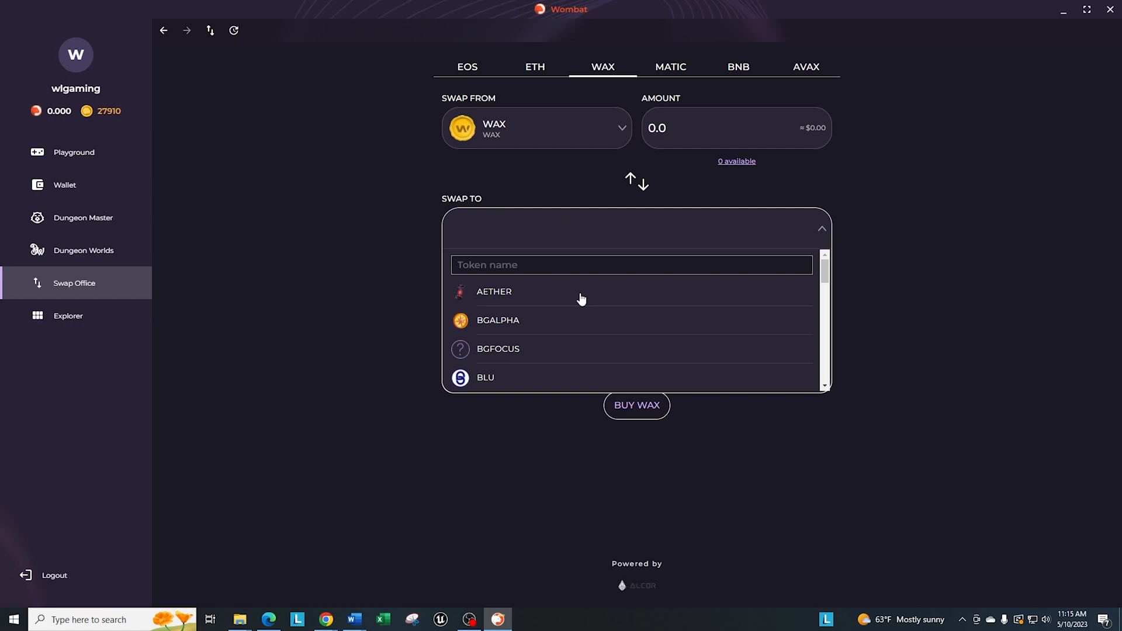
scroll(down, 3)
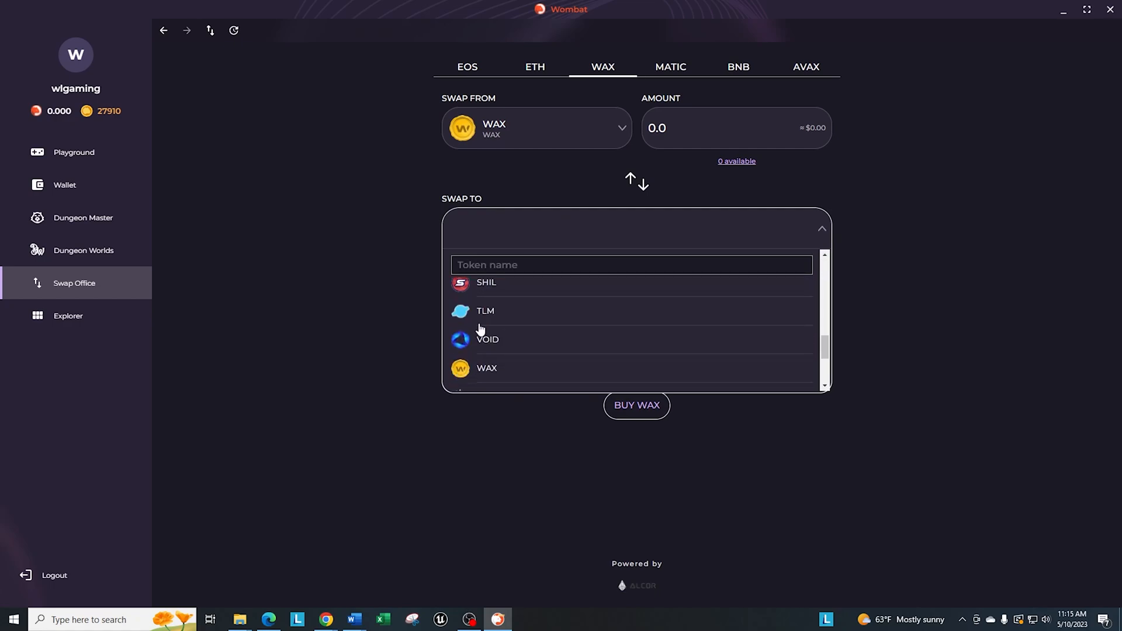
click(486, 311)
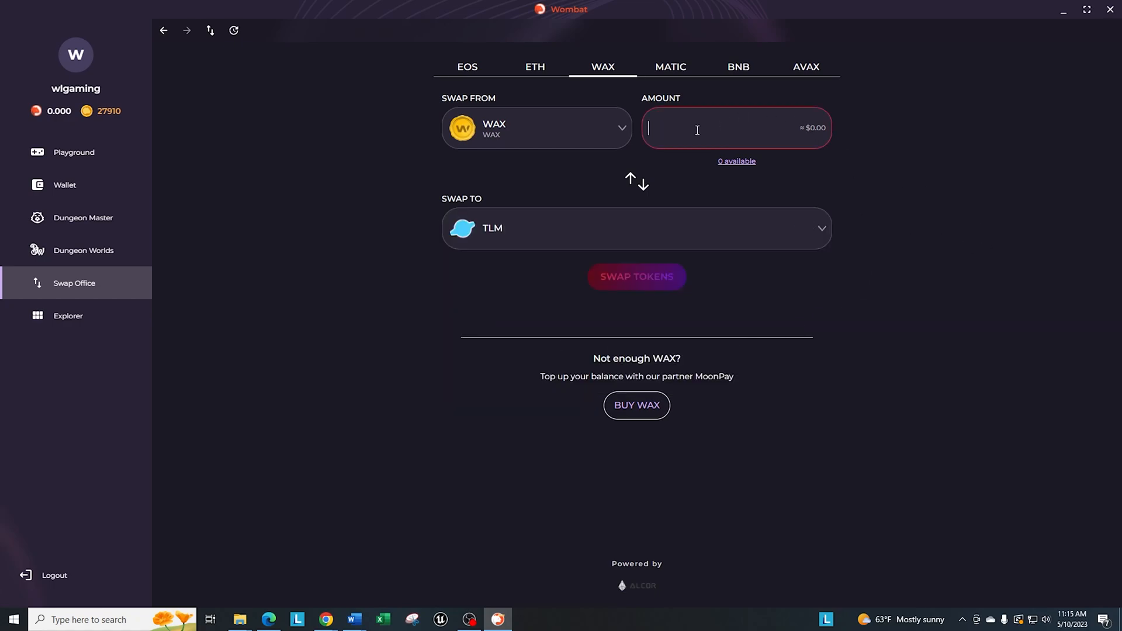
text(100)
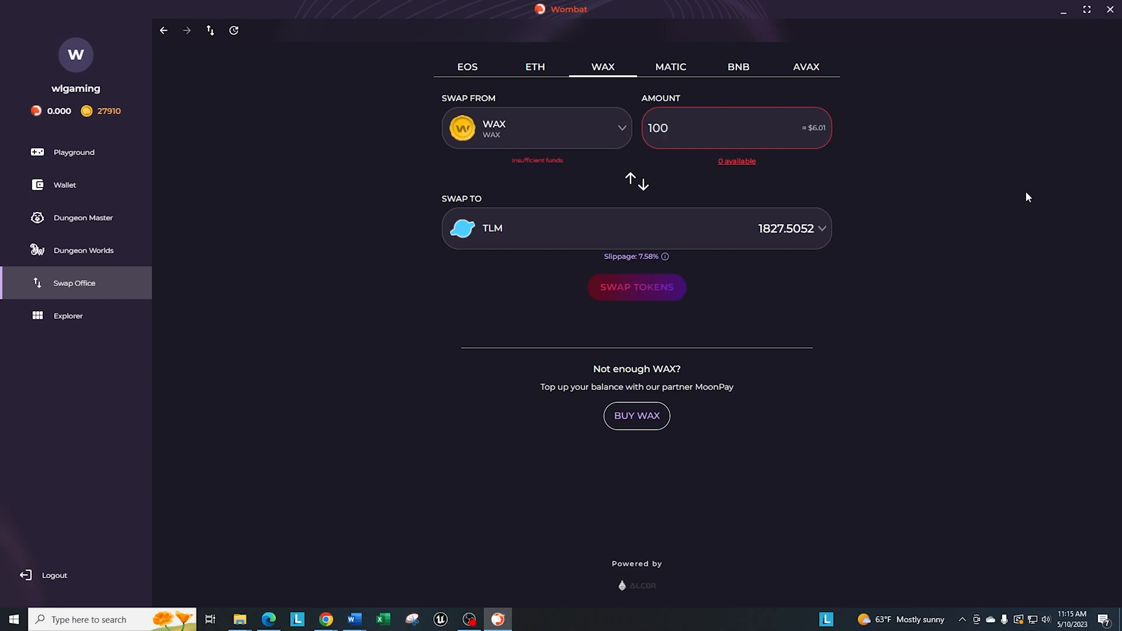
mouse_move(647, 265)
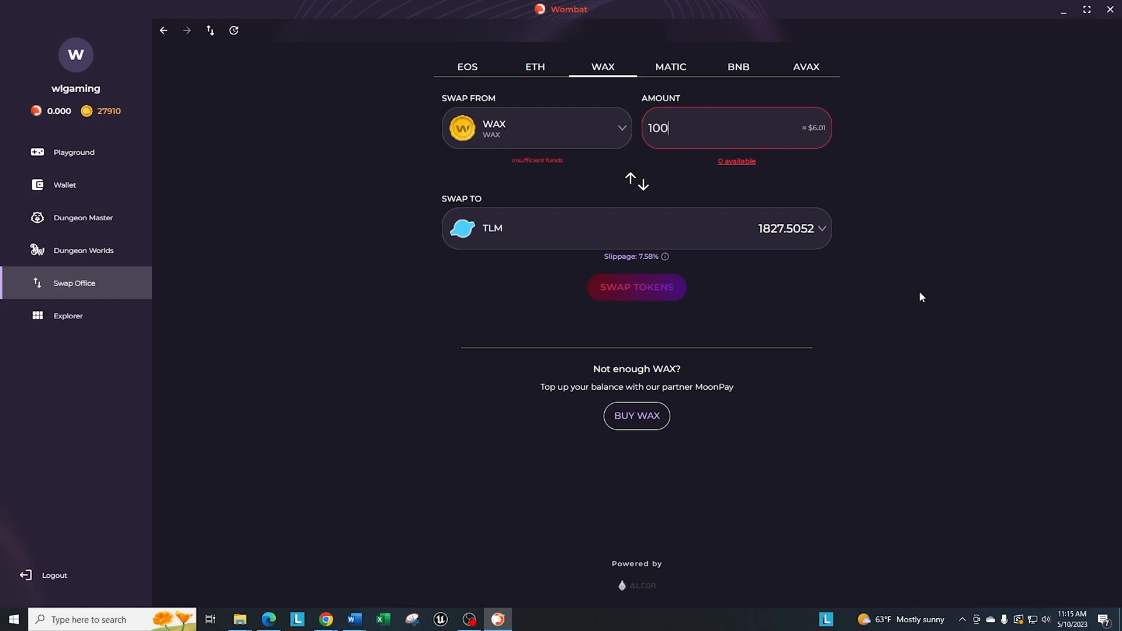
mouse_move(1001, 229)
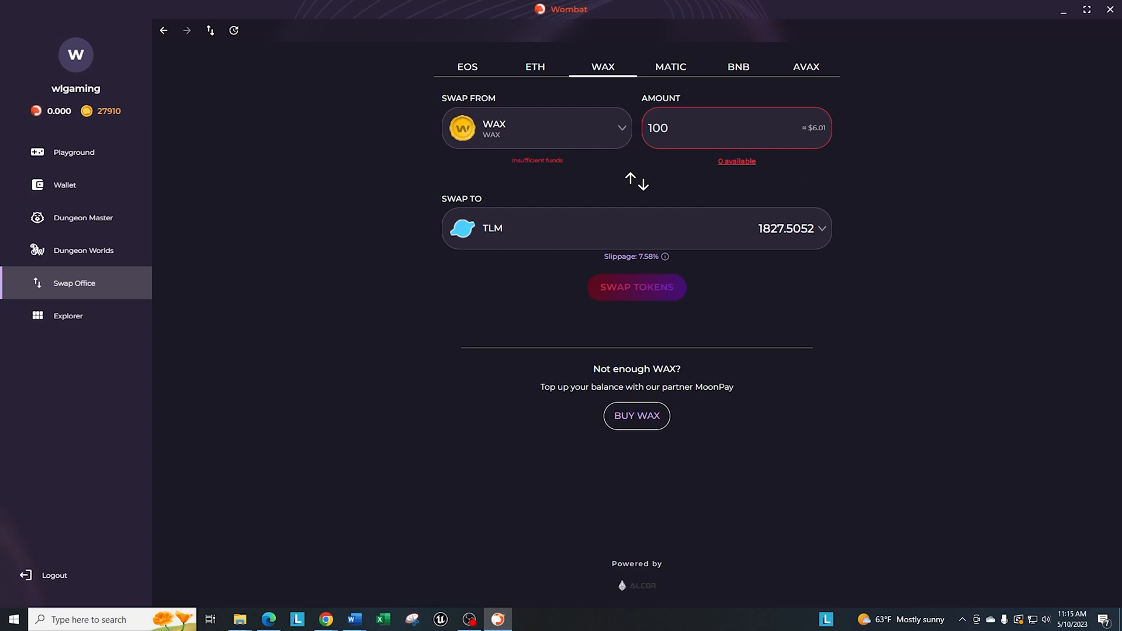
mouse_move(51, 165)
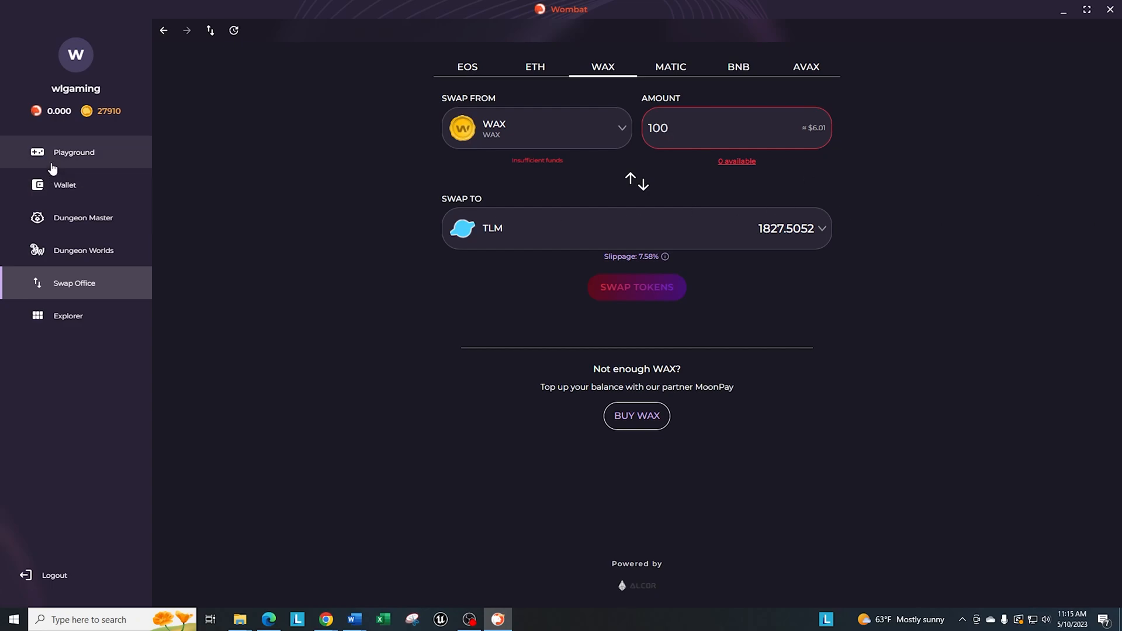
mouse_move(192, 269)
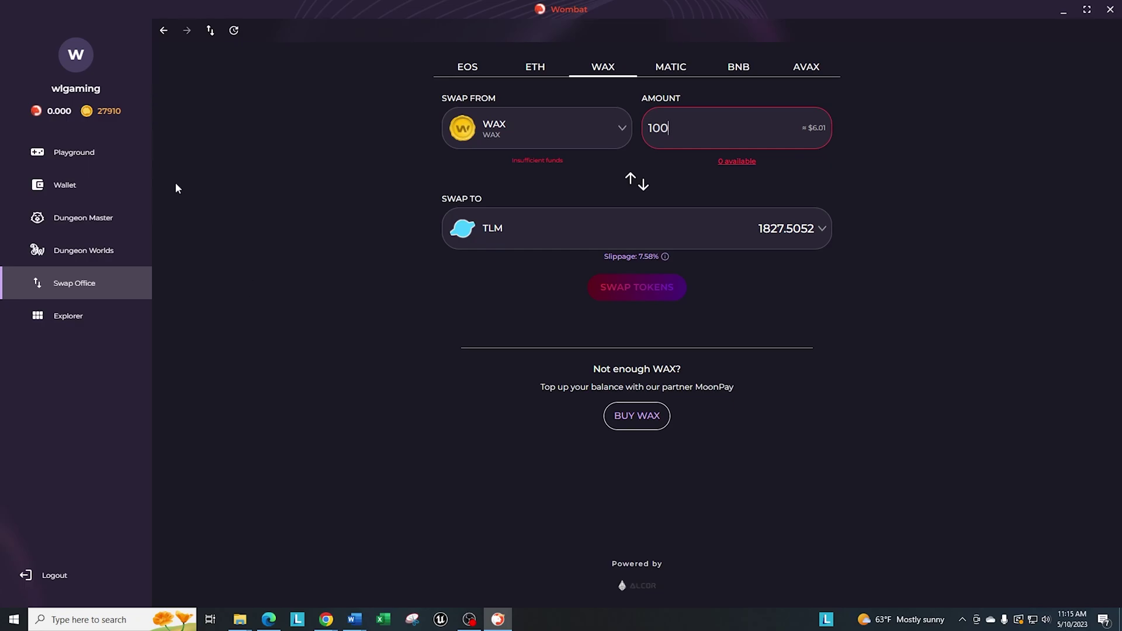
mouse_move(169, 186)
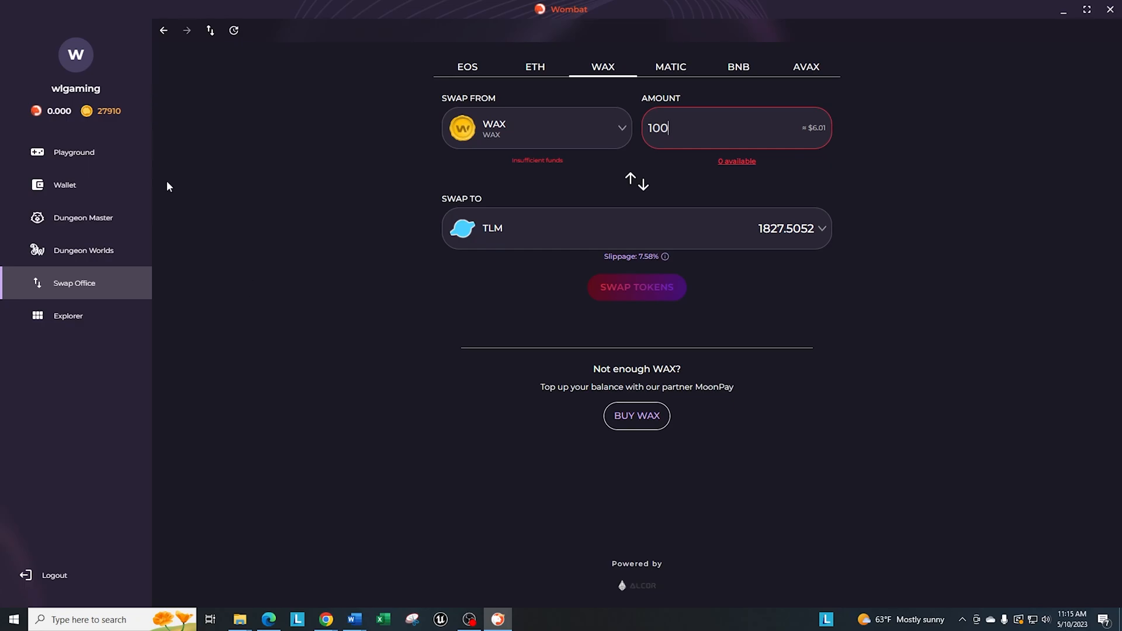
click(73, 152)
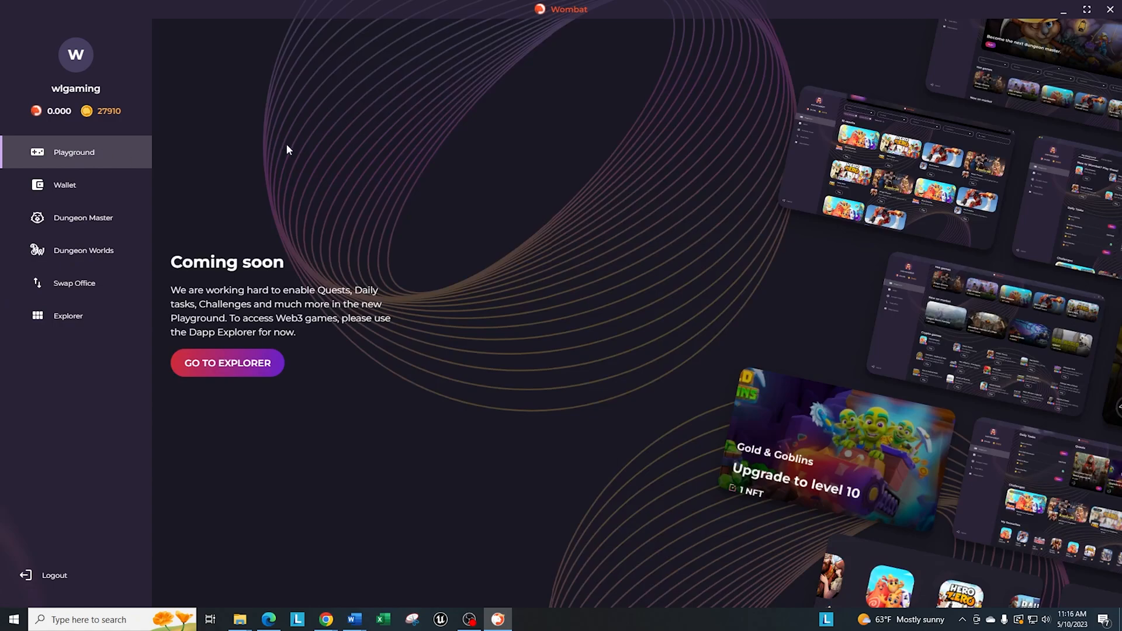
mouse_move(300, 168)
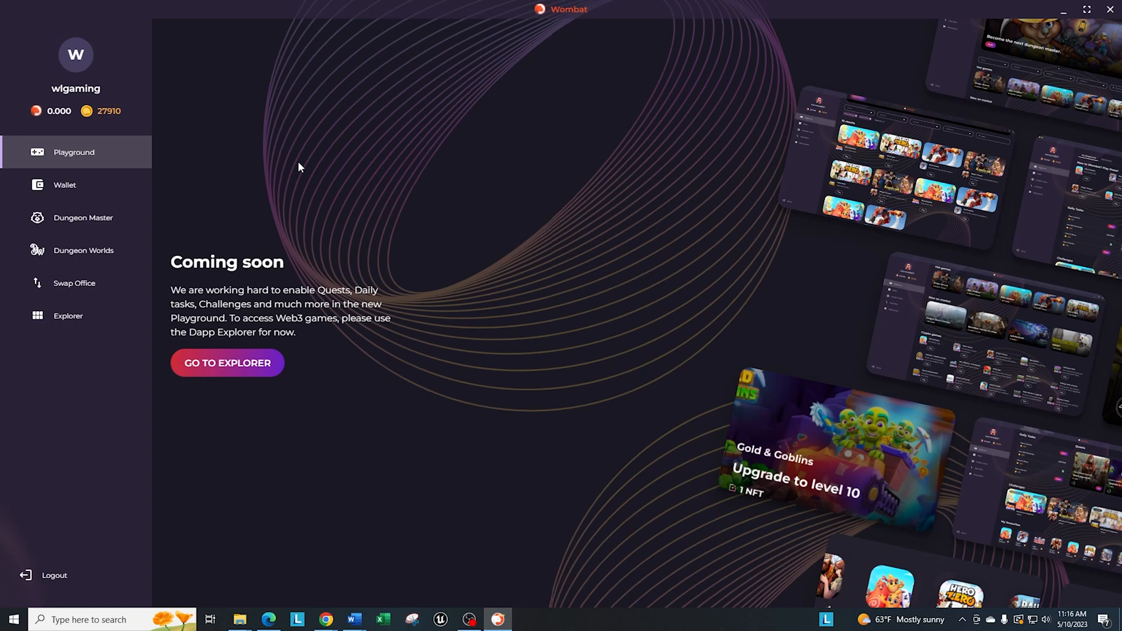
mouse_move(478, 171)
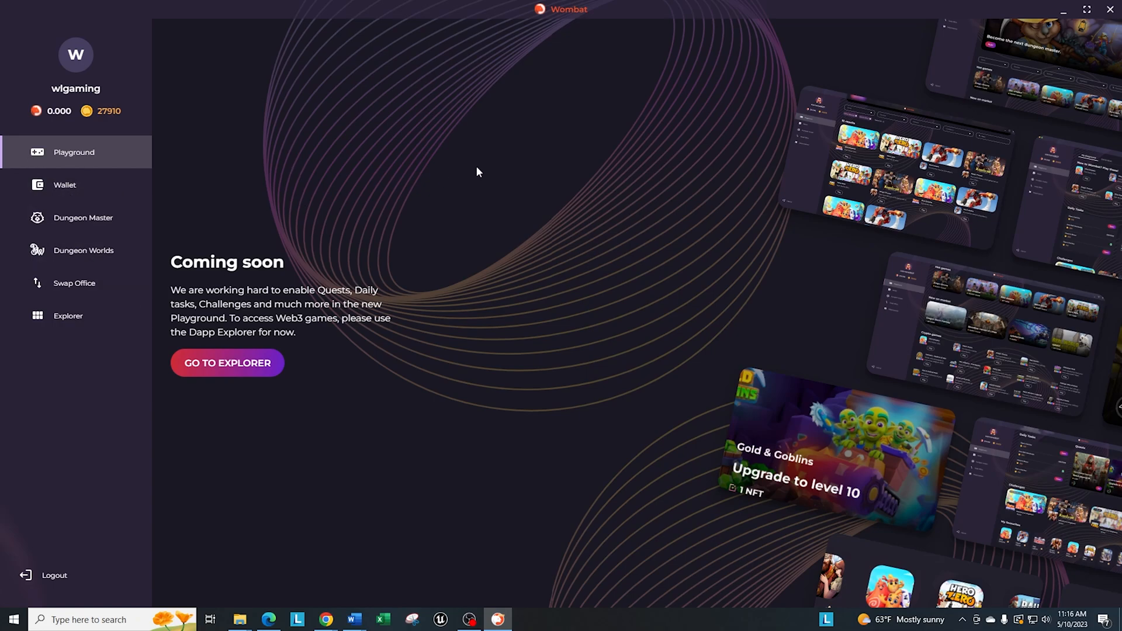
mouse_move(396, 192)
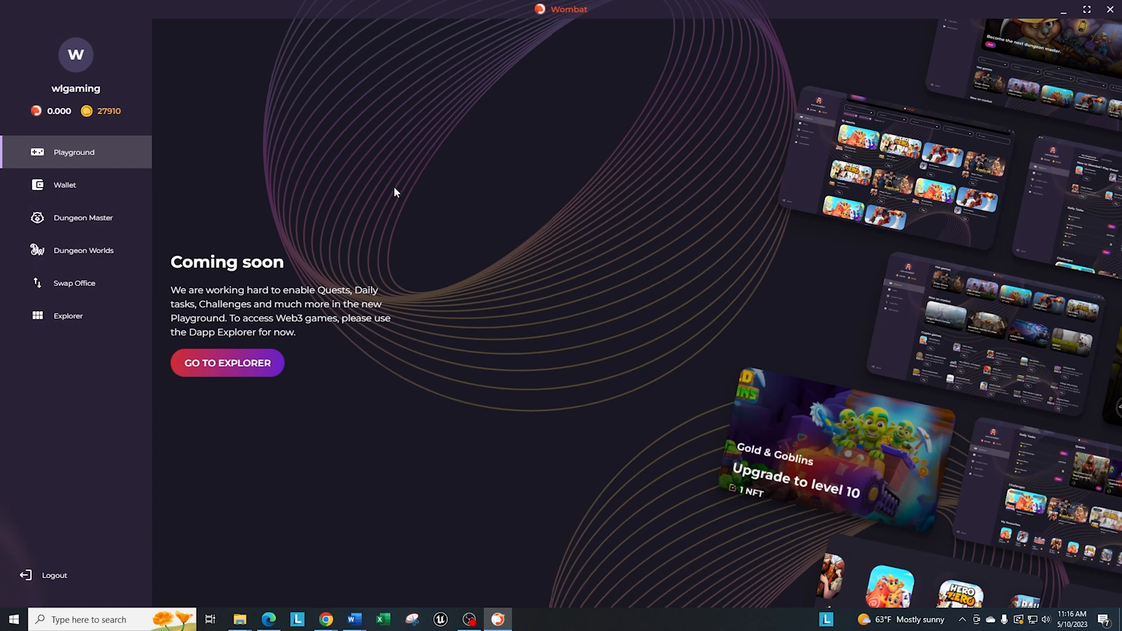
Go to the Dapp Explorer from the Playground 'Coming soon' page.
click(227, 362)
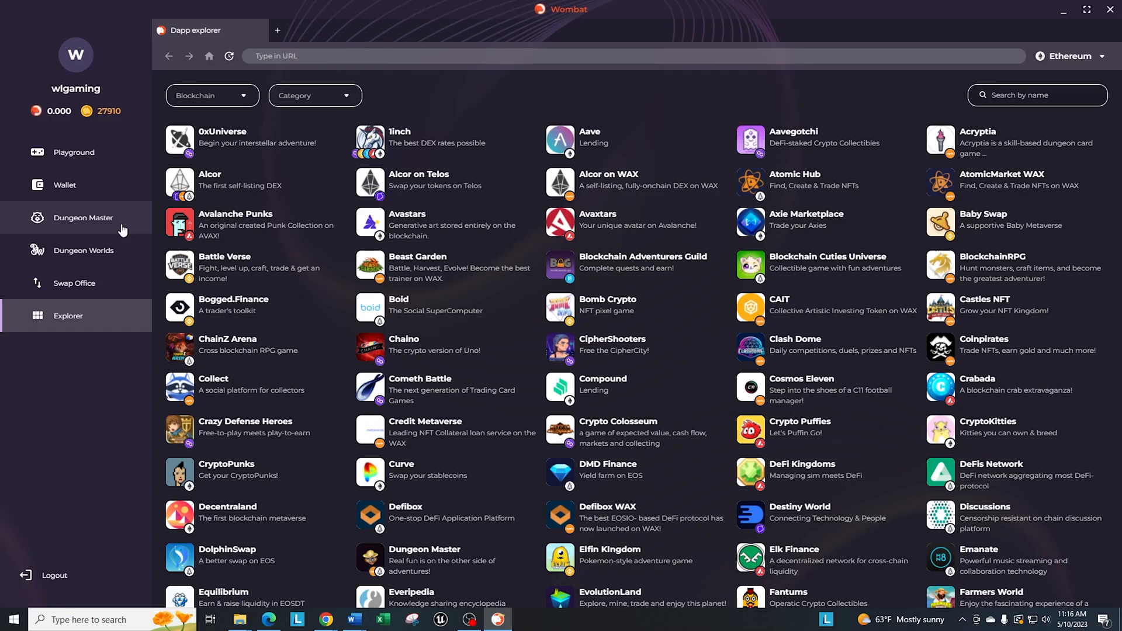
mouse_move(66, 223)
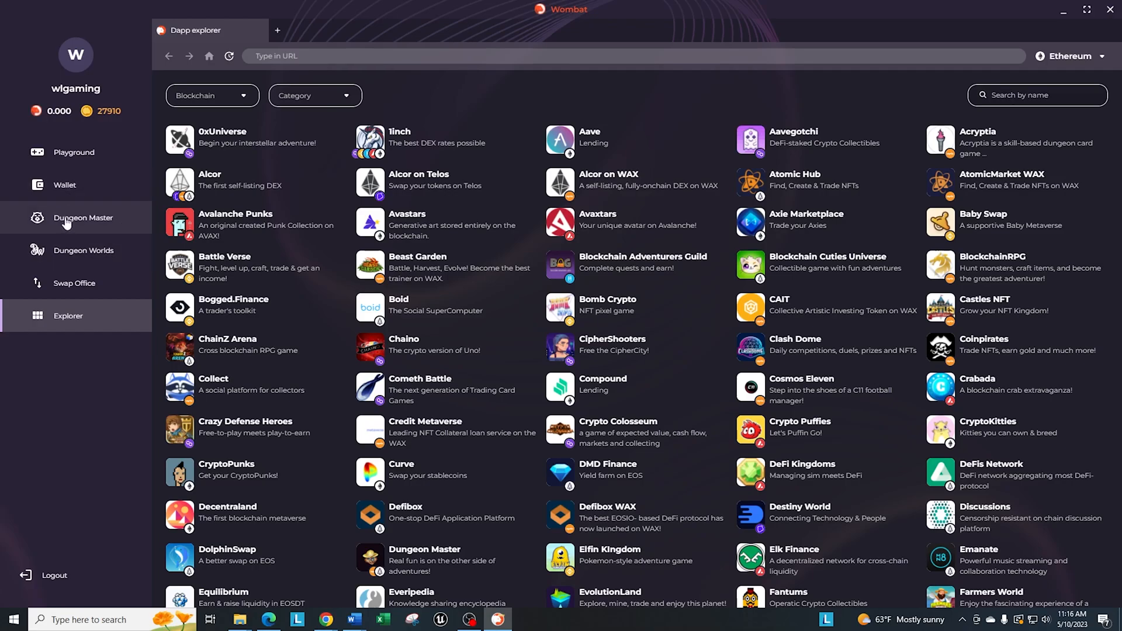
mouse_move(69, 236)
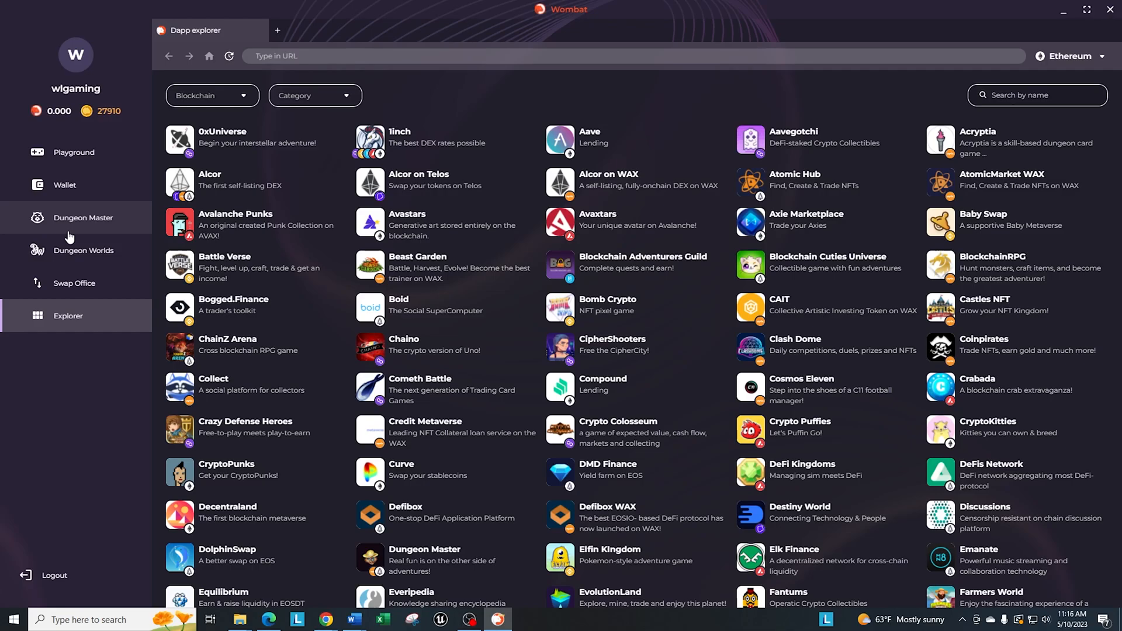
mouse_move(56, 145)
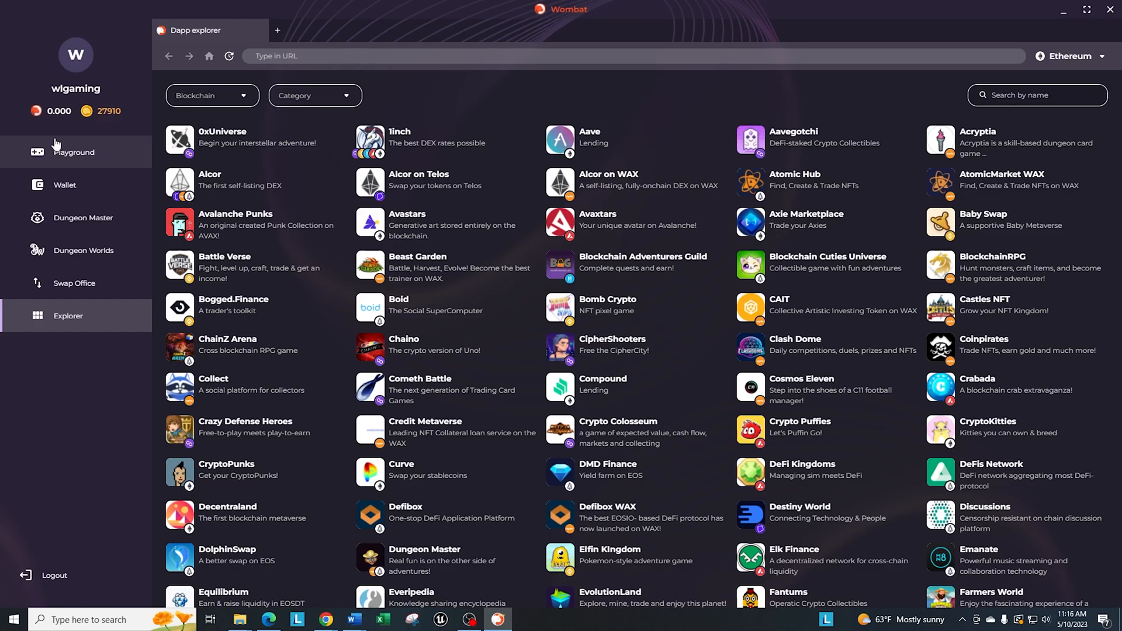
Return to the Playground page from the Dapp Explorer list.
click(74, 152)
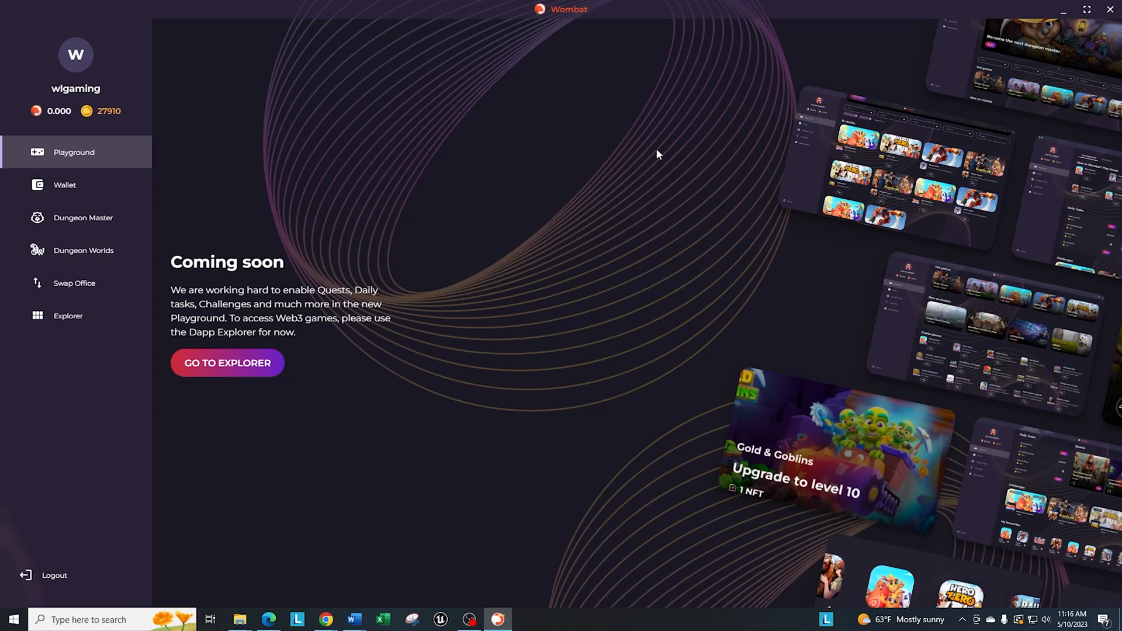
mouse_move(692, 171)
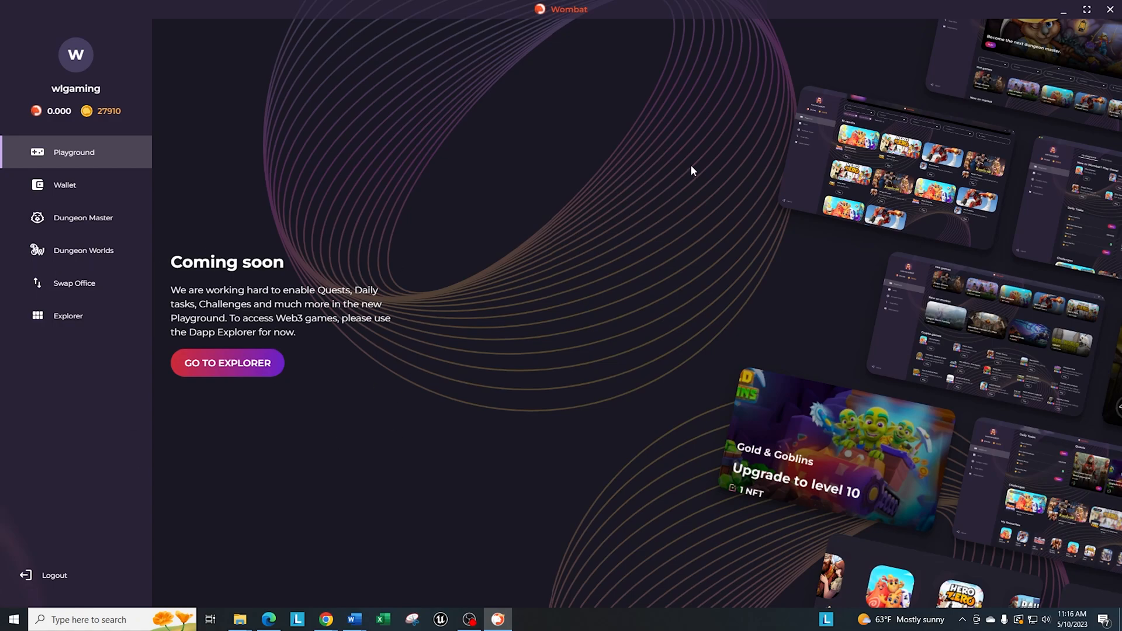